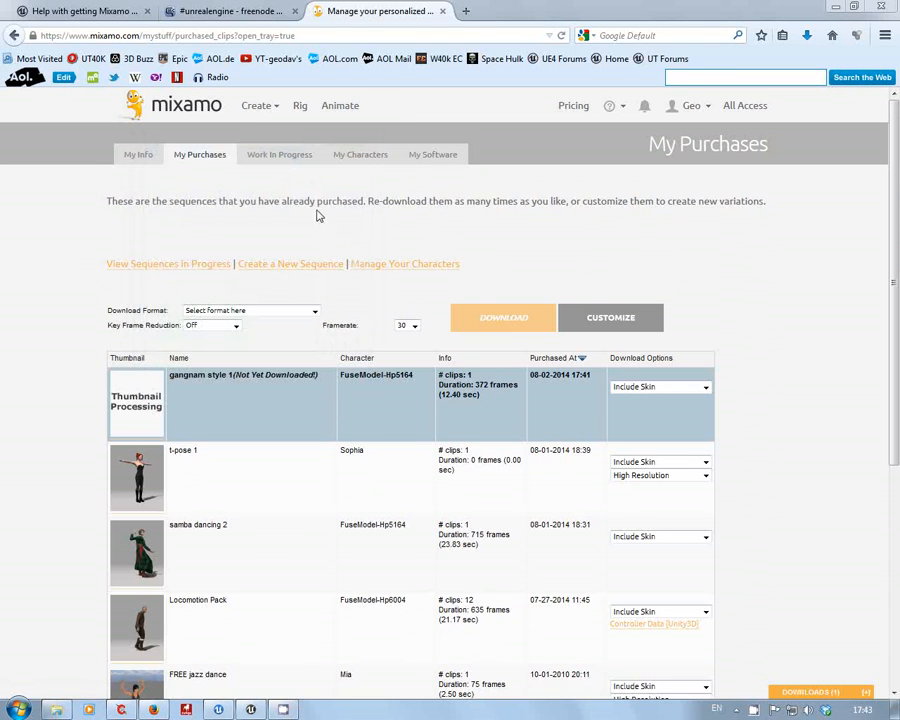
mouse_move(662, 240)
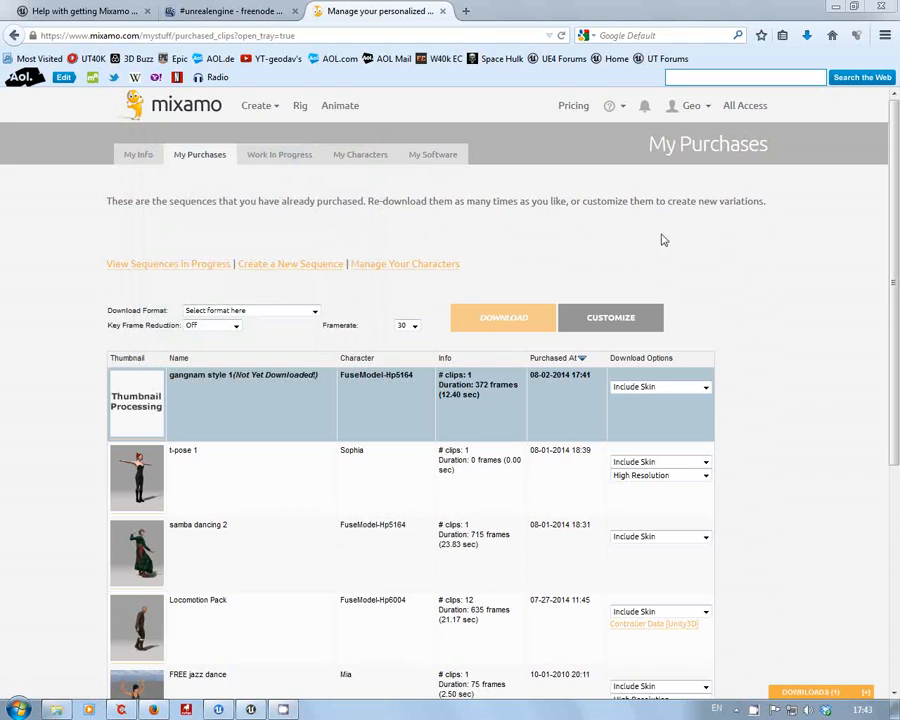
mouse_move(843, 290)
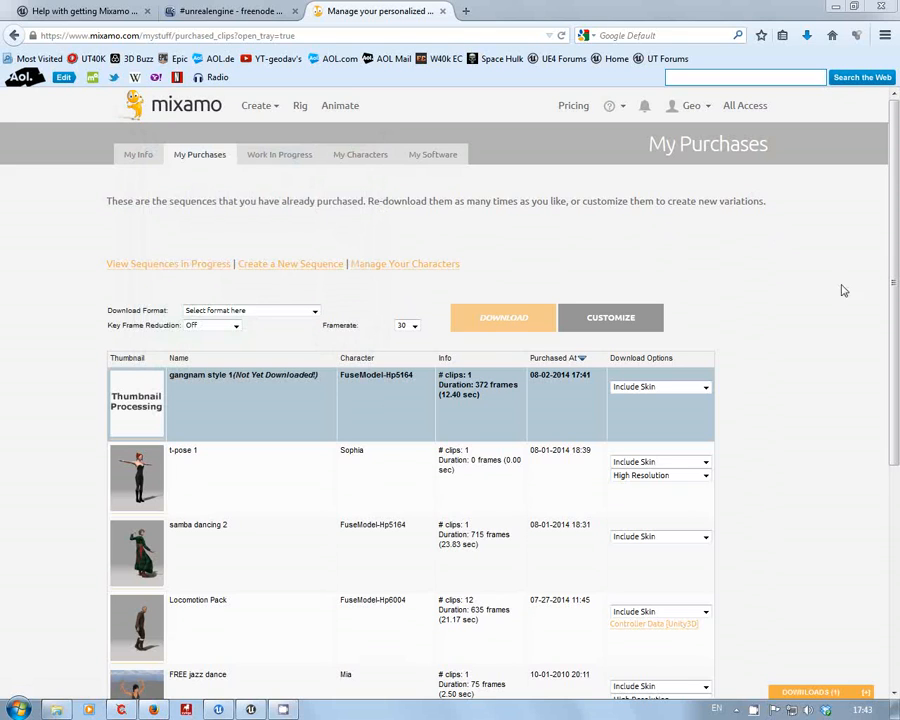
mouse_move(722, 288)
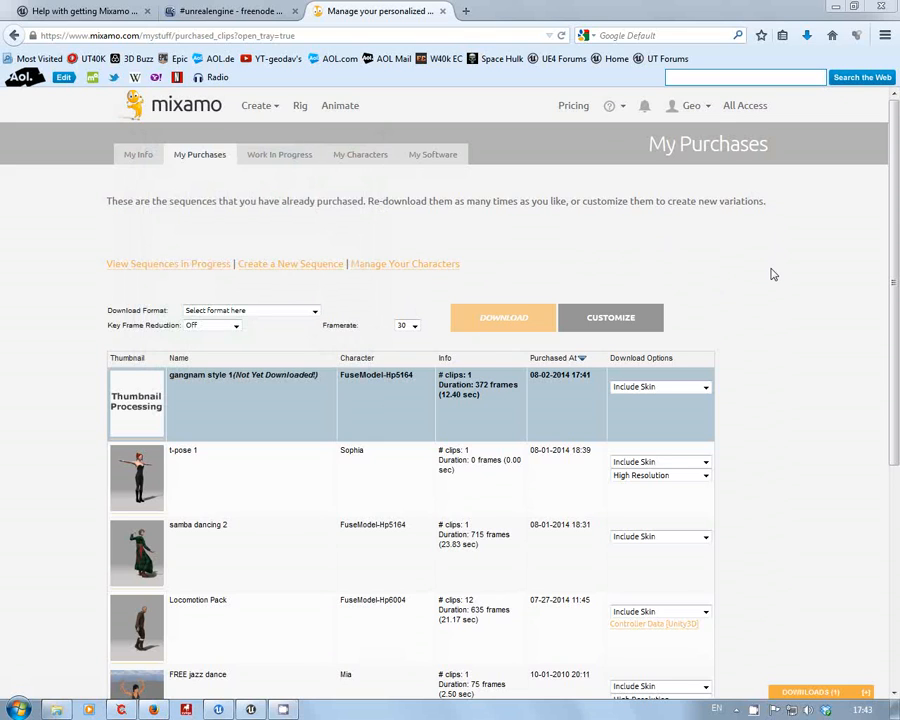
mouse_move(853, 247)
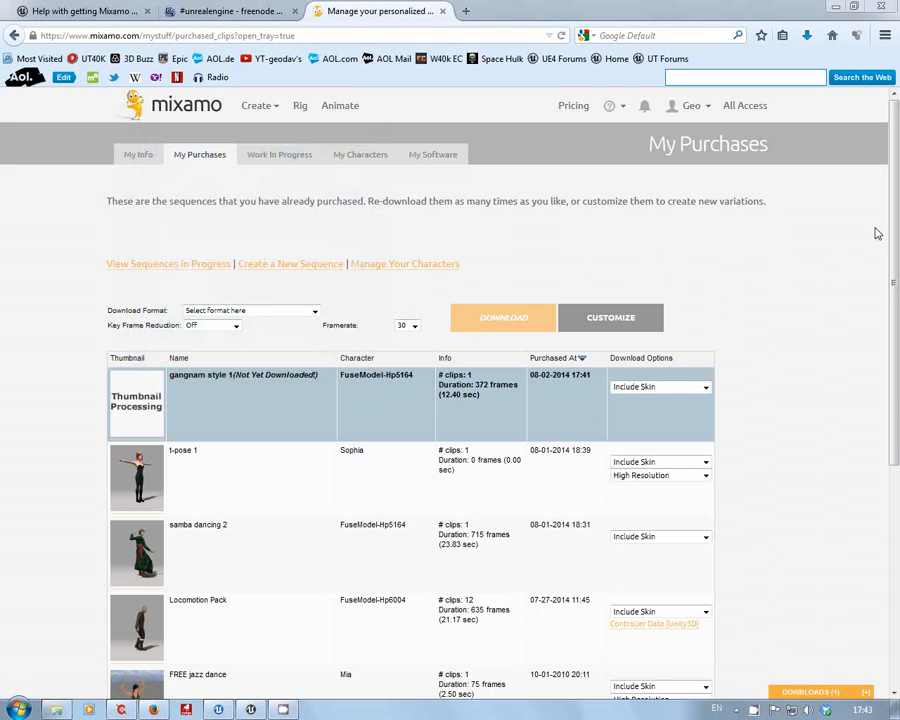
mouse_move(806, 261)
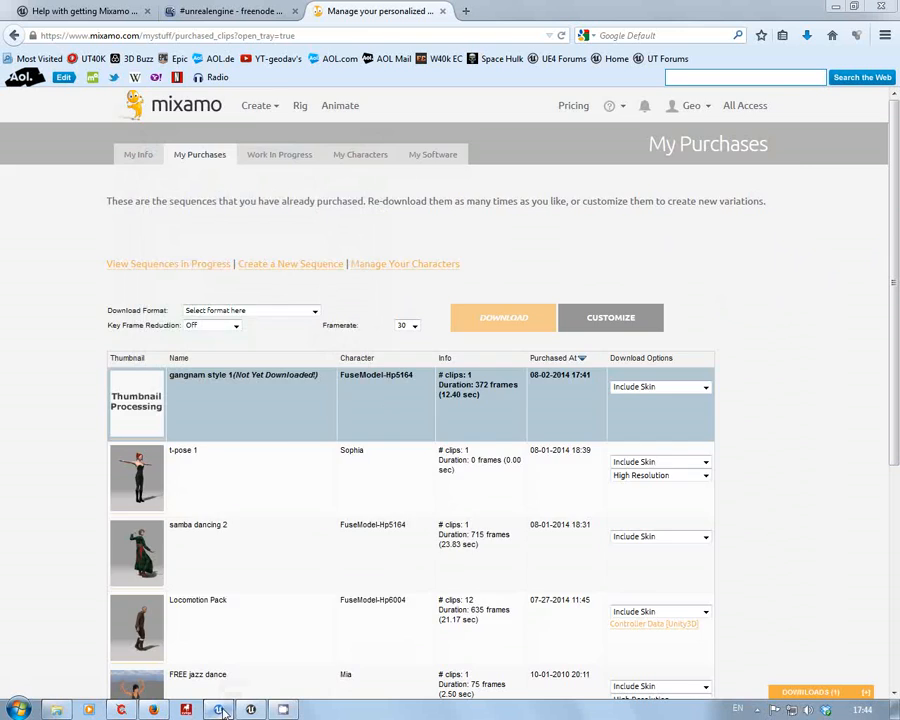
Check the Epic Games Launcher marketplace, then browse Mixamo's 3D animations catalogue.
click(218, 710)
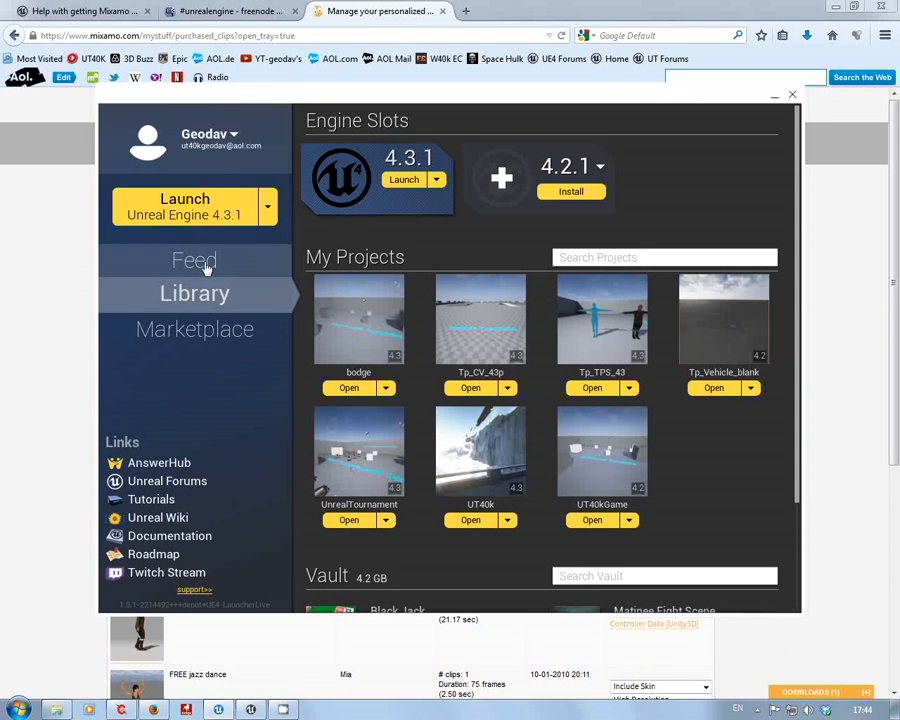
click(195, 329)
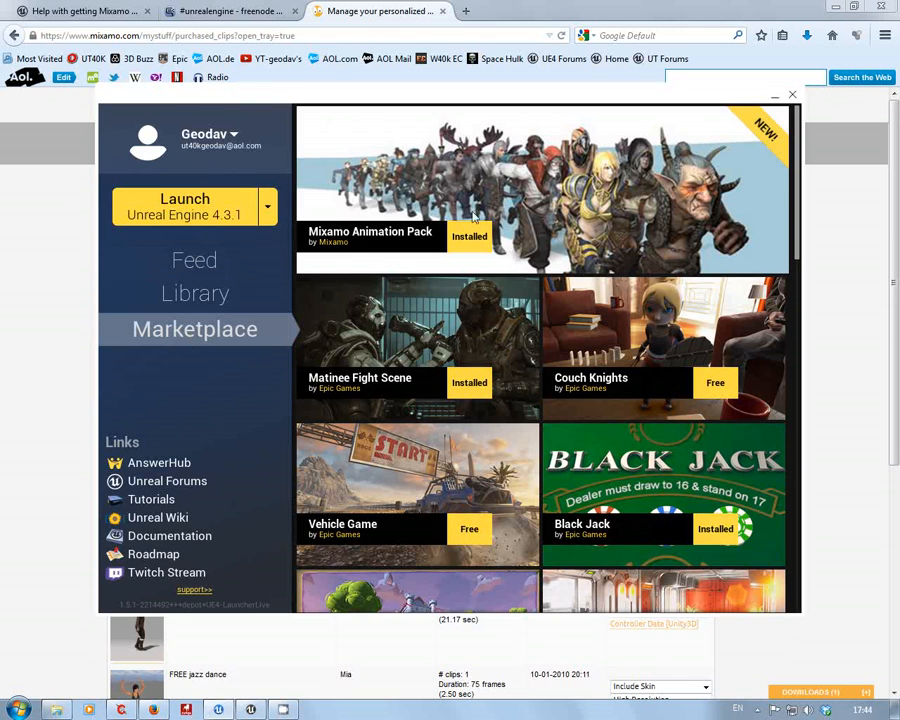
mouse_move(875, 457)
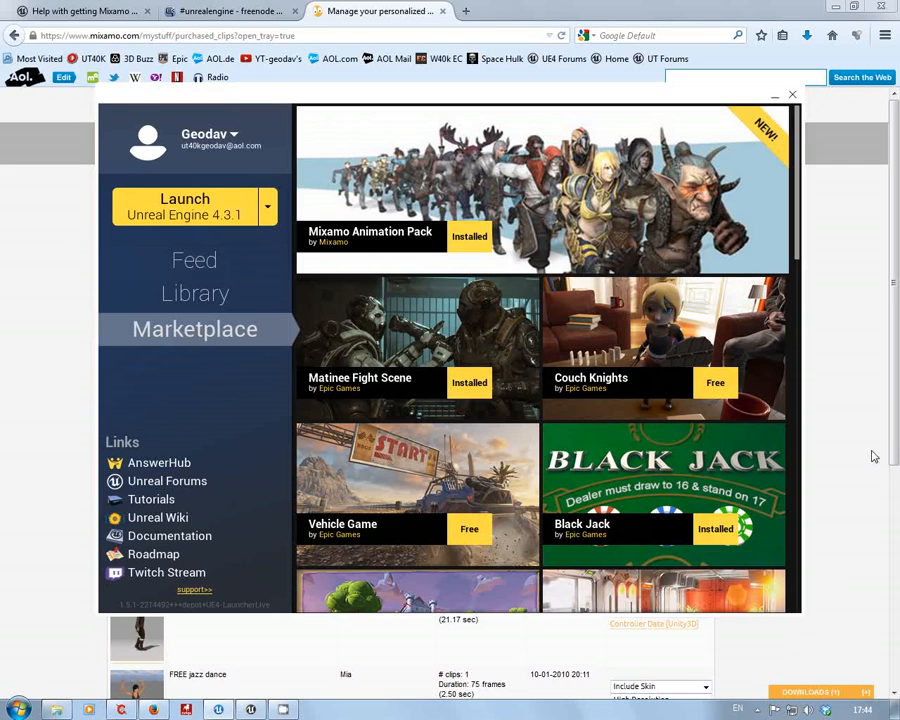
mouse_move(884, 375)
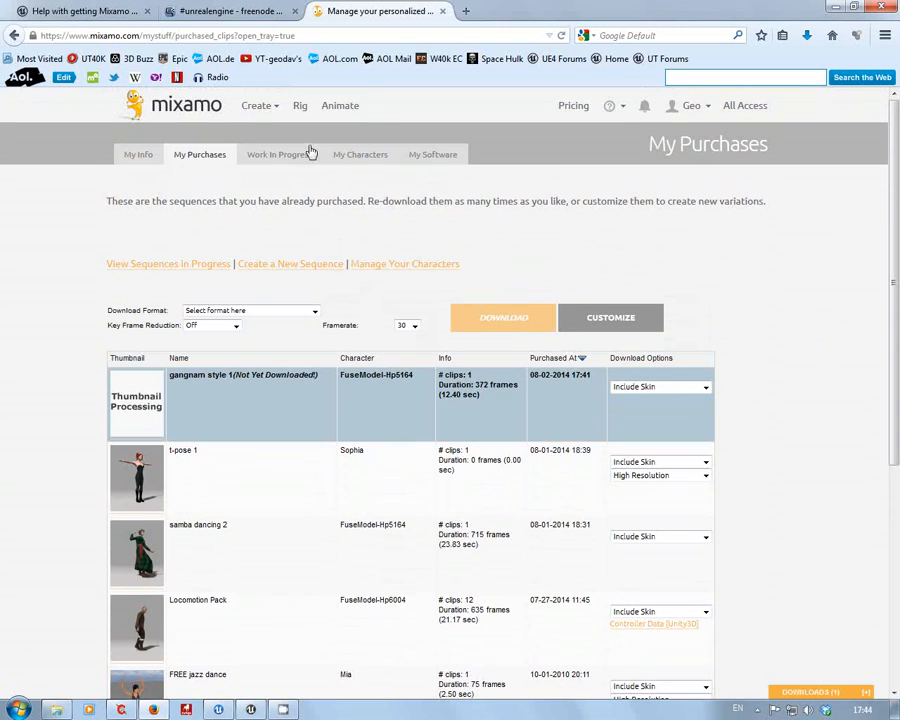
click(340, 105)
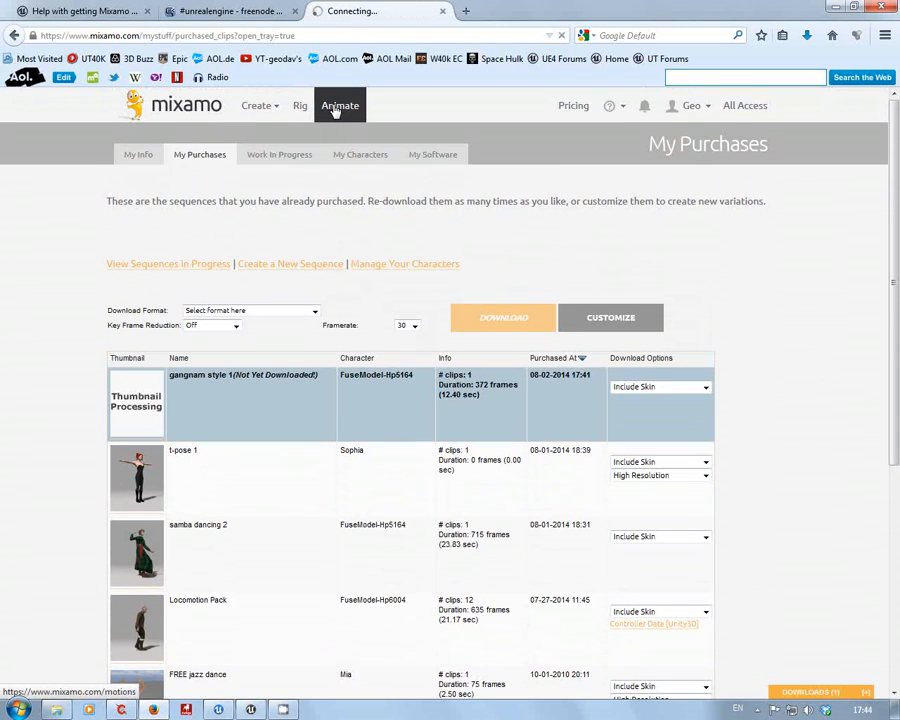
click(339, 105)
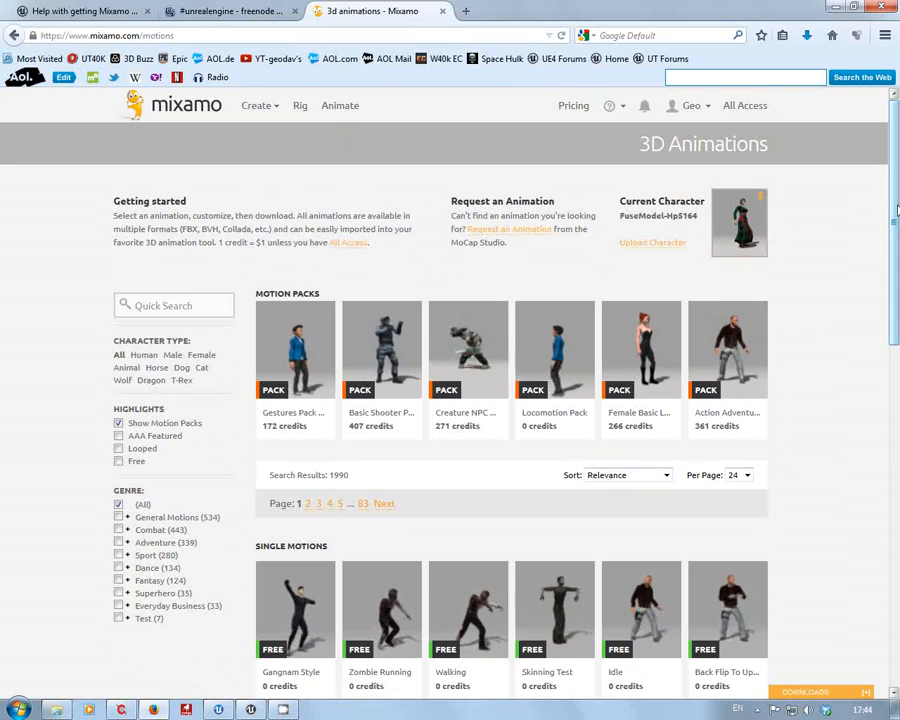
scroll(down, 3)
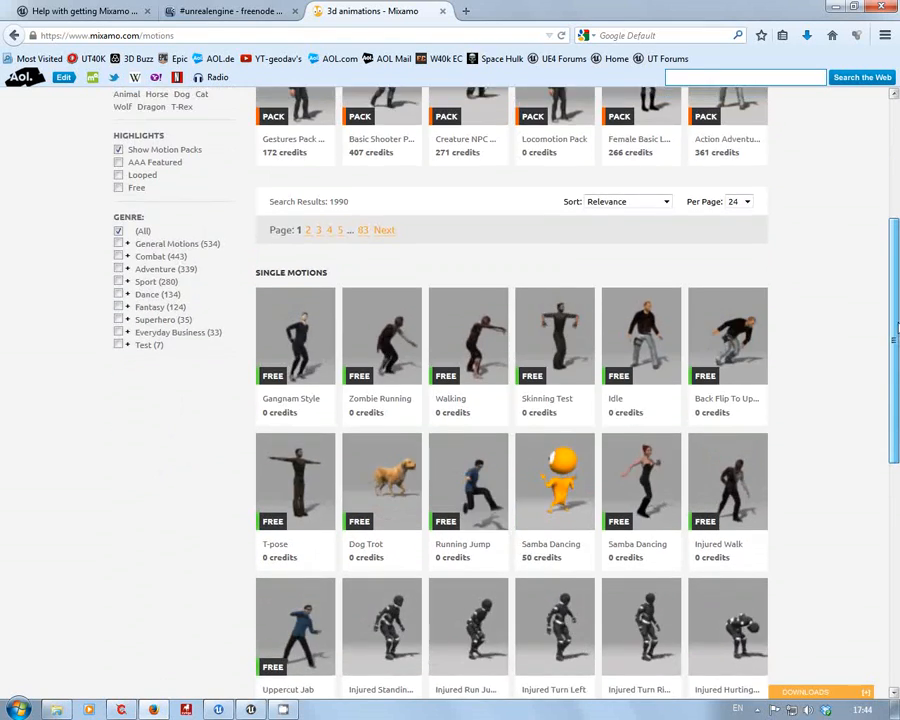
scroll(down, 3)
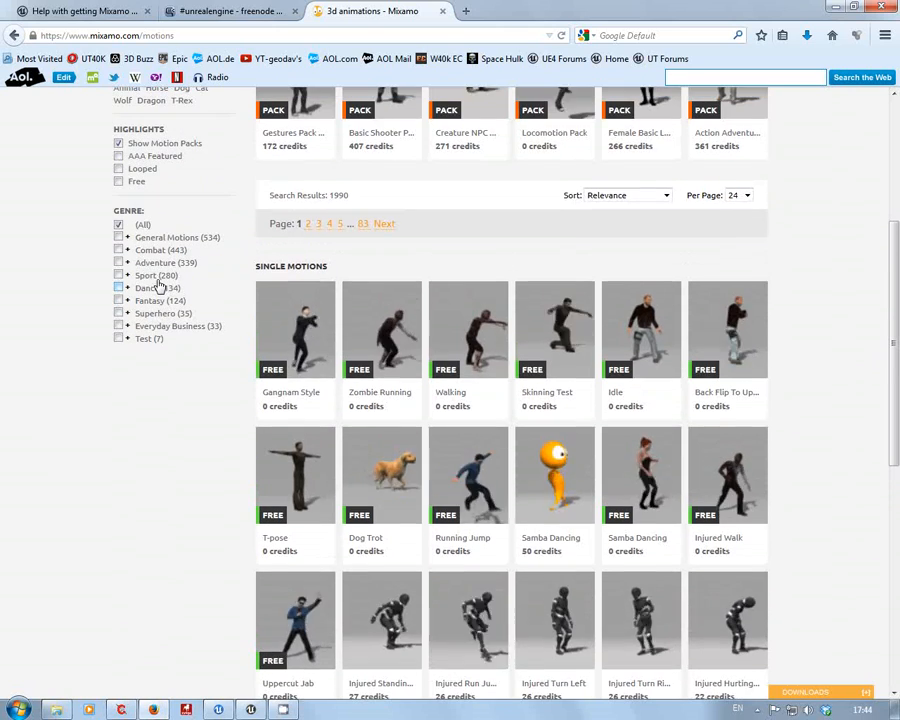
Filter the catalogue to free animations and scroll through the 12 results.
click(119, 181)
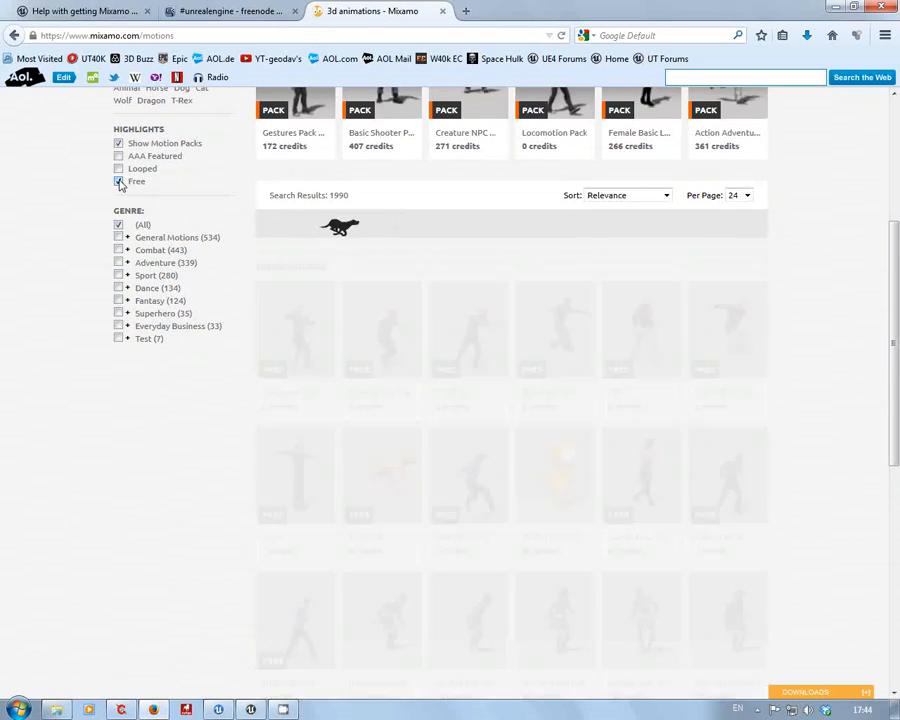
click(119, 181)
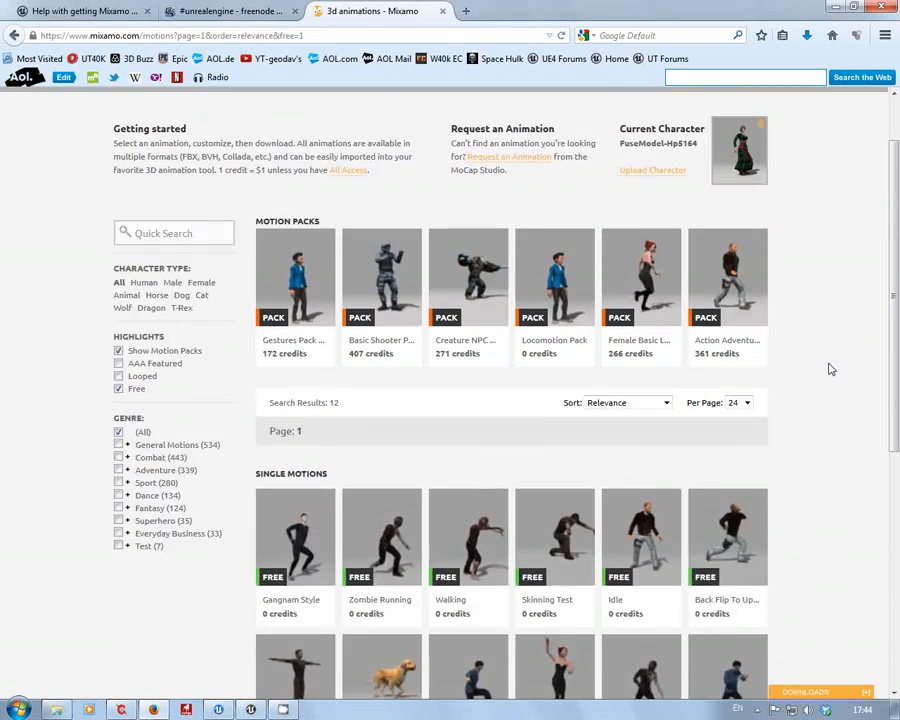
scroll(down, 3)
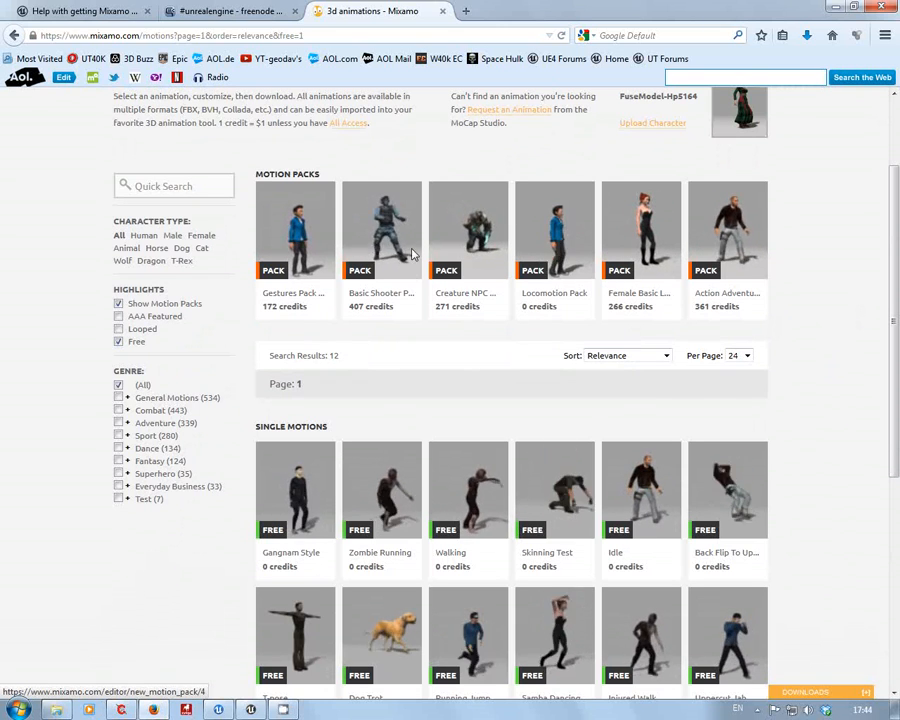
mouse_move(369, 320)
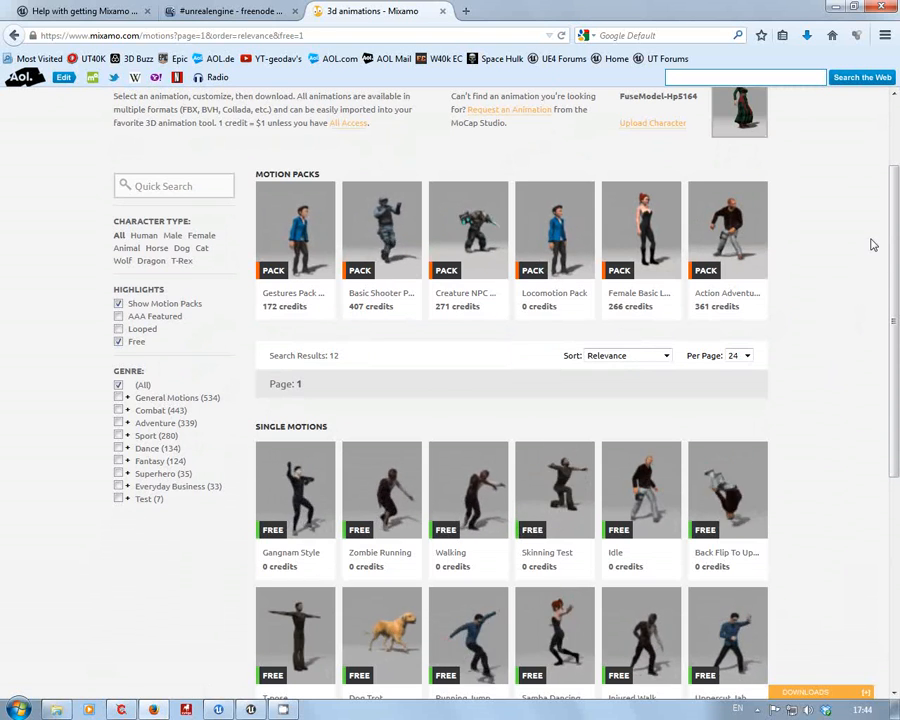
scroll(down, 3)
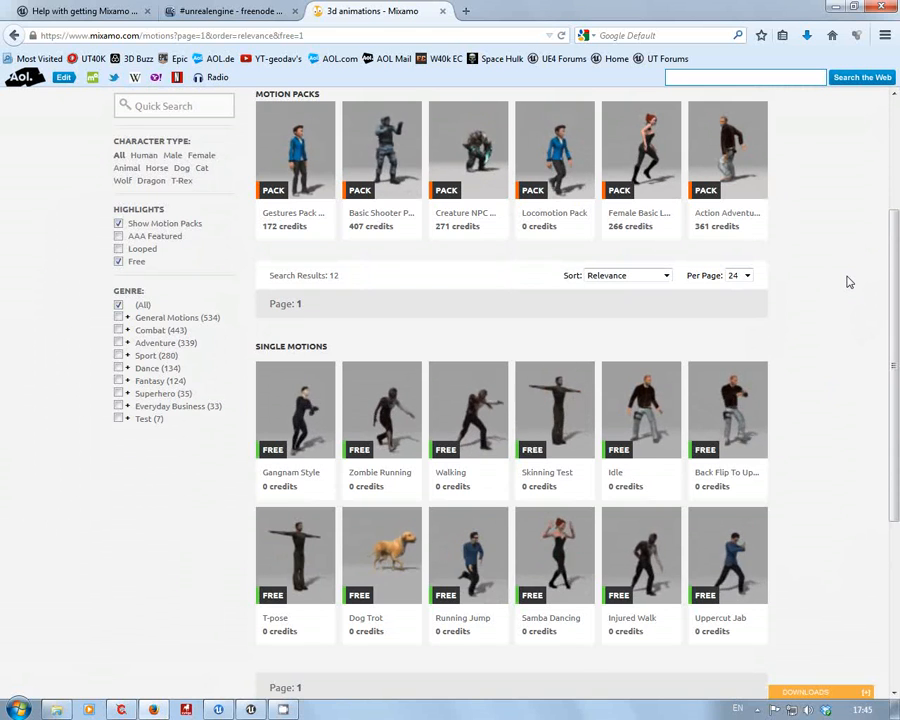
scroll(down, 3)
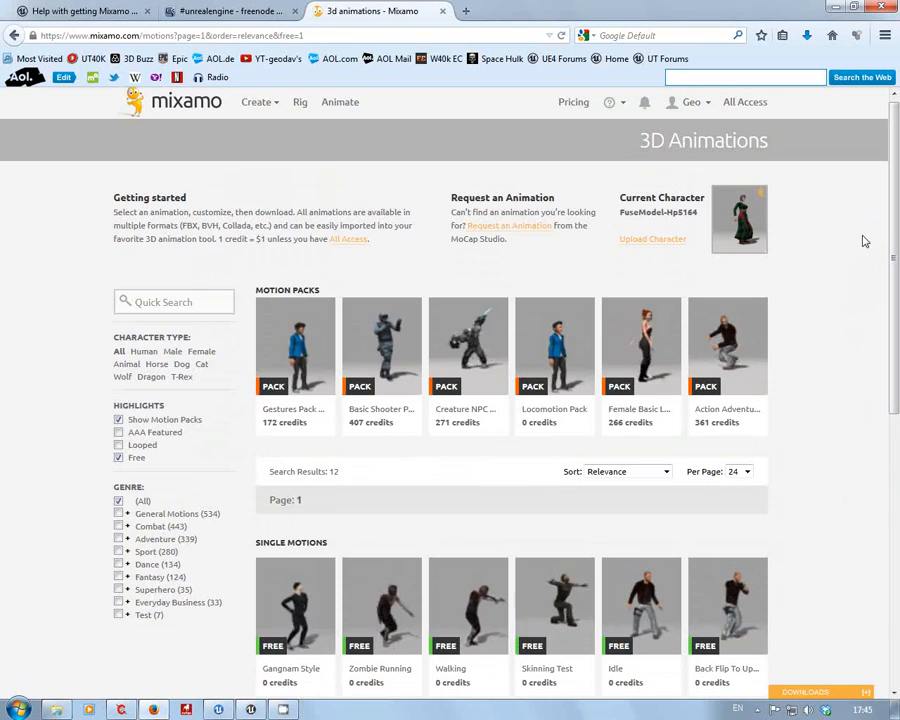
scroll(down, 3)
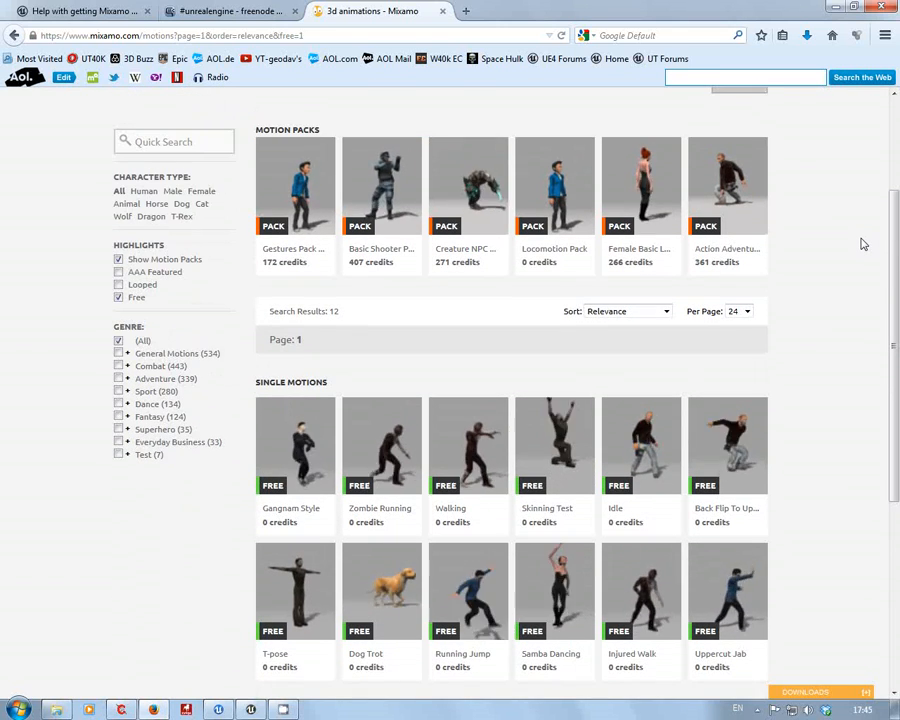
scroll(down, 3)
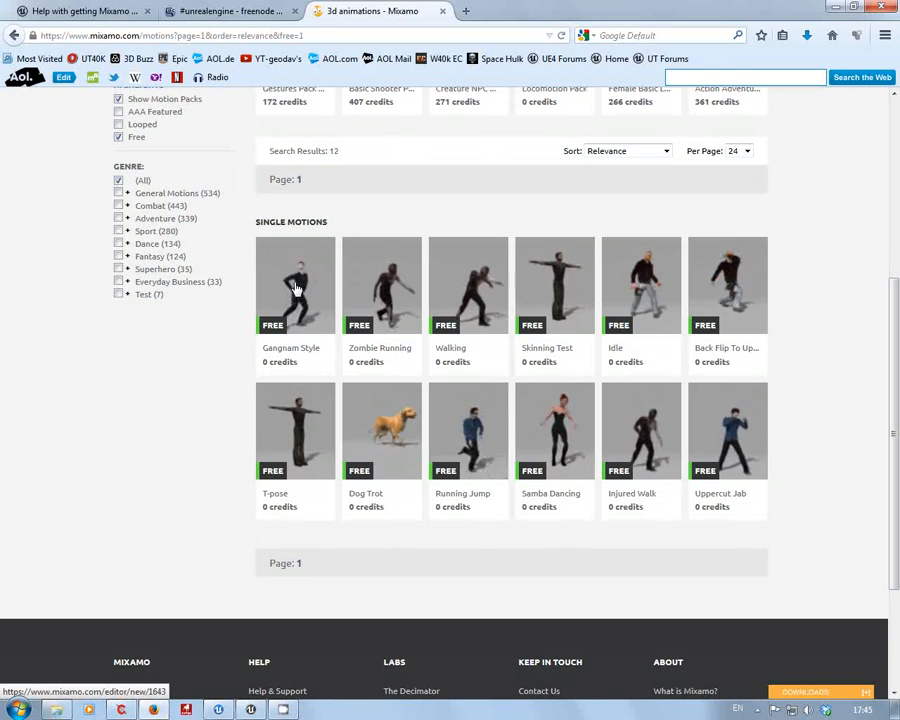
Check out the free Gangnam Style motion on FuseModel-Hp6004 for 0 credits.
click(295, 285)
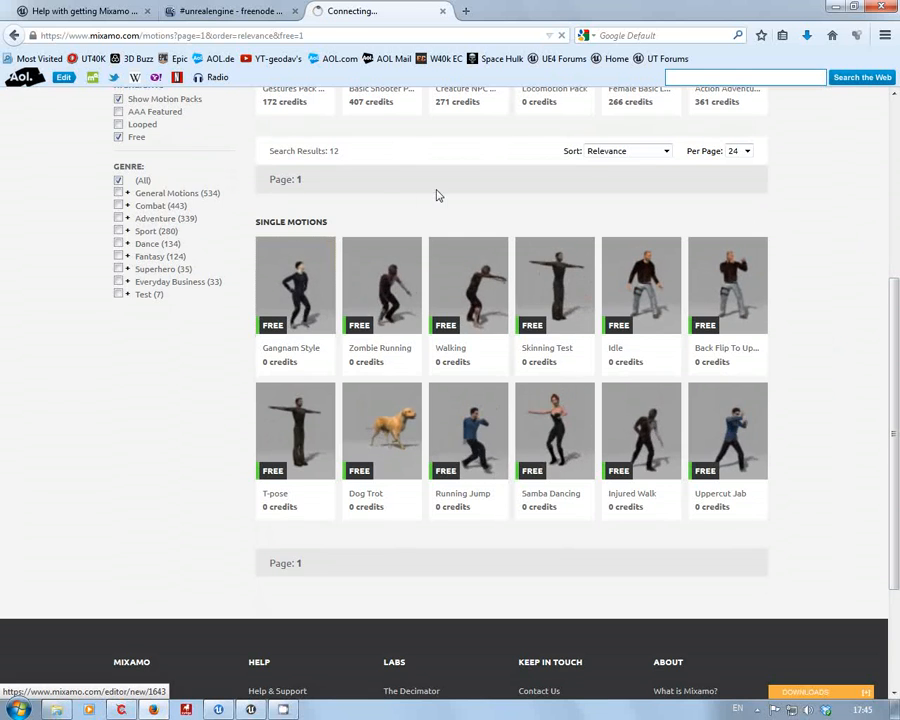
click(688, 101)
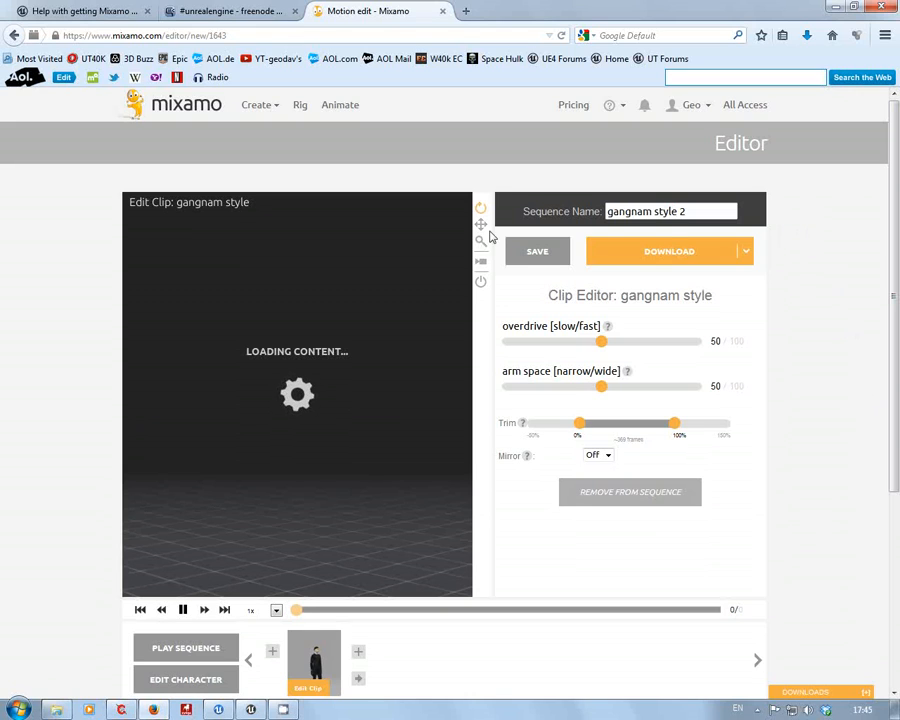
mouse_move(745, 173)
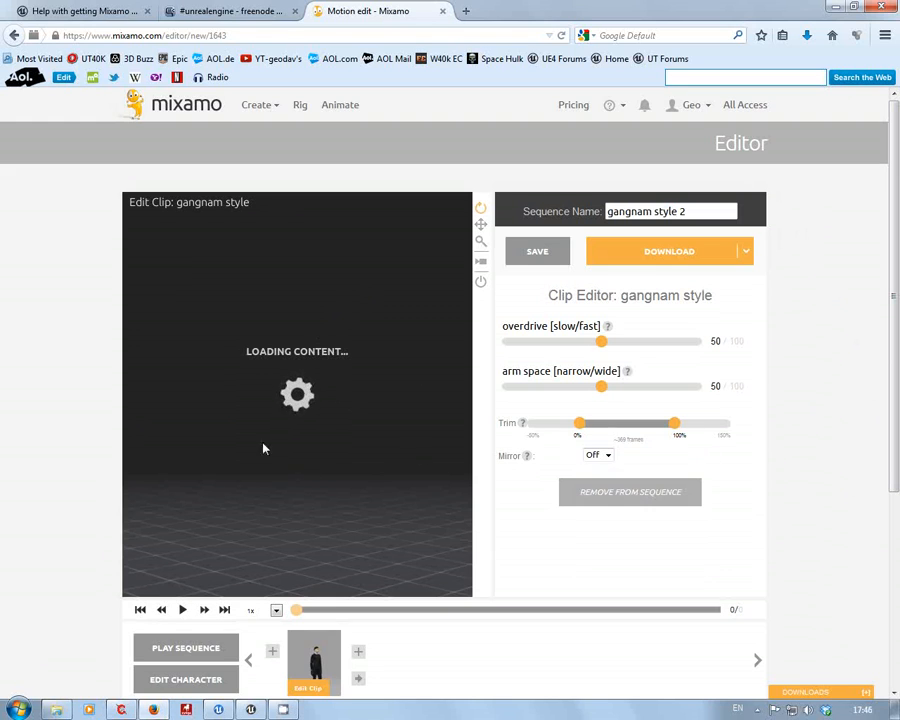
mouse_move(332, 402)
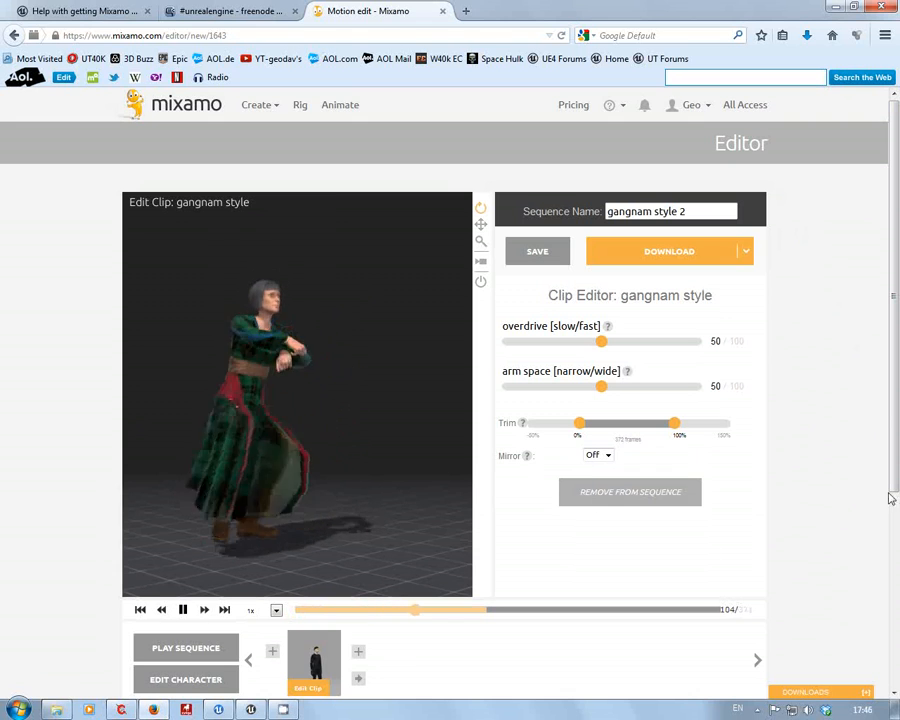
scroll(down, 3)
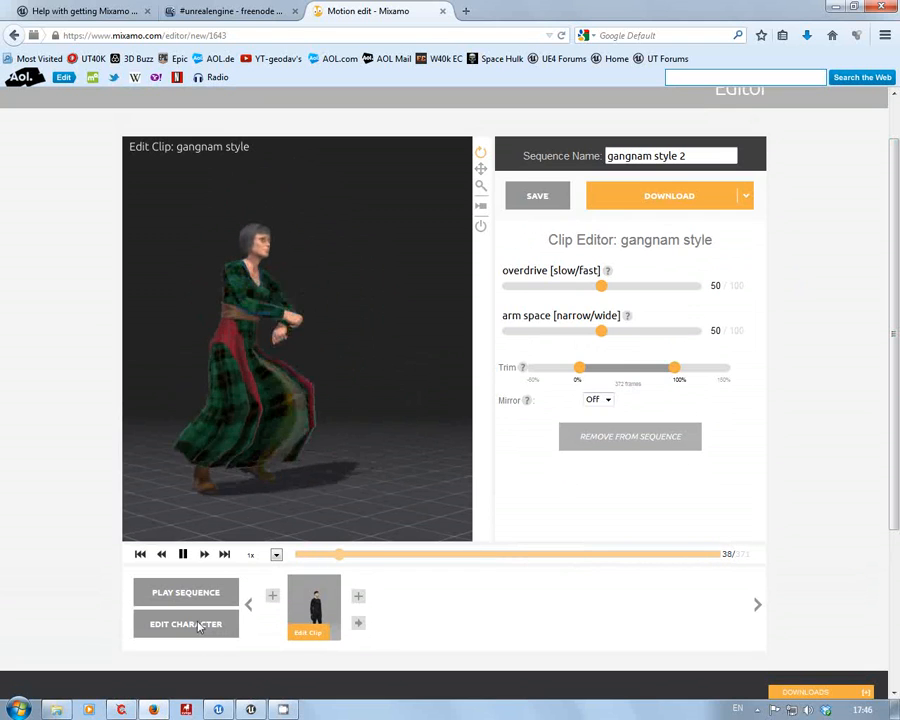
click(185, 623)
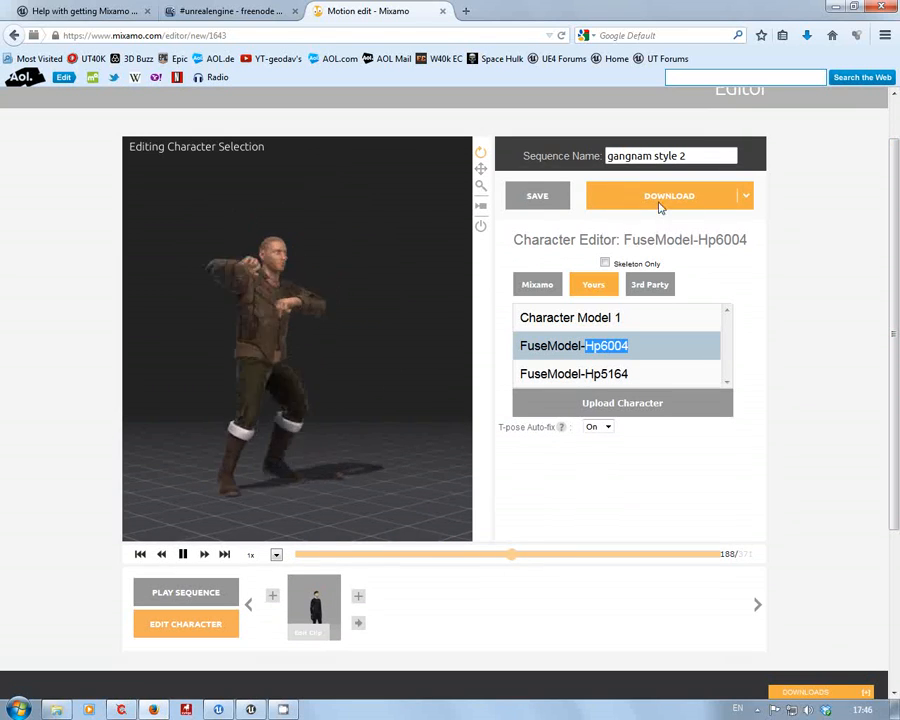
click(669, 195)
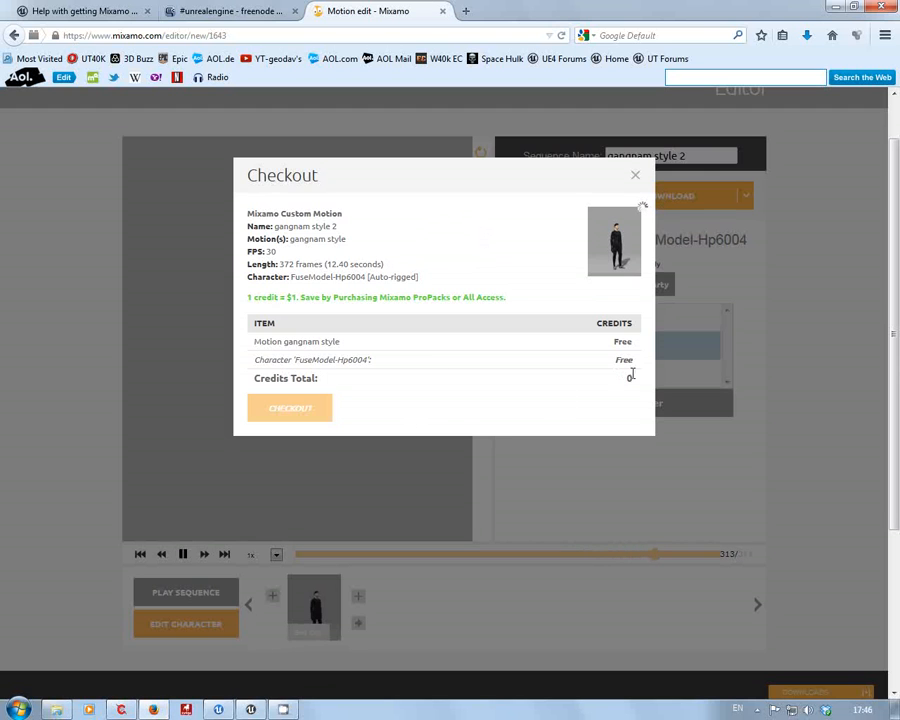
click(290, 407)
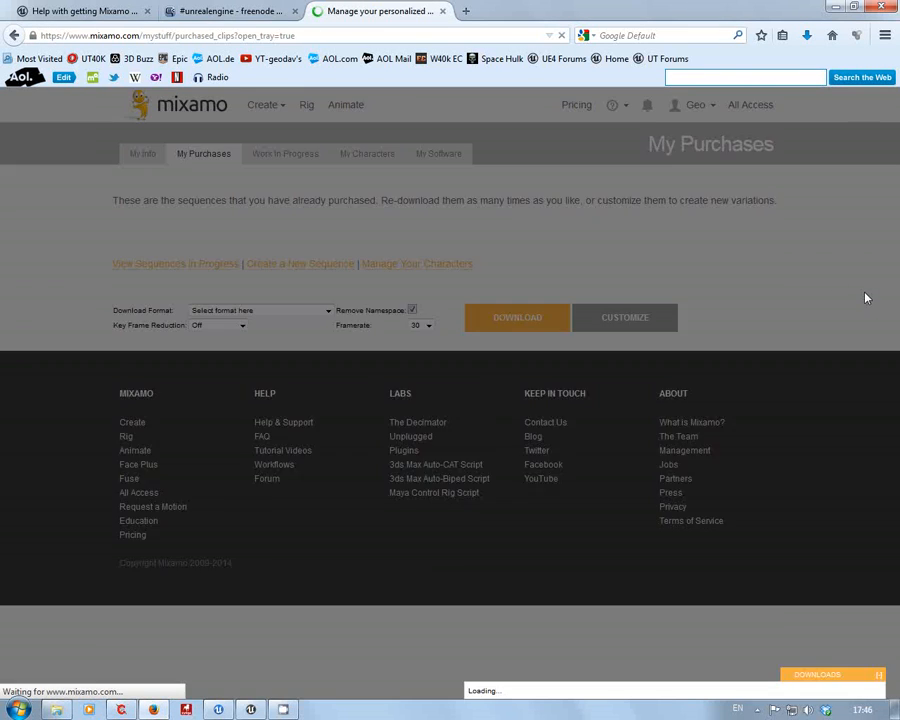
Download gangnam style 1 in FBX format and choose Save File for gangnam_style_1.fbx.
click(817, 104)
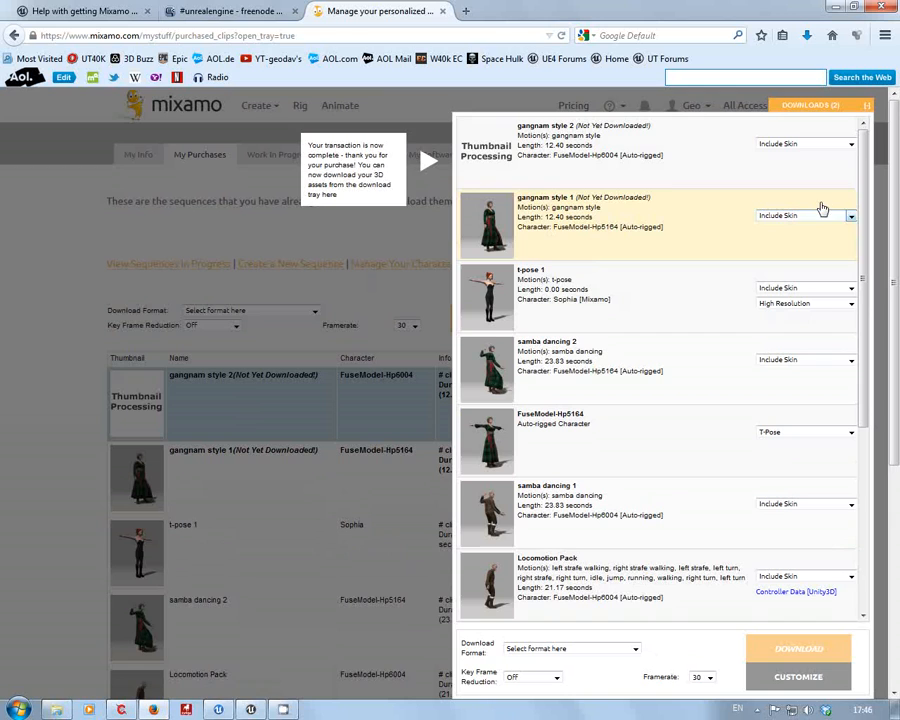
mouse_move(585, 135)
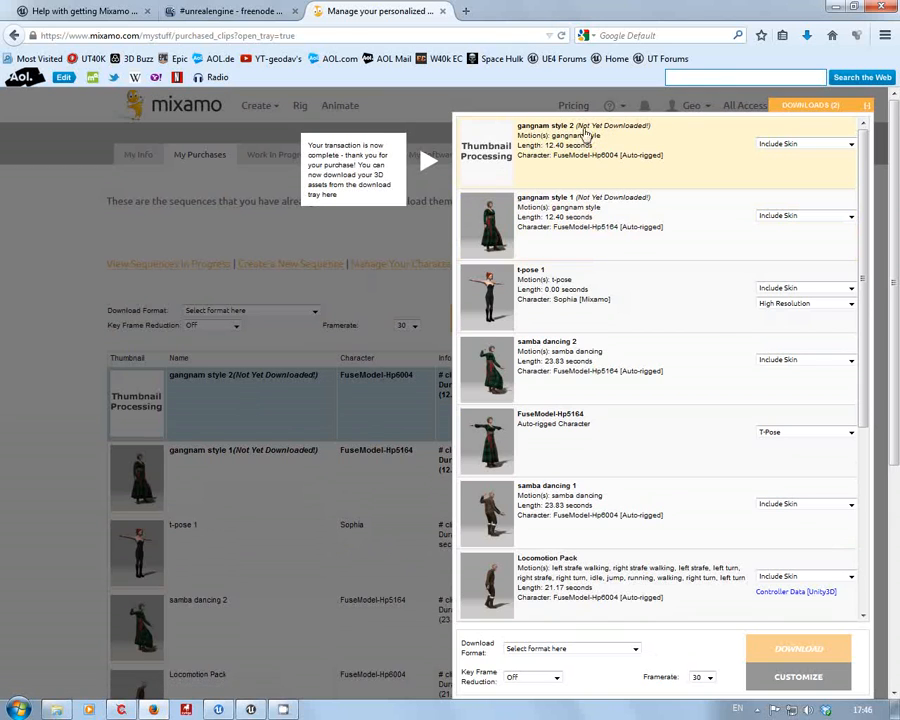
mouse_move(708, 209)
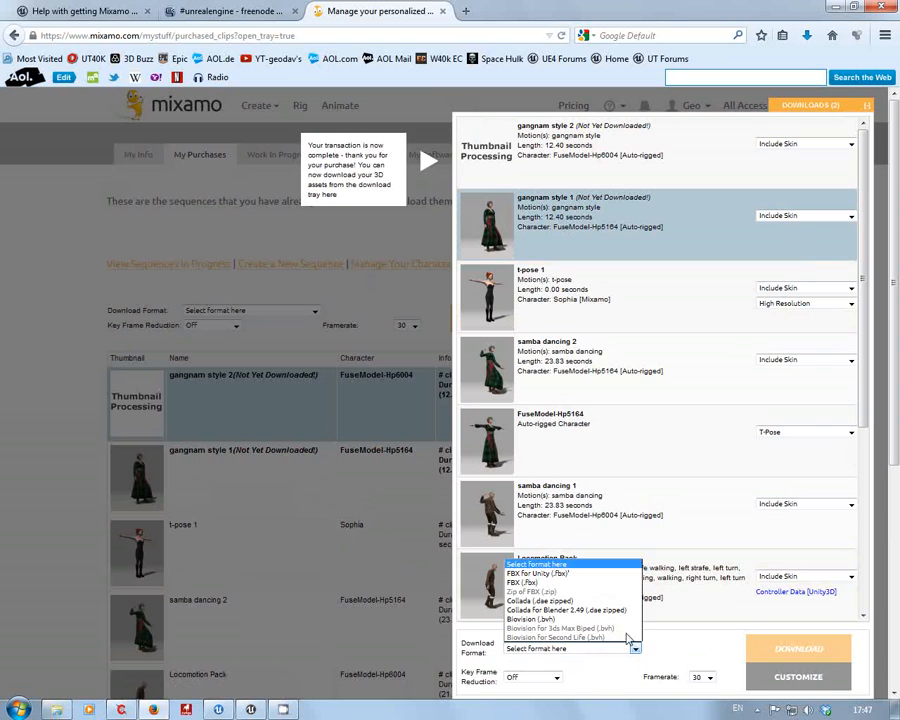
click(537, 571)
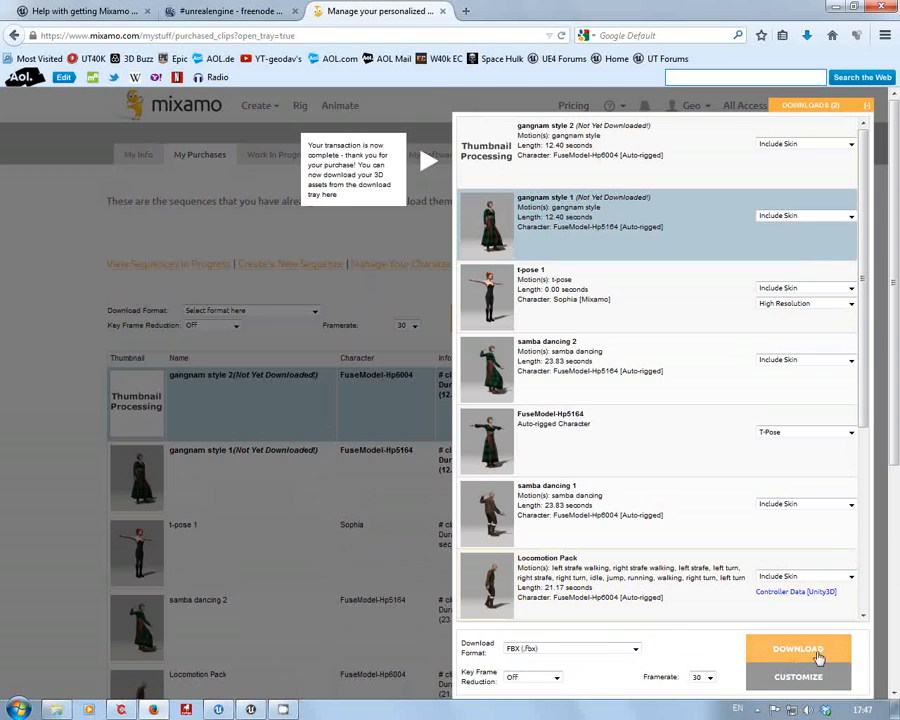
click(798, 648)
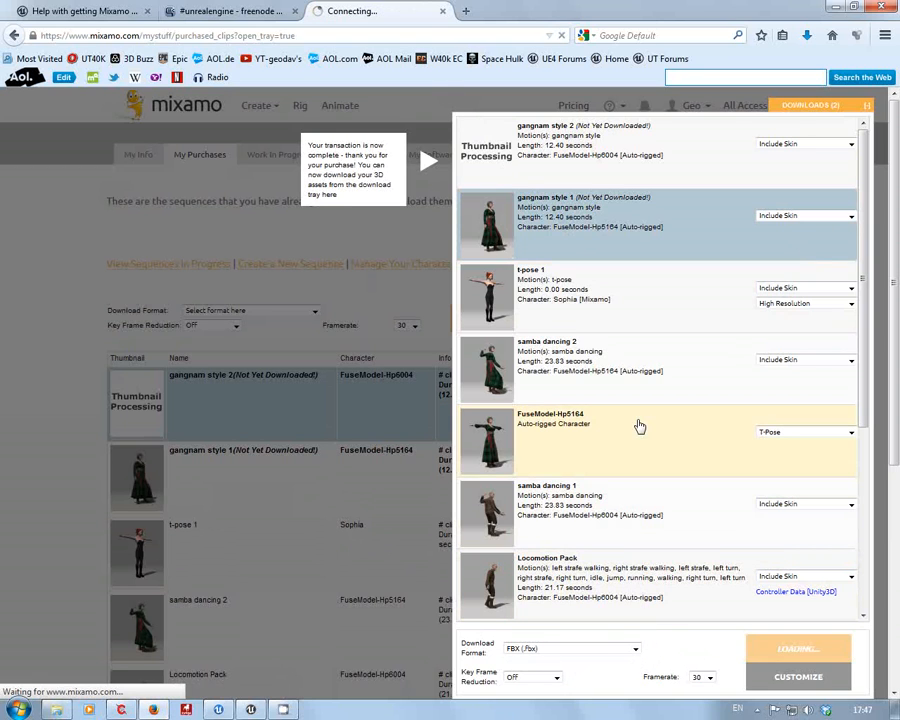
mouse_move(700, 417)
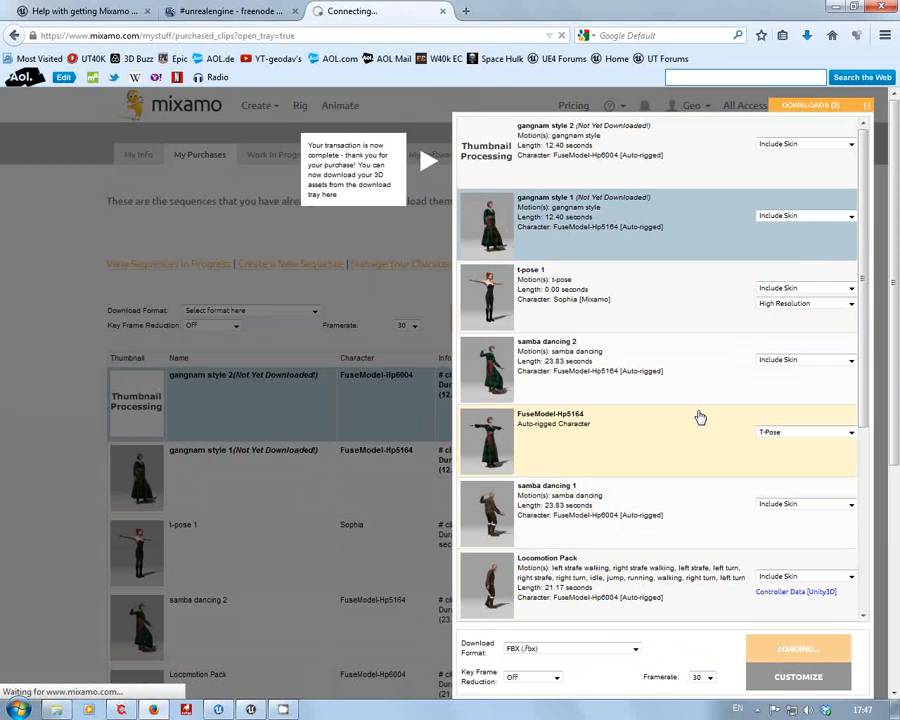
click(798, 648)
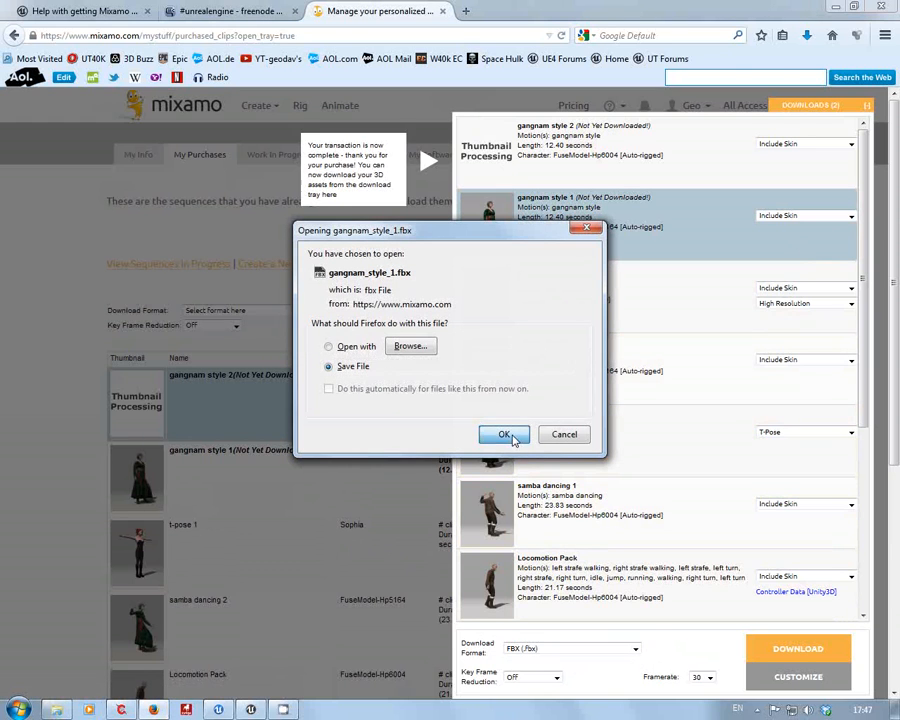
Confirm saving gangnam_style_1.fbx to the Downloads folder.
click(504, 434)
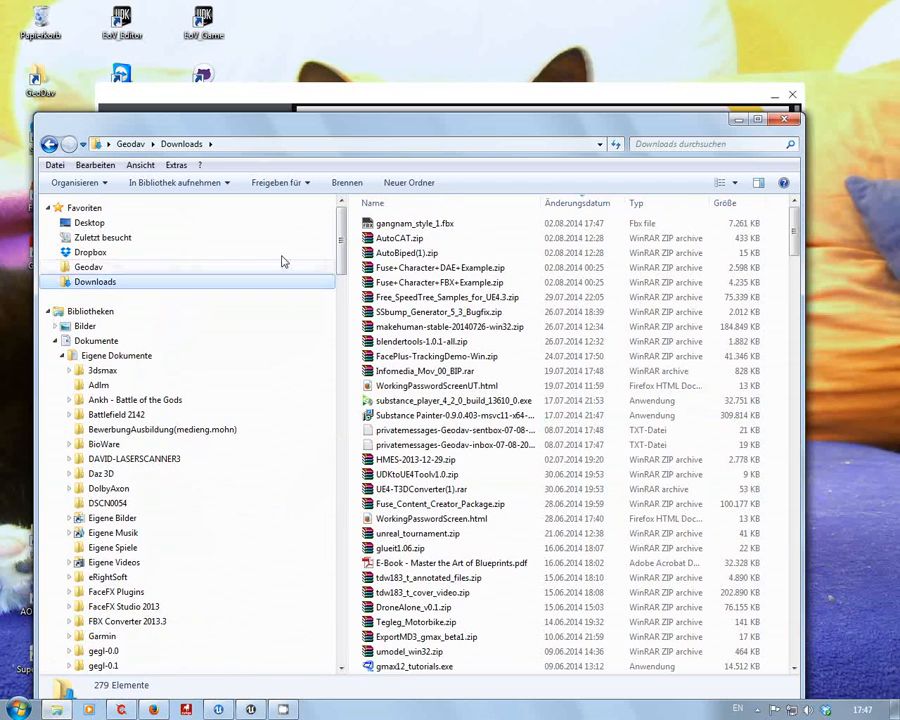
scroll(down, 3)
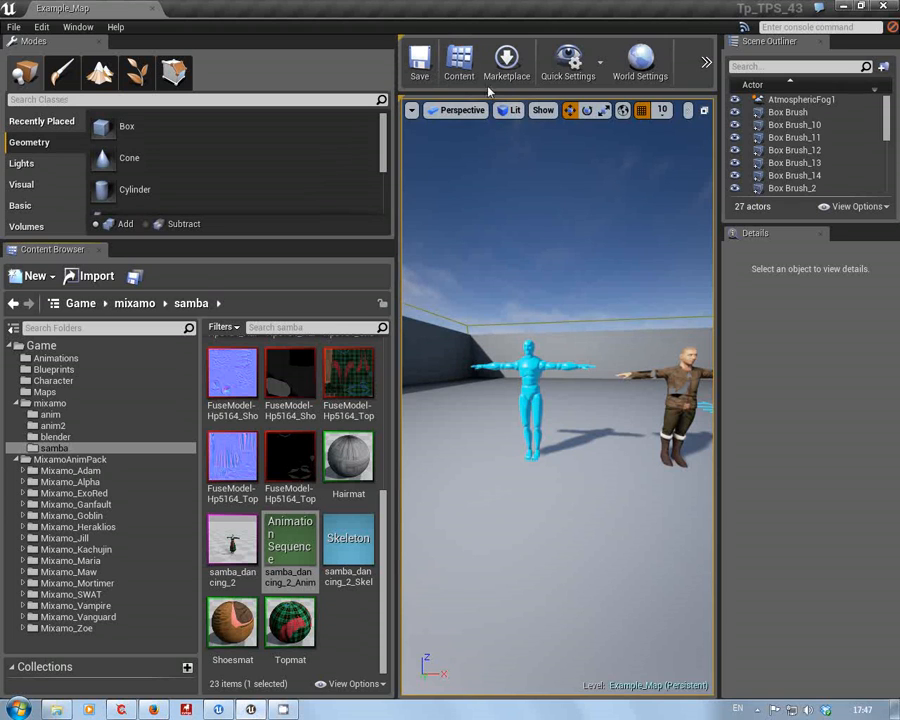
scroll(down, 3)
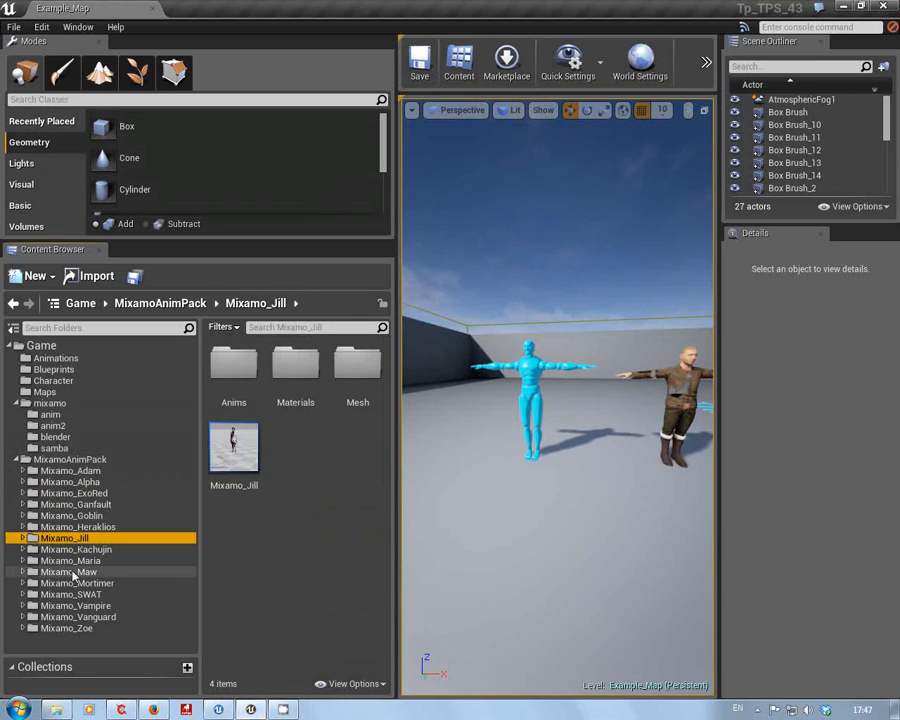
click(67, 628)
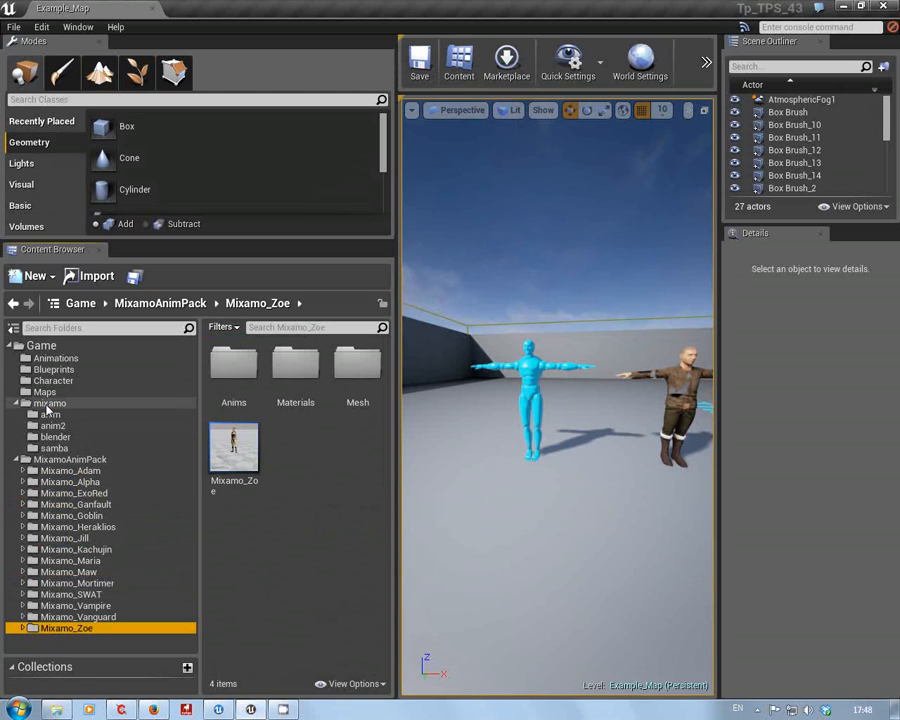
click(50, 403)
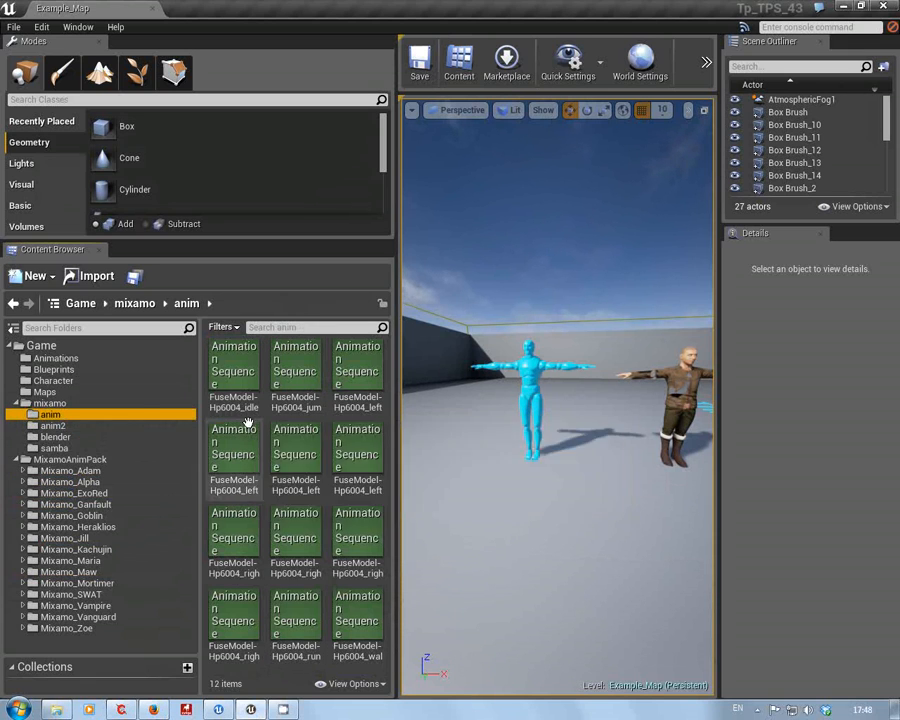
click(52, 425)
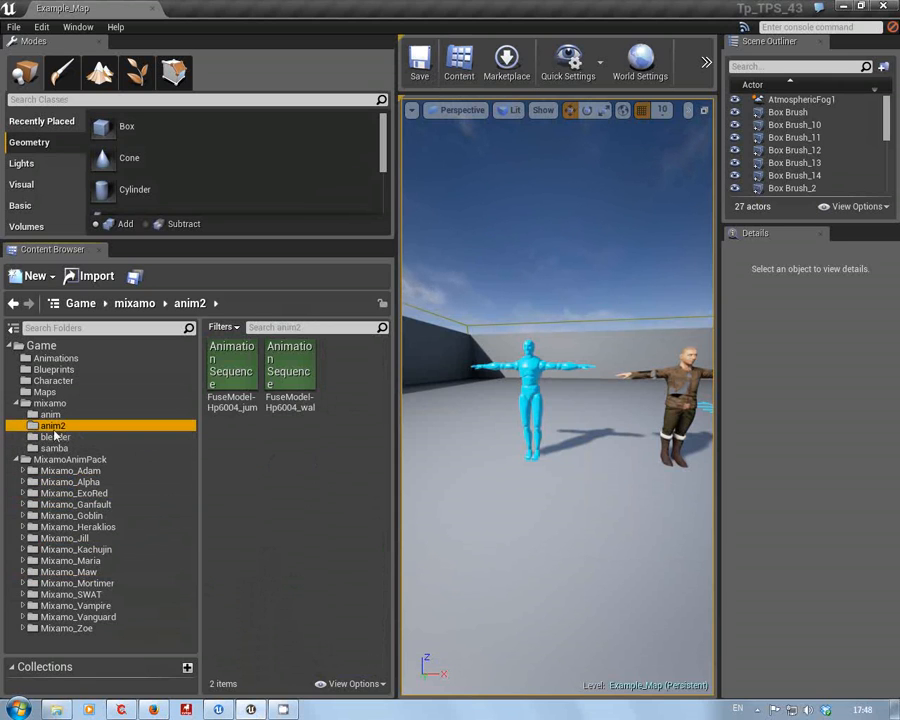
click(55, 437)
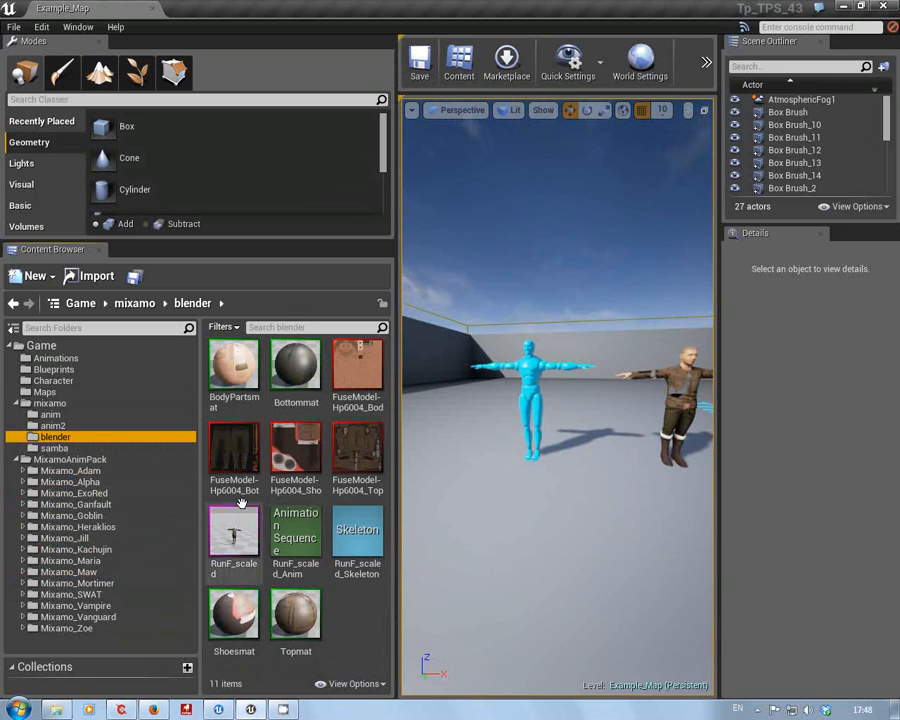
mouse_move(357, 530)
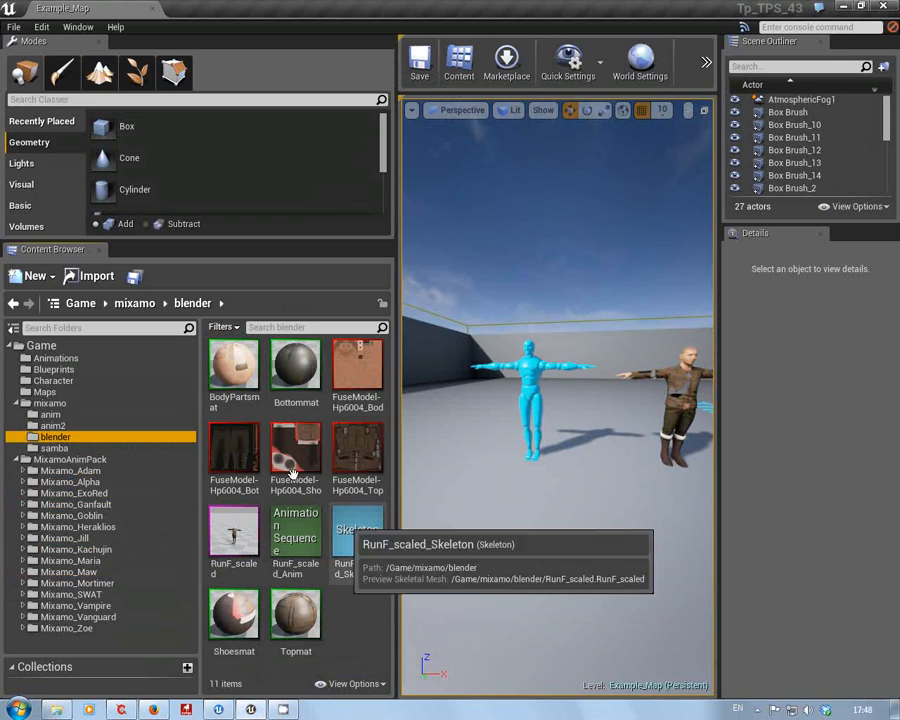
click(53, 447)
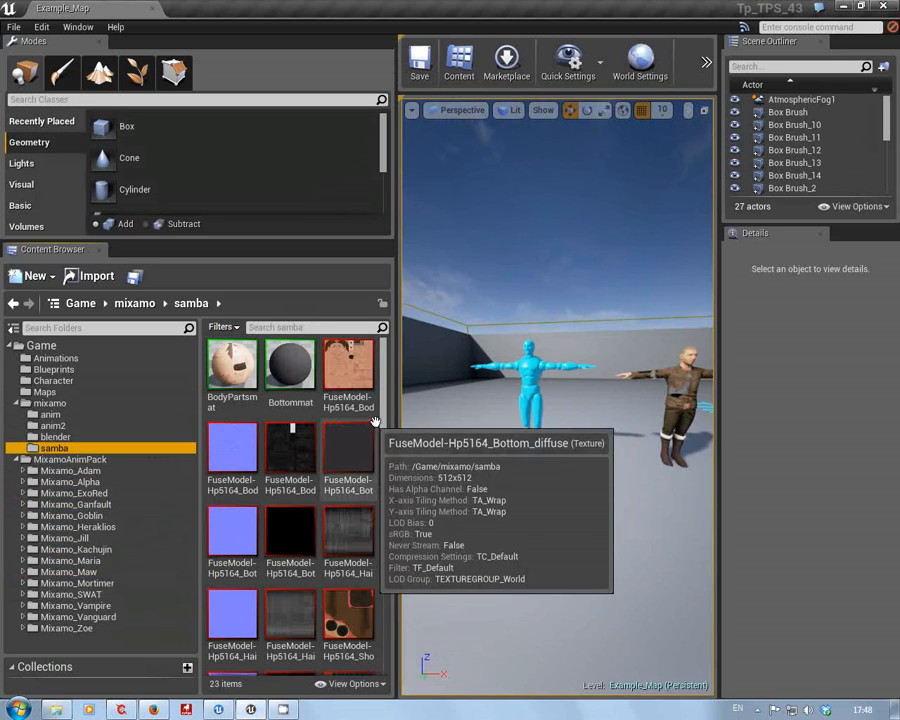
scroll(down, 3)
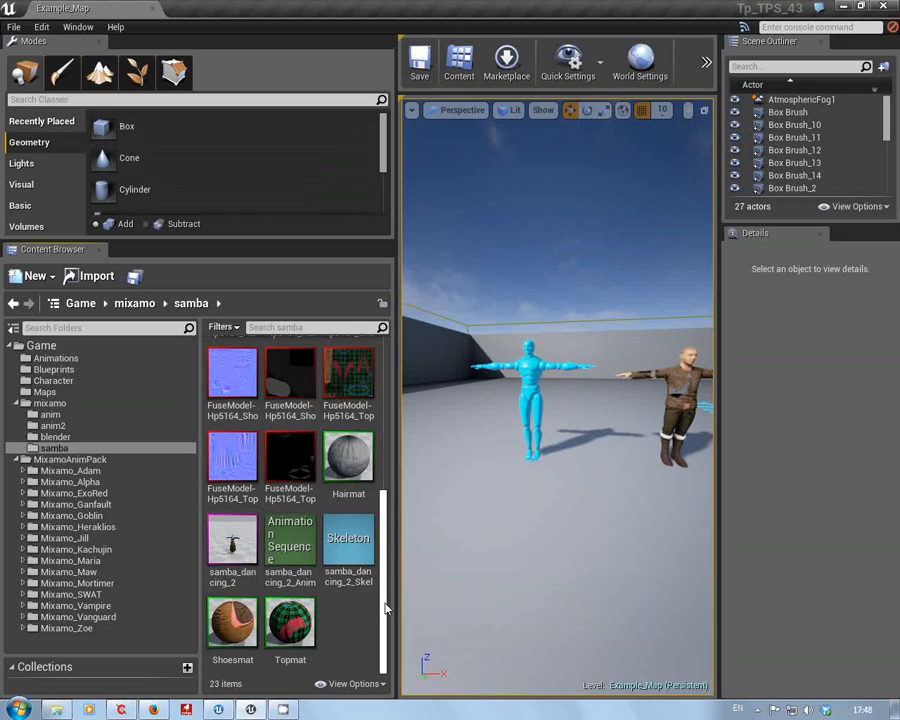
click(290, 540)
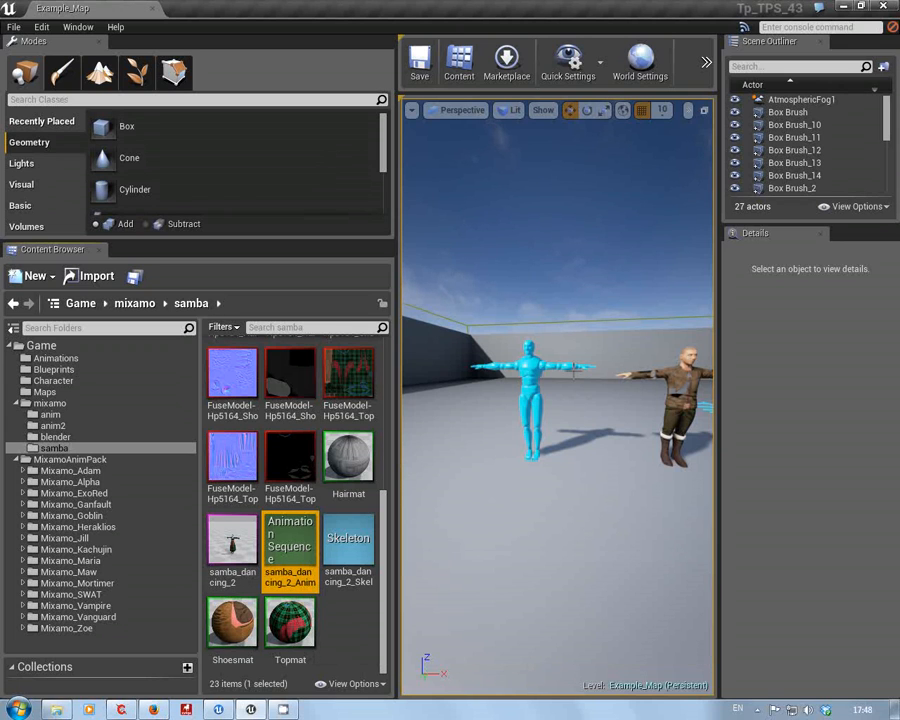
mouse_move(290, 540)
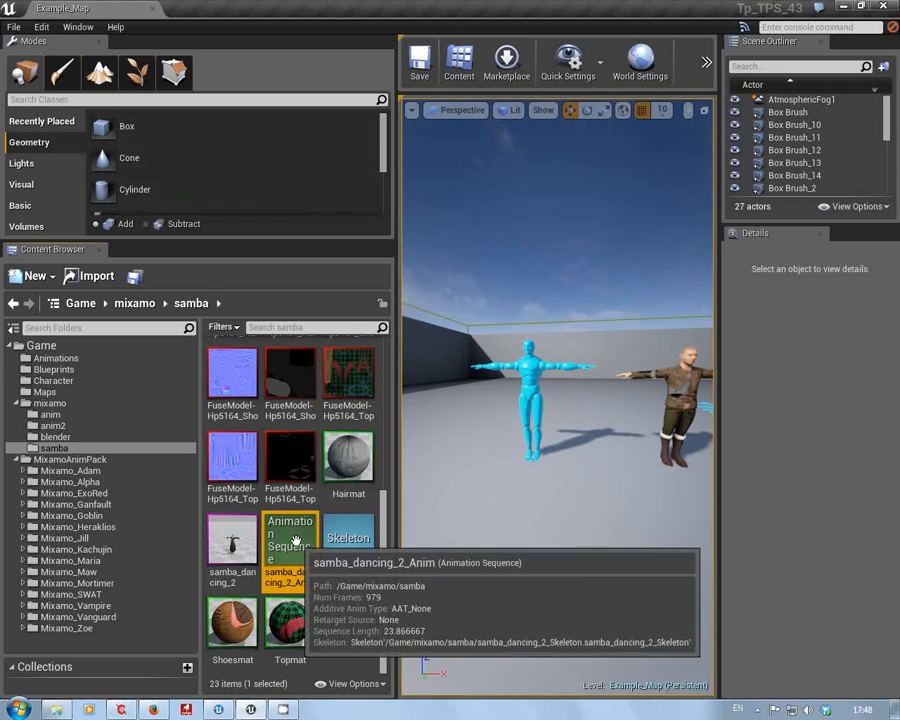
right_click(290, 540)
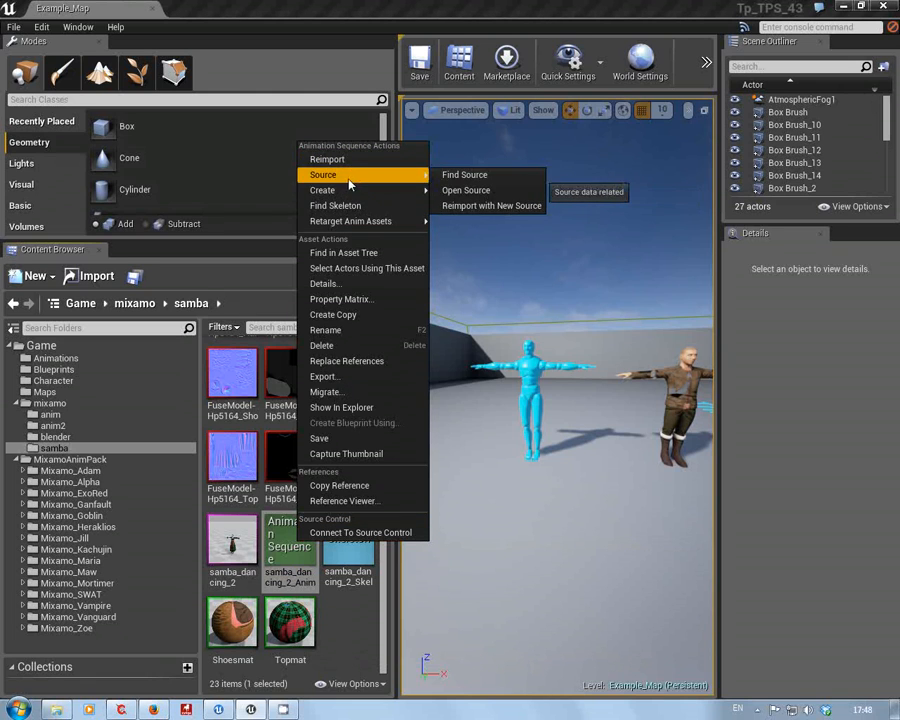
click(371, 630)
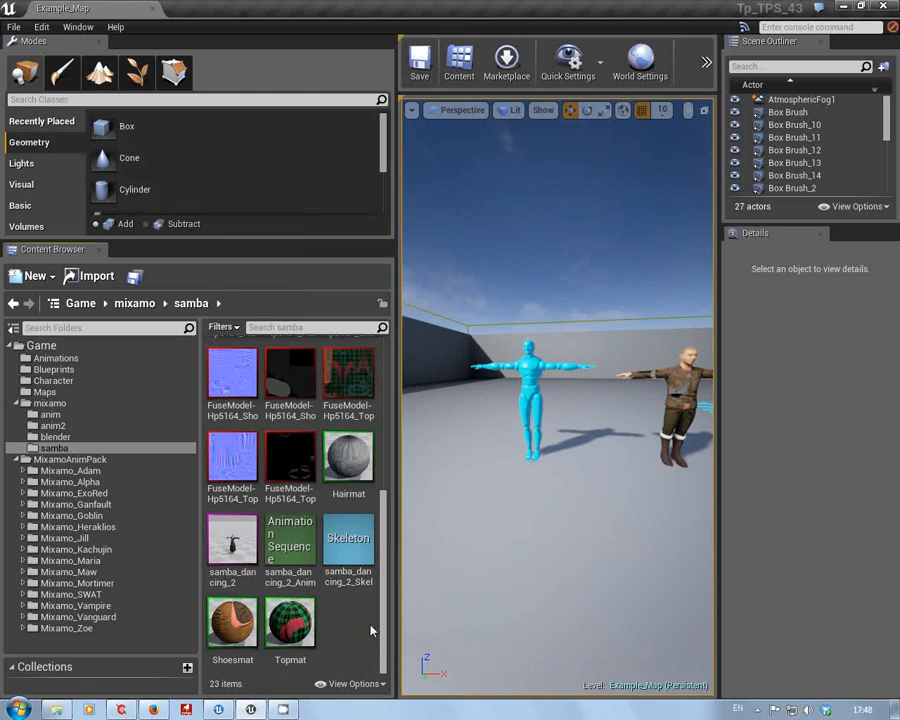
click(232, 540)
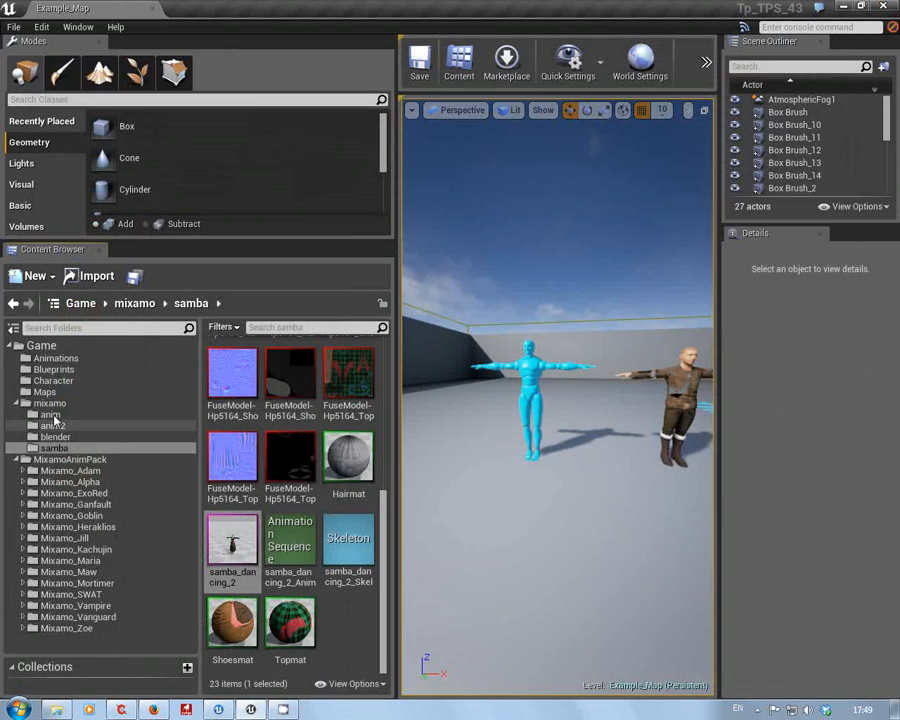
Create a folder named gnan under mixamo and bring up its content menu.
right_click(50, 403)
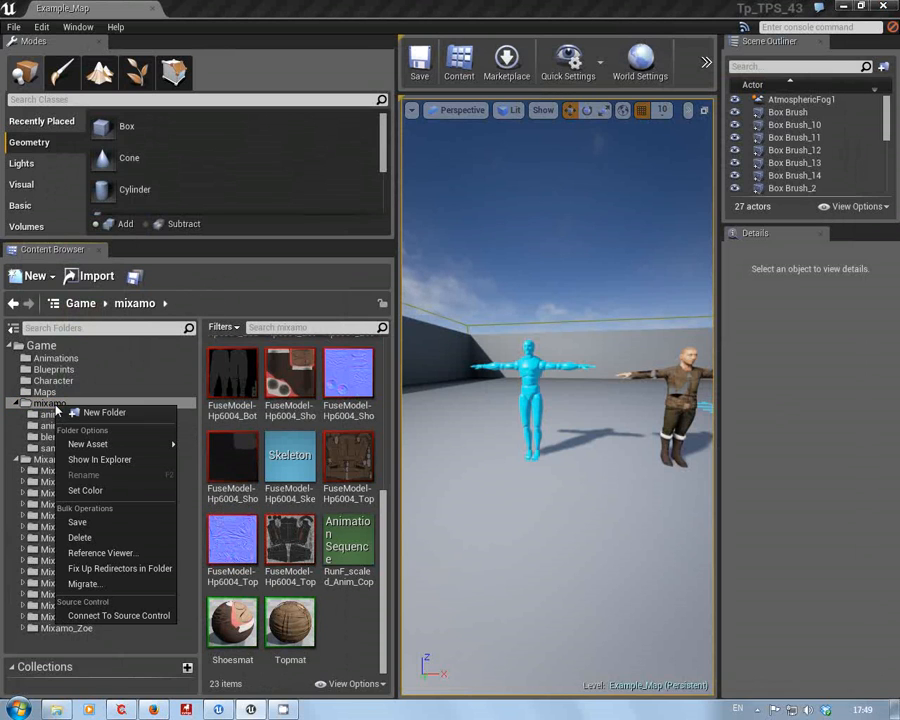
click(104, 412)
text(gnan)
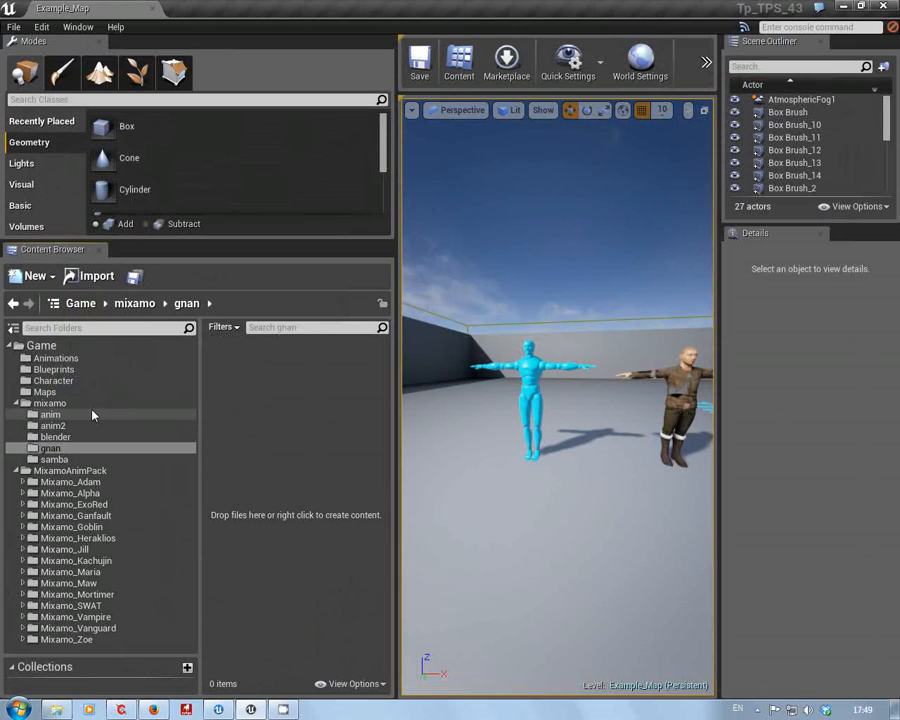
click(49, 447)
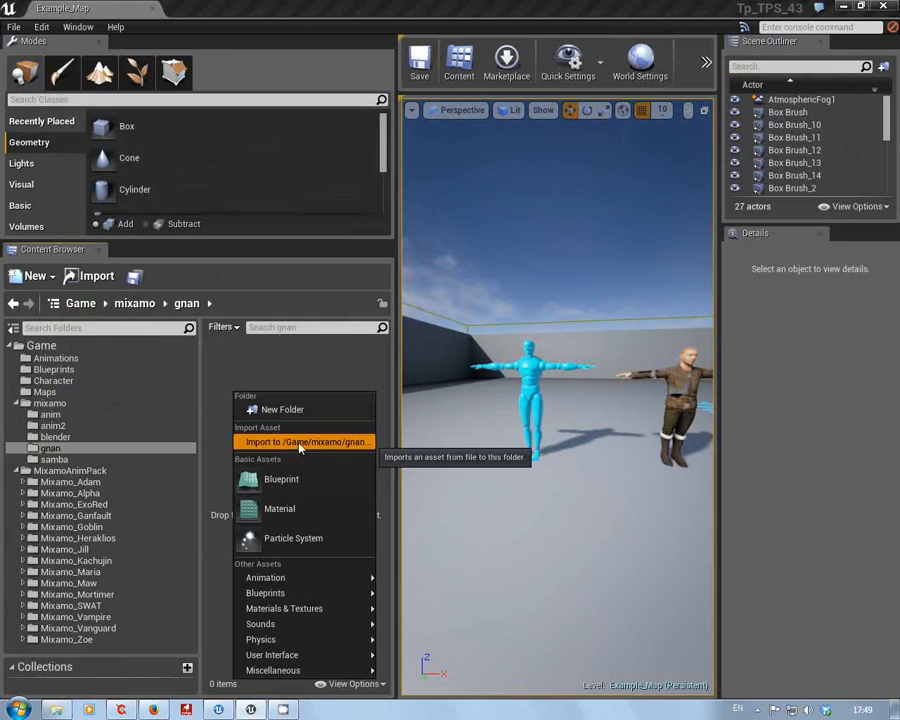
Pick gangnam_style_1.fbx from the Fuse folder for import into /Game/mixamo/gnan.
click(305, 442)
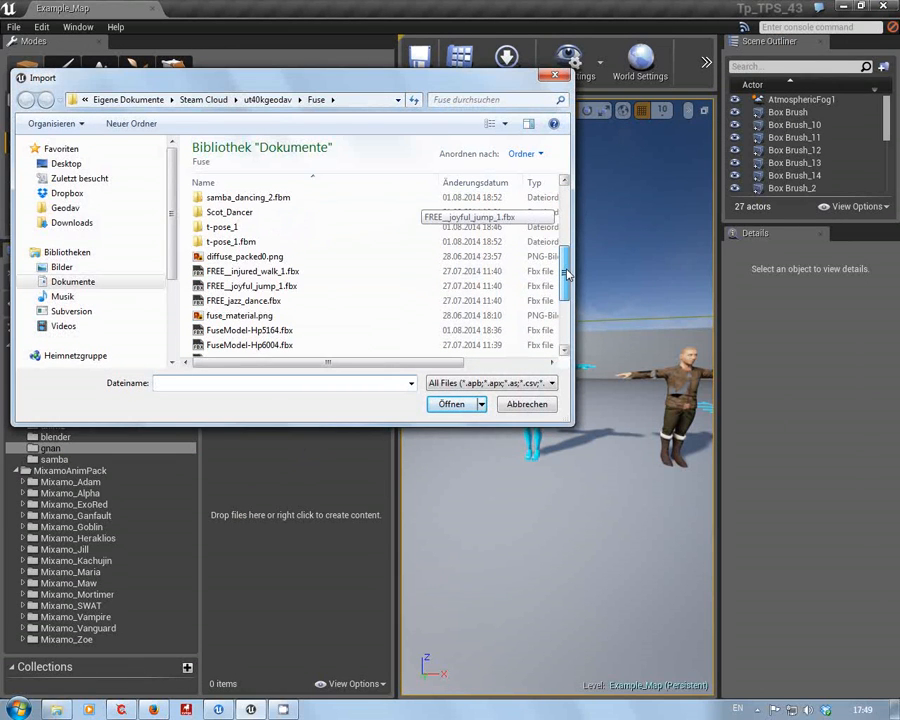
scroll(down, 3)
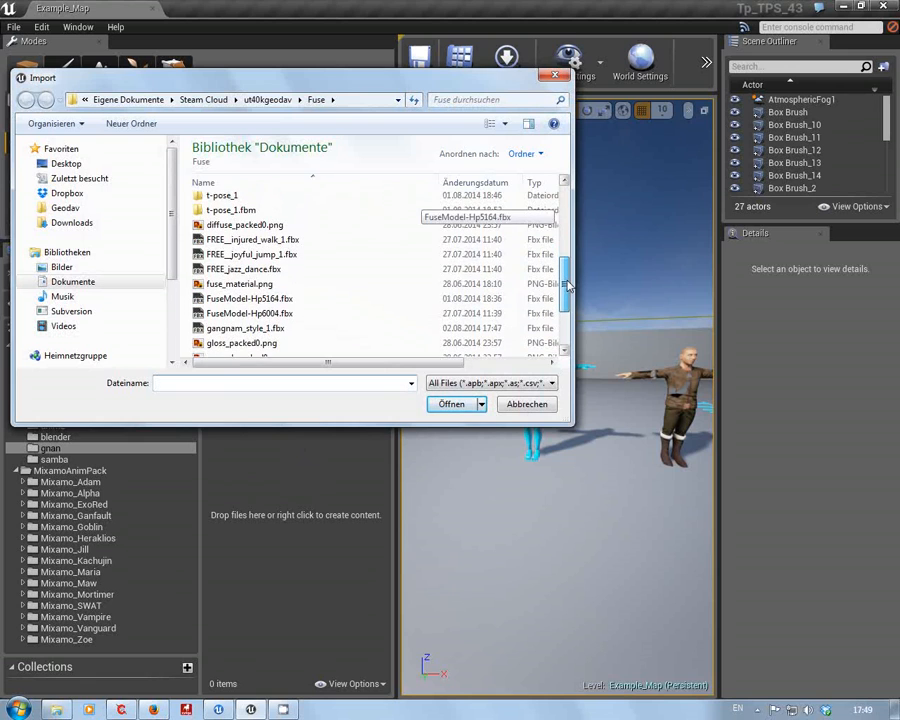
click(245, 326)
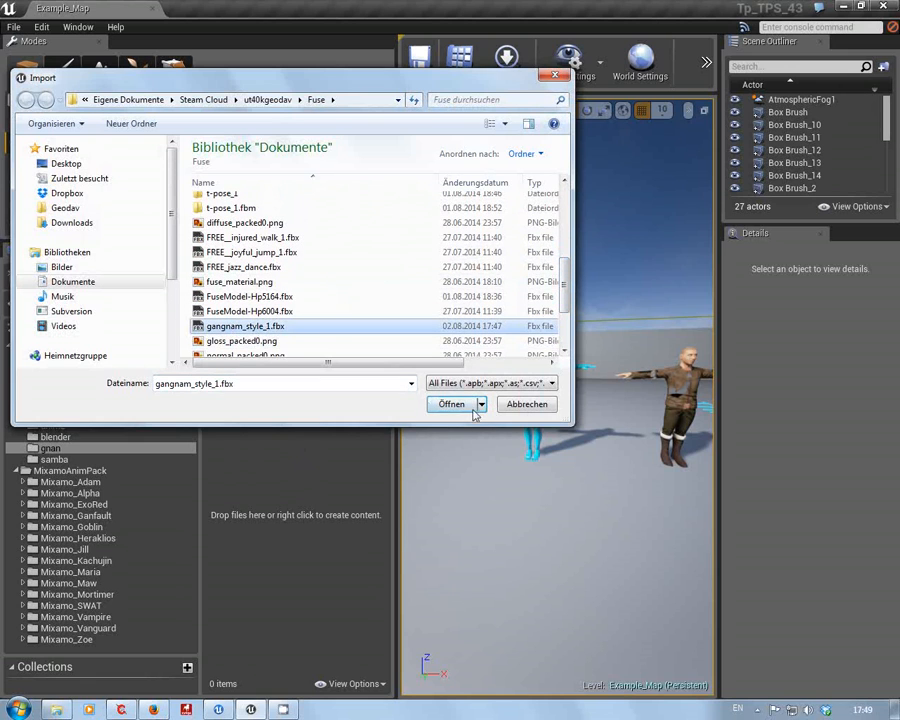
click(450, 404)
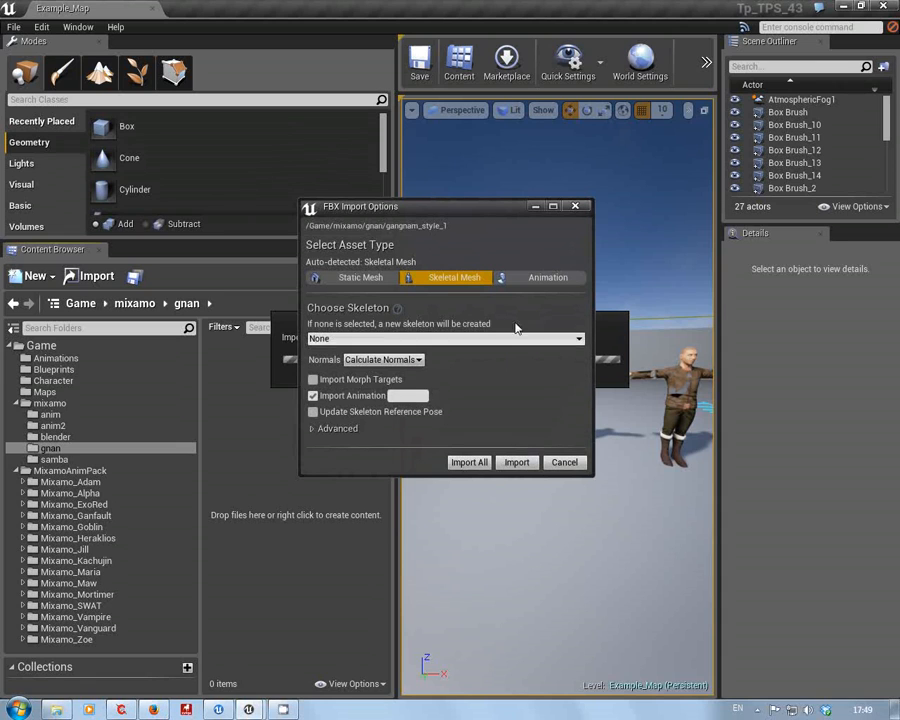
Import gangnam_style_1 as a skeletal mesh with materials and textures disabled.
click(548, 277)
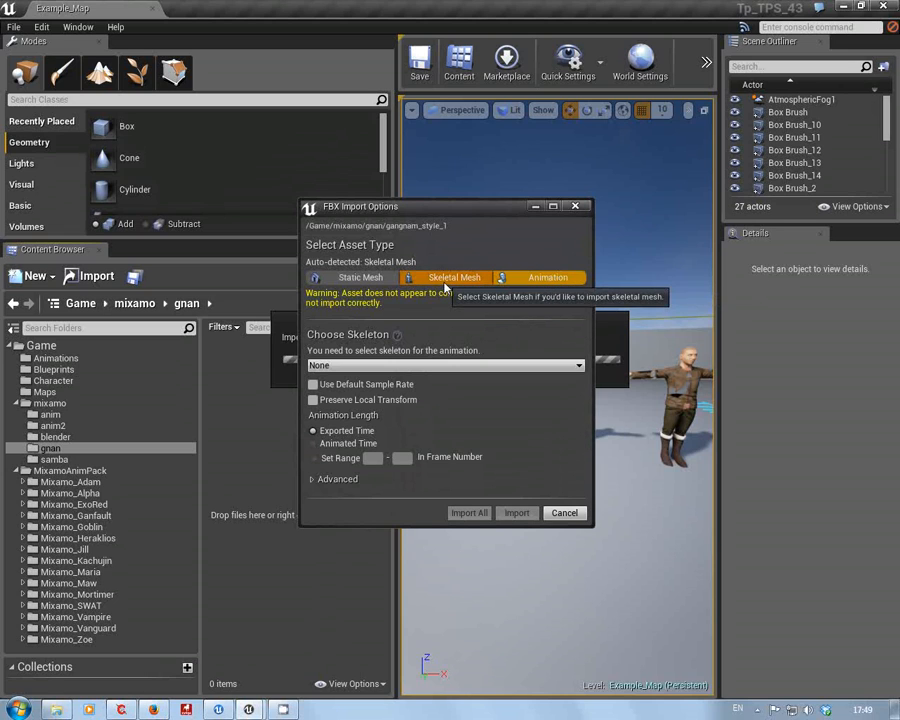
click(454, 277)
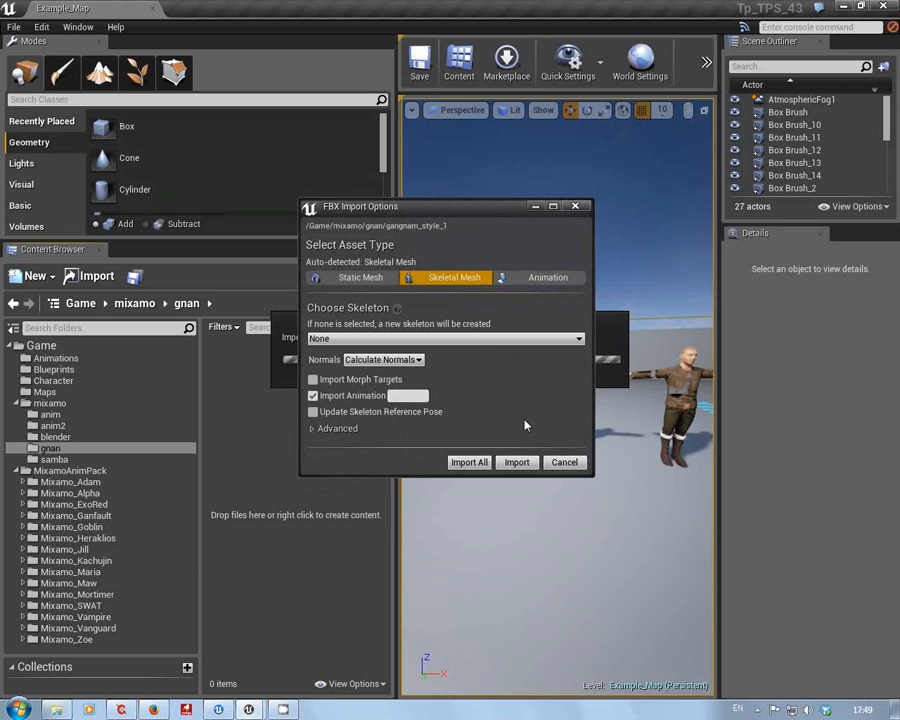
click(337, 428)
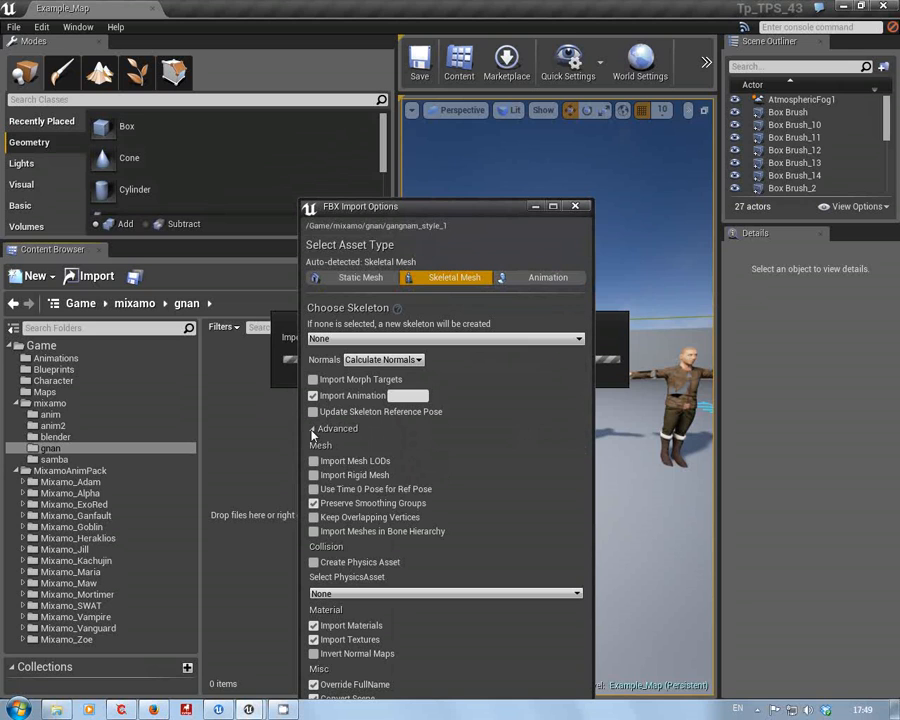
mouse_move(477, 255)
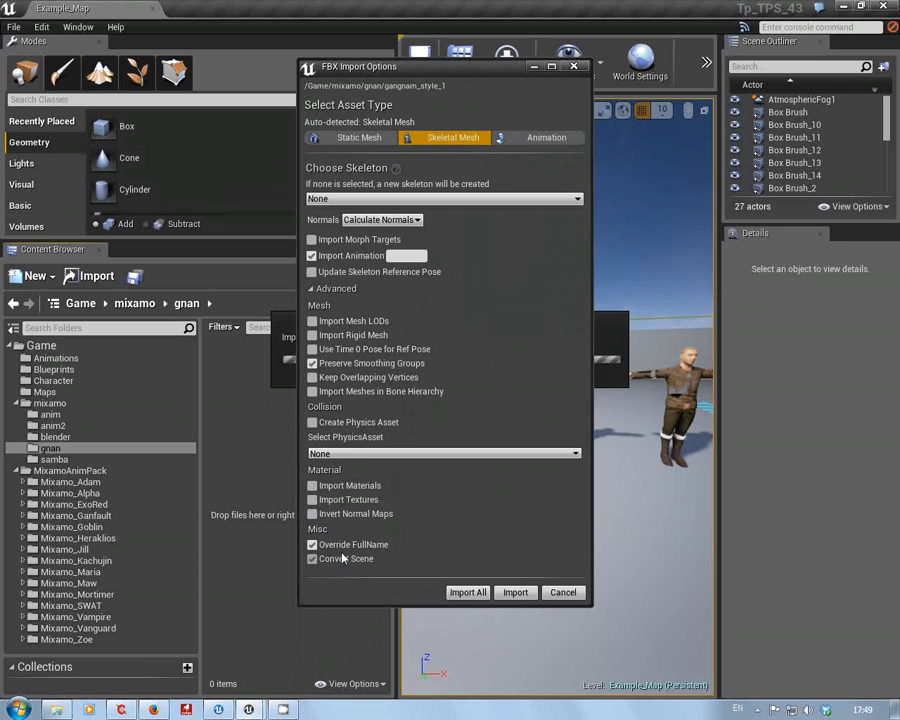
click(312, 558)
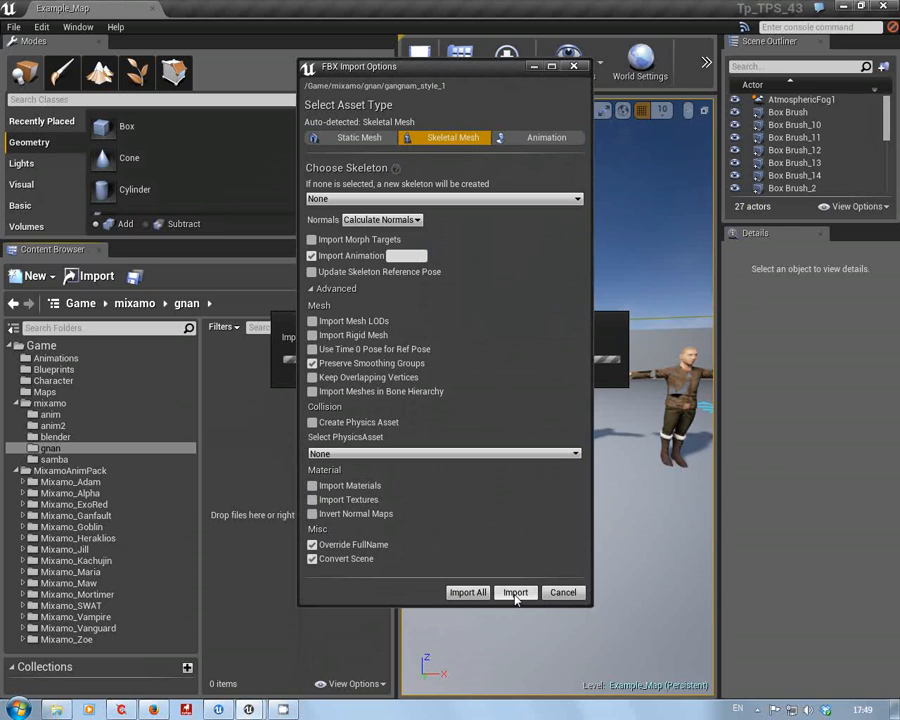
click(515, 592)
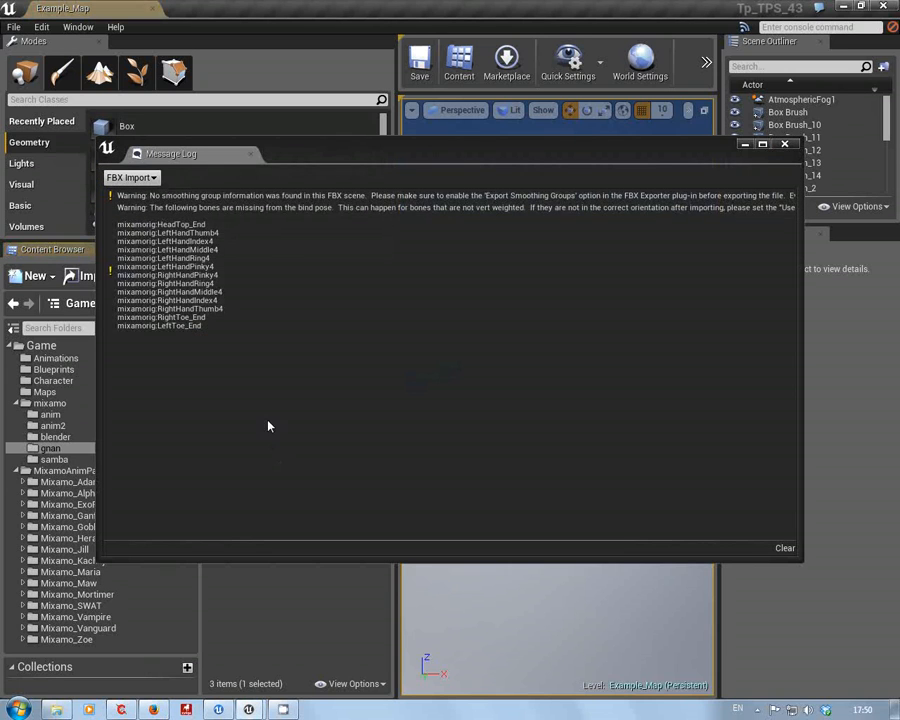
mouse_move(150, 242)
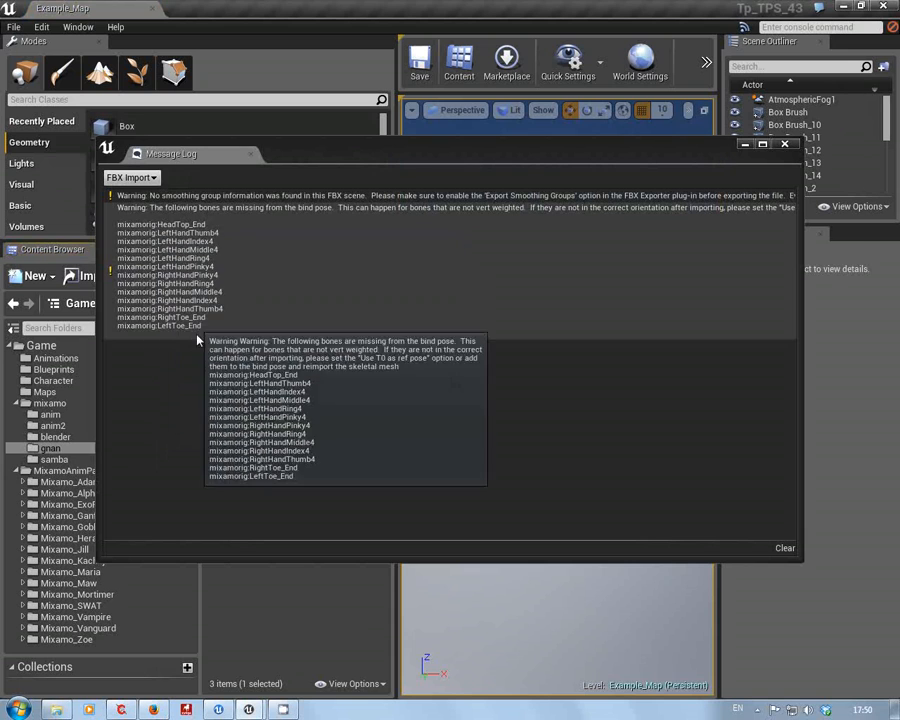
Close the Message Log listing the FBX import warnings.
click(784, 144)
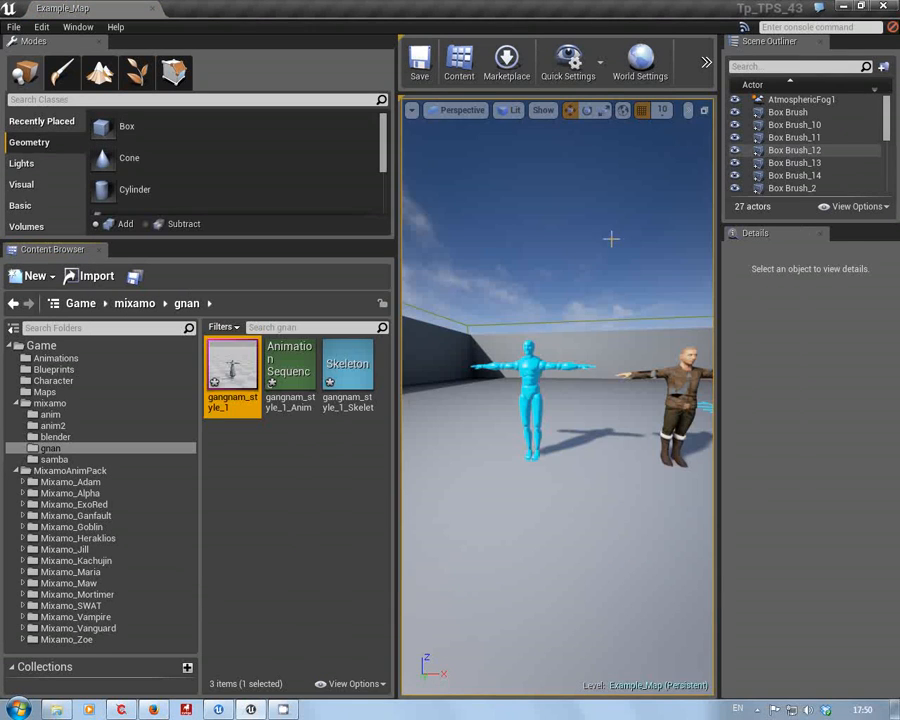
mouse_move(232, 370)
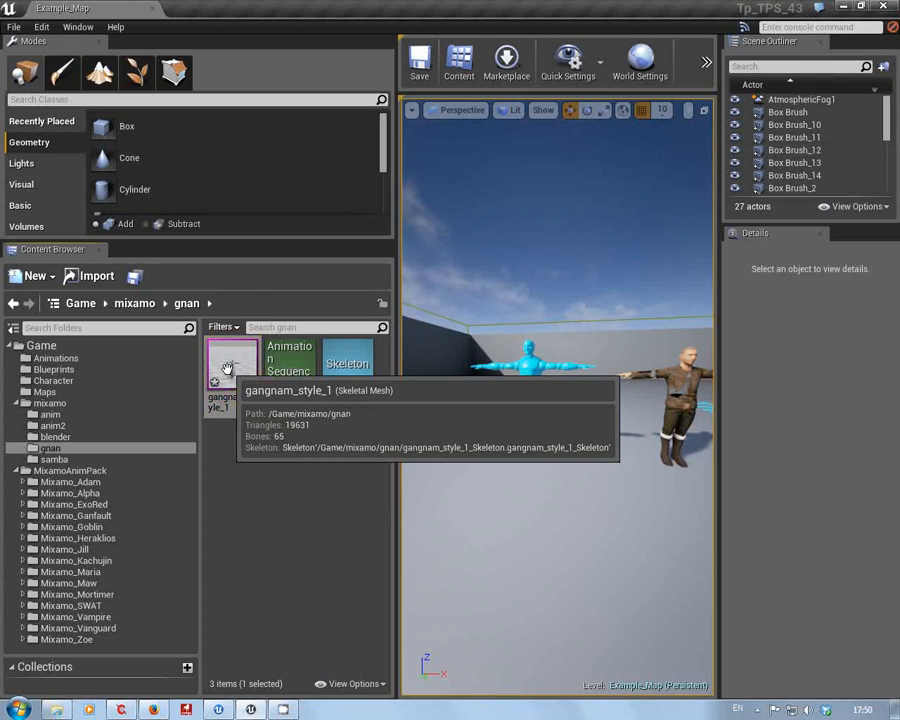
double_click(230, 370)
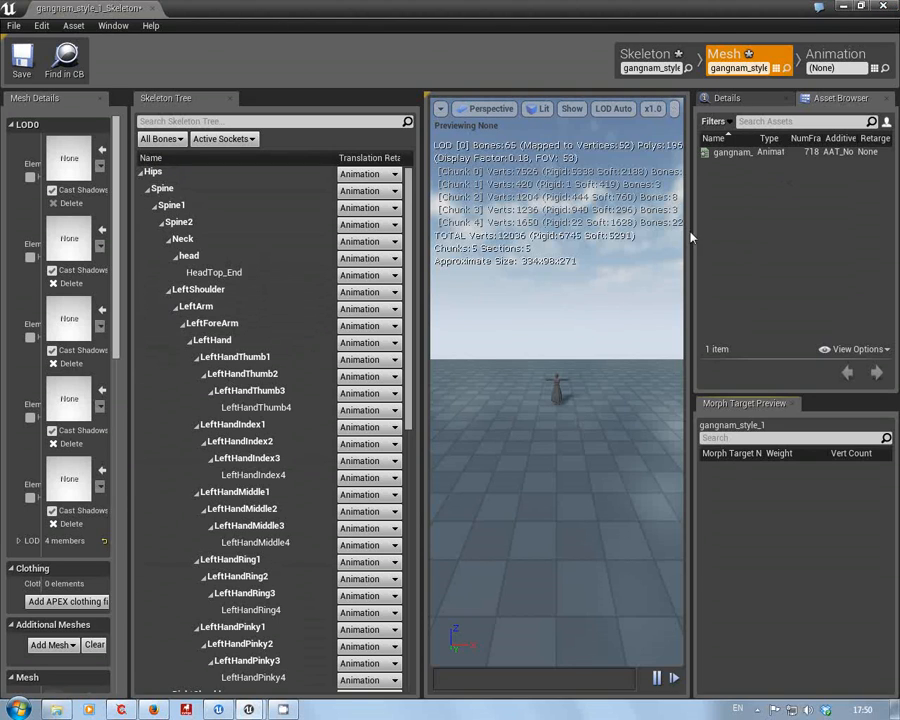
click(747, 152)
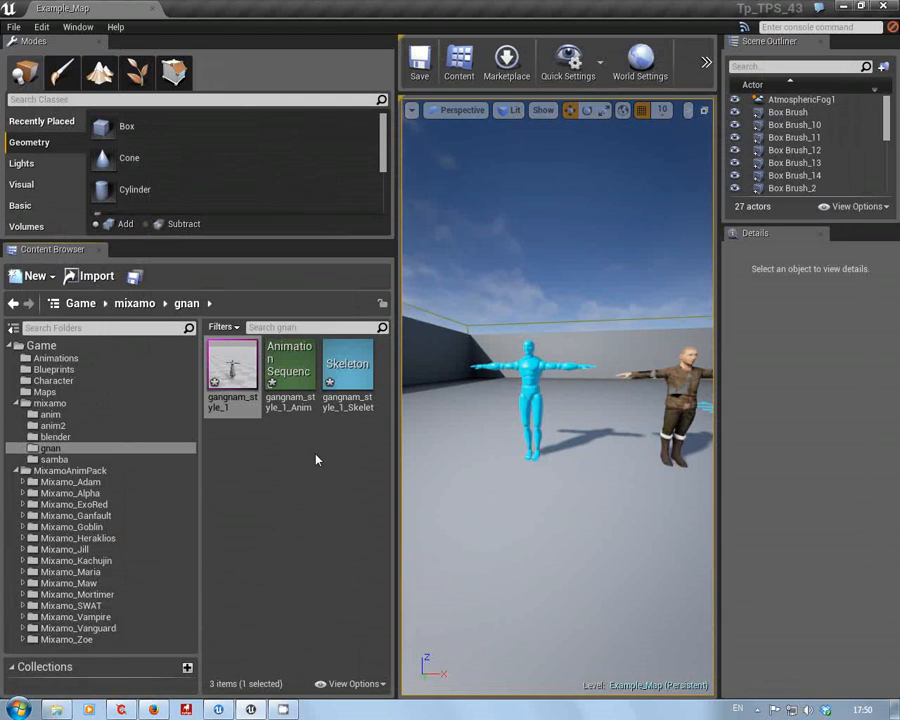
mouse_move(378, 453)
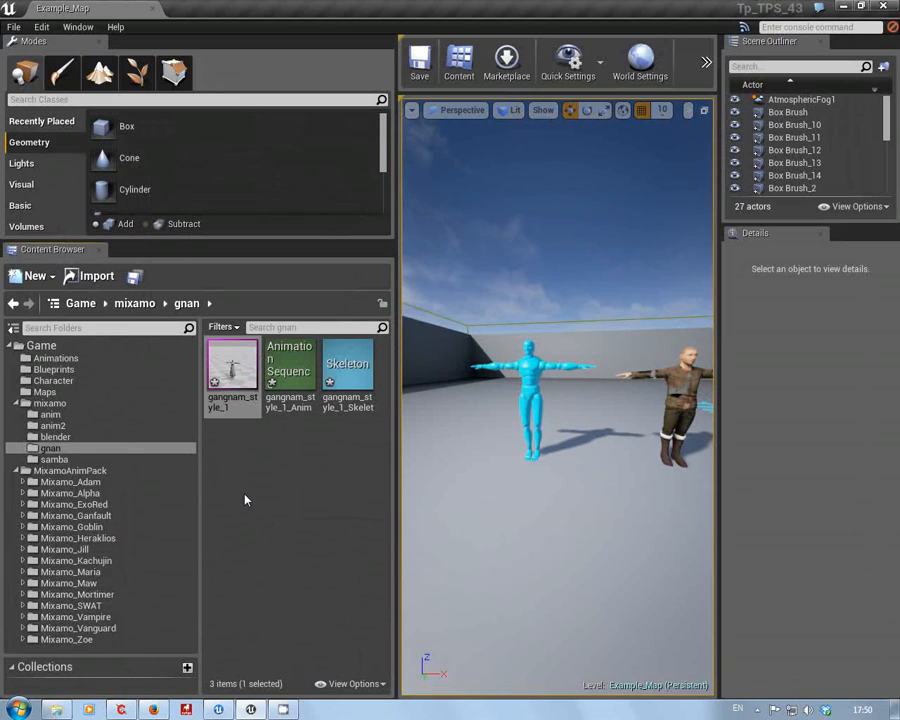
mouse_move(378, 462)
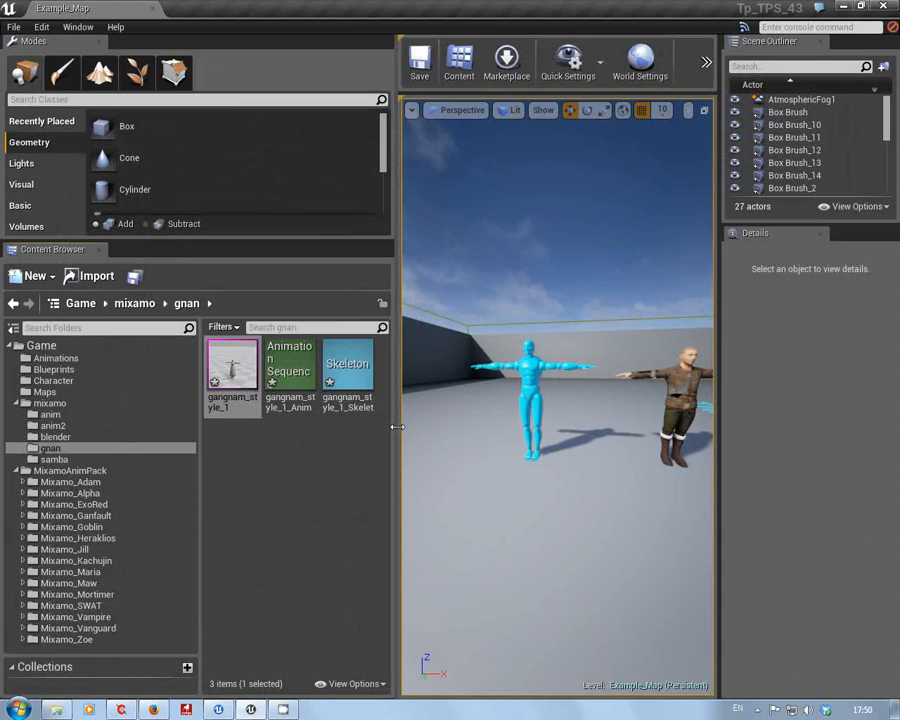
mouse_move(293, 506)
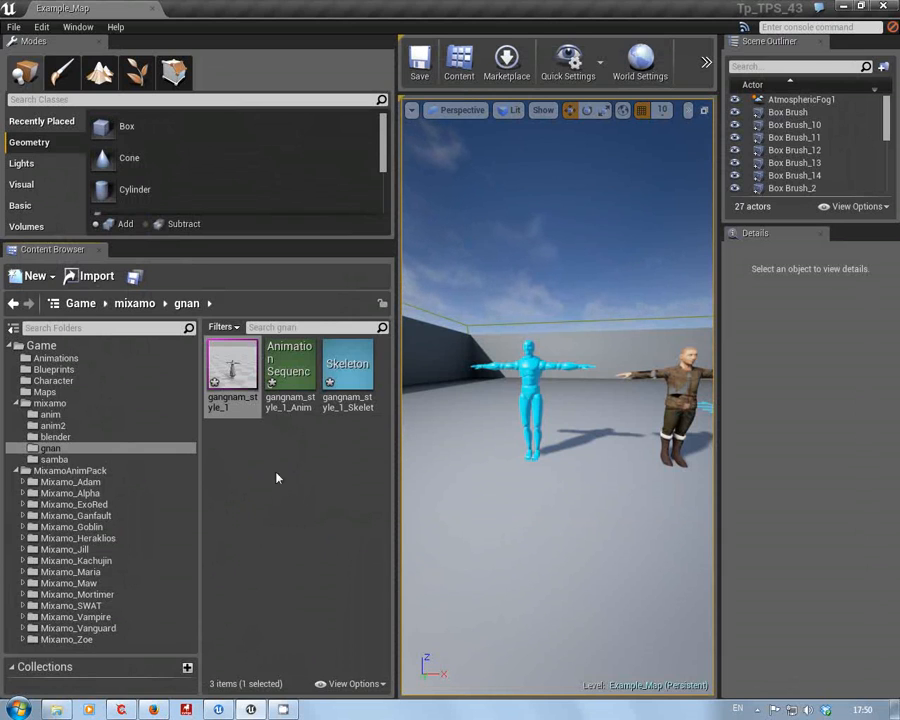
Save all checked gangnam and samba assets from the Save Content dialog.
click(133, 277)
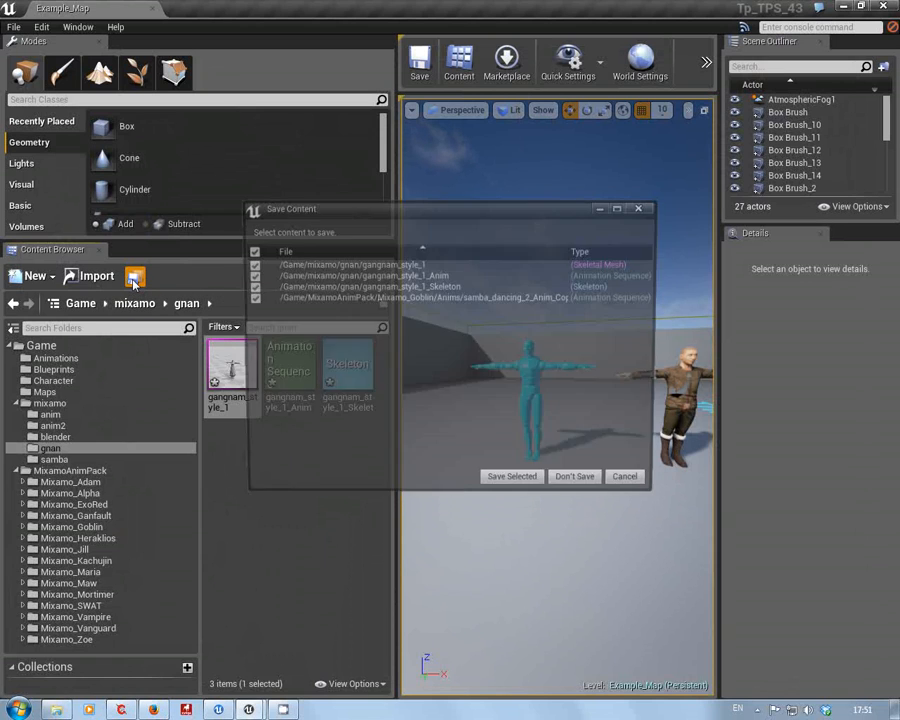
click(511, 476)
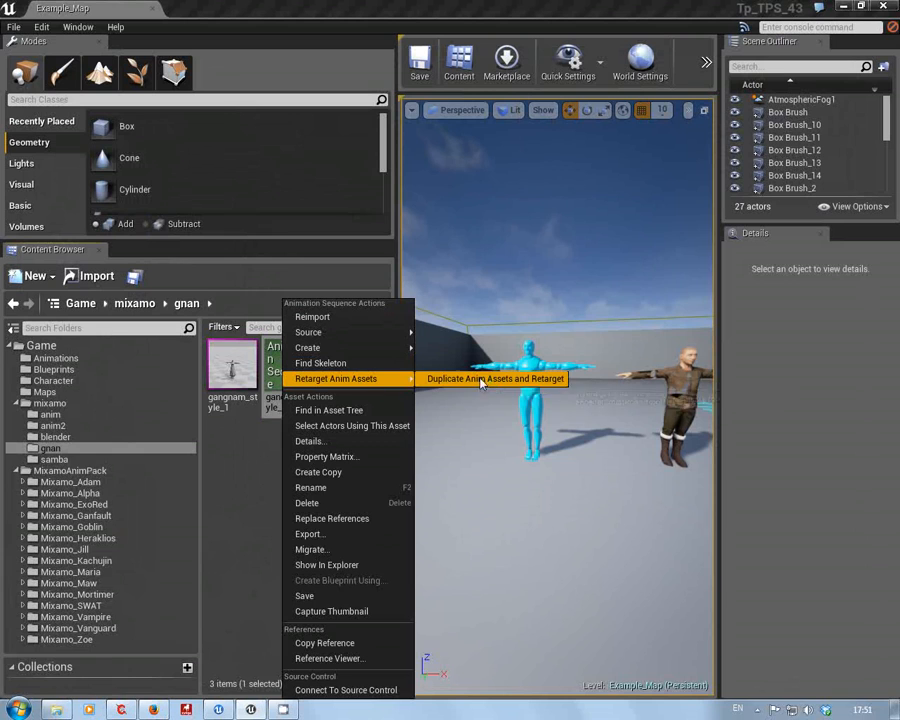
Duplicate gangnam_style_1 and retarget the copy onto Mixamo_Goblin_Skeleton.
click(494, 378)
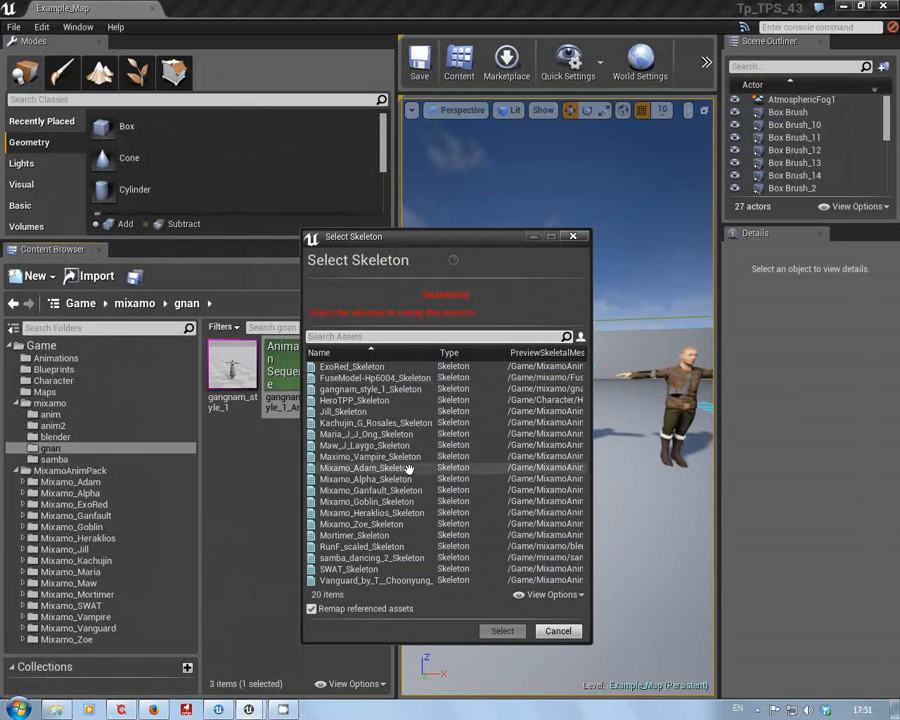
click(366, 501)
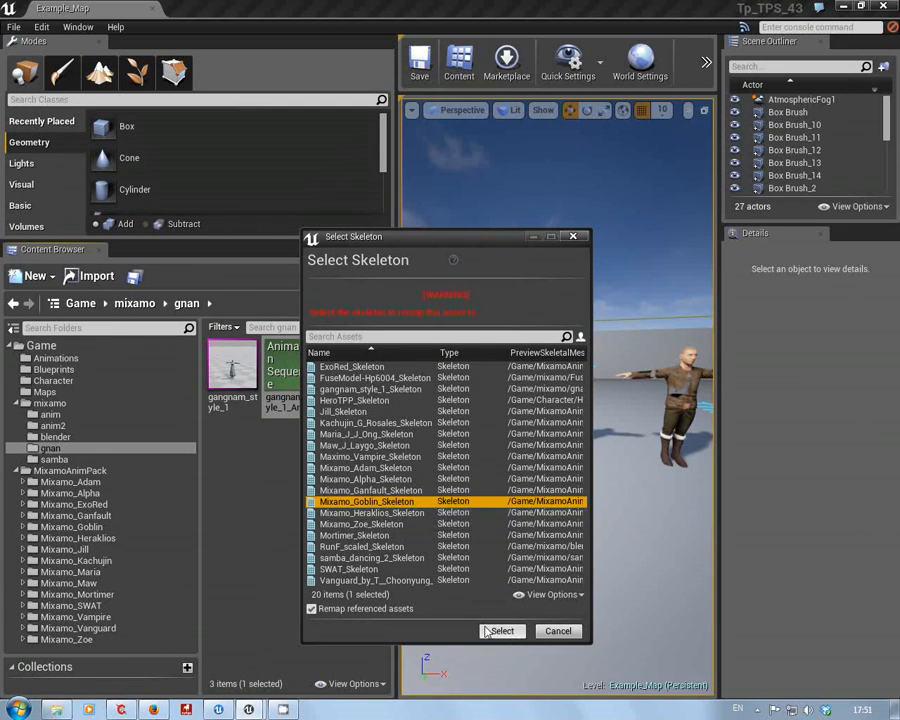
click(501, 631)
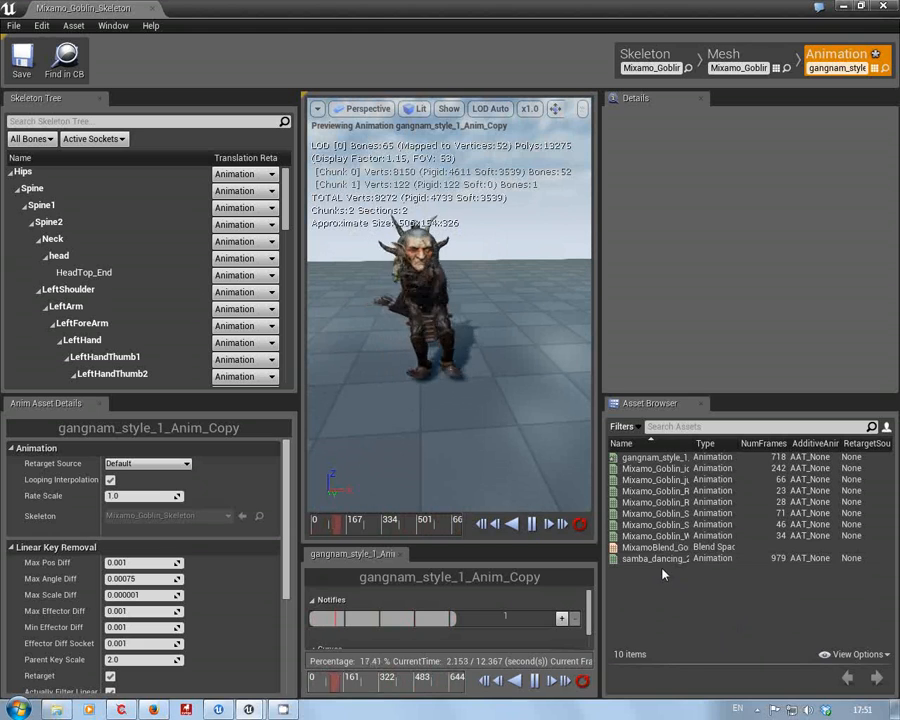
Close the goblin's Persona window to return to Example_Map's gnan folder.
click(655, 558)
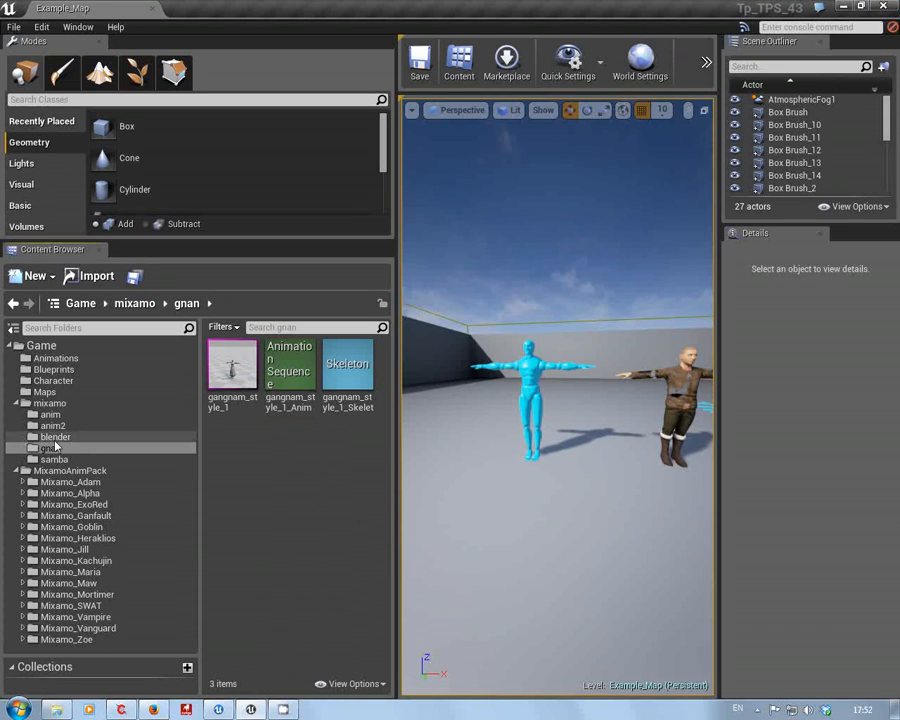
Open the blender folder and inspect the RunF_scaled mesh's skeleton in Persona.
click(56, 436)
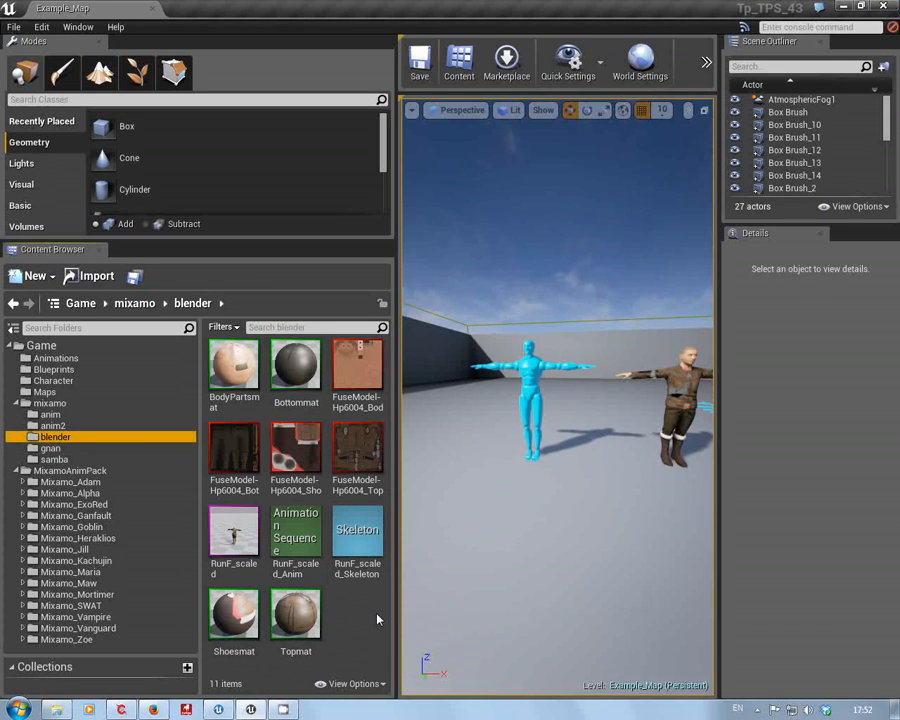
mouse_move(235, 530)
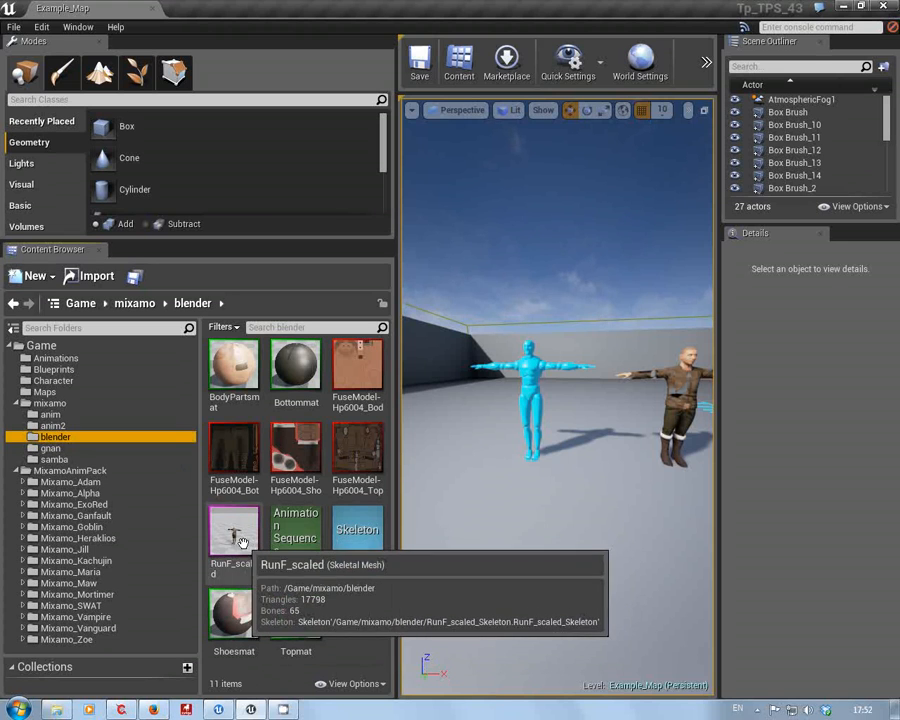
right_click(234, 530)
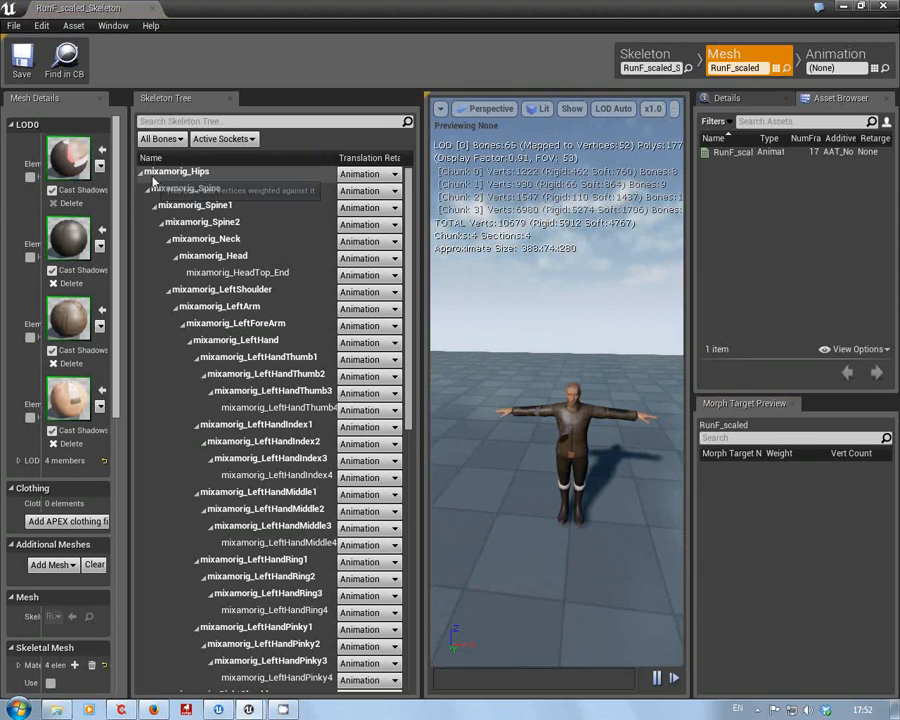
mouse_move(185, 188)
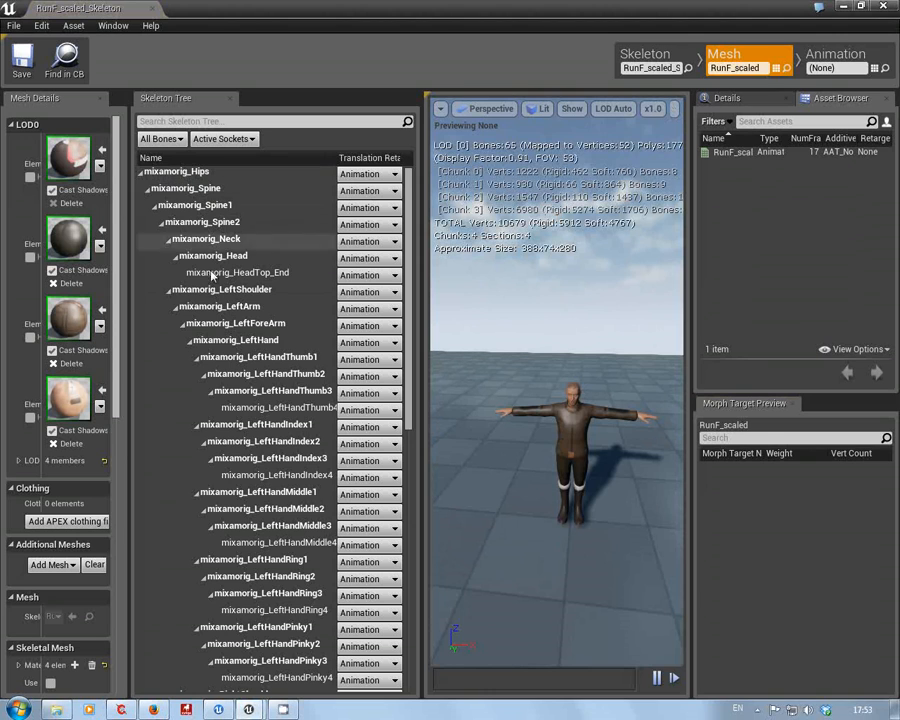
scroll(down, 3)
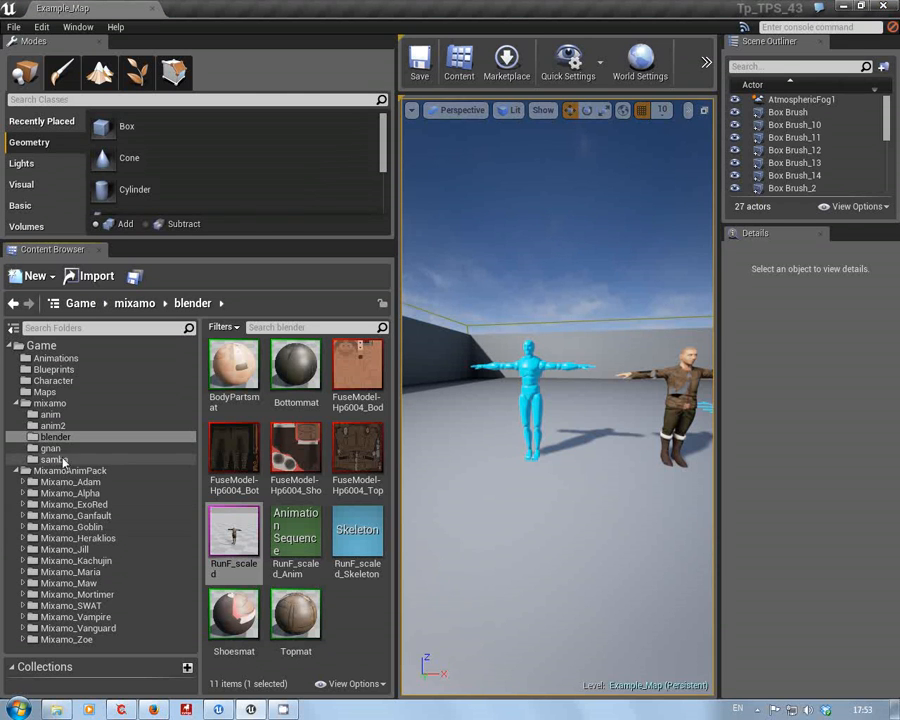
Duplicate the samba_dancing_2 animation and retarget the copy onto RunF_scaled_Skeleton.
click(54, 459)
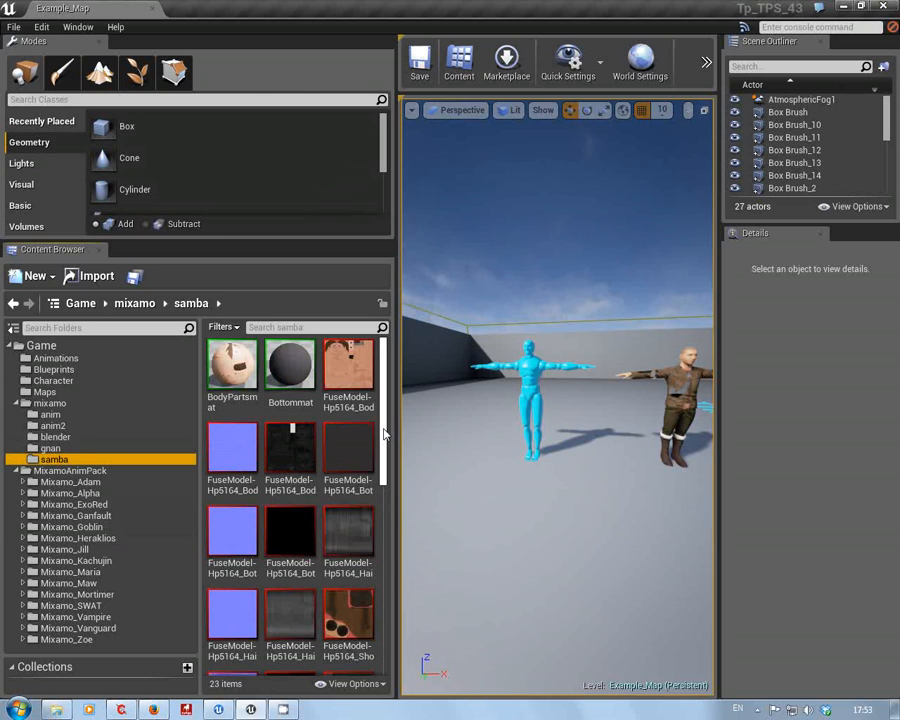
scroll(down, 3)
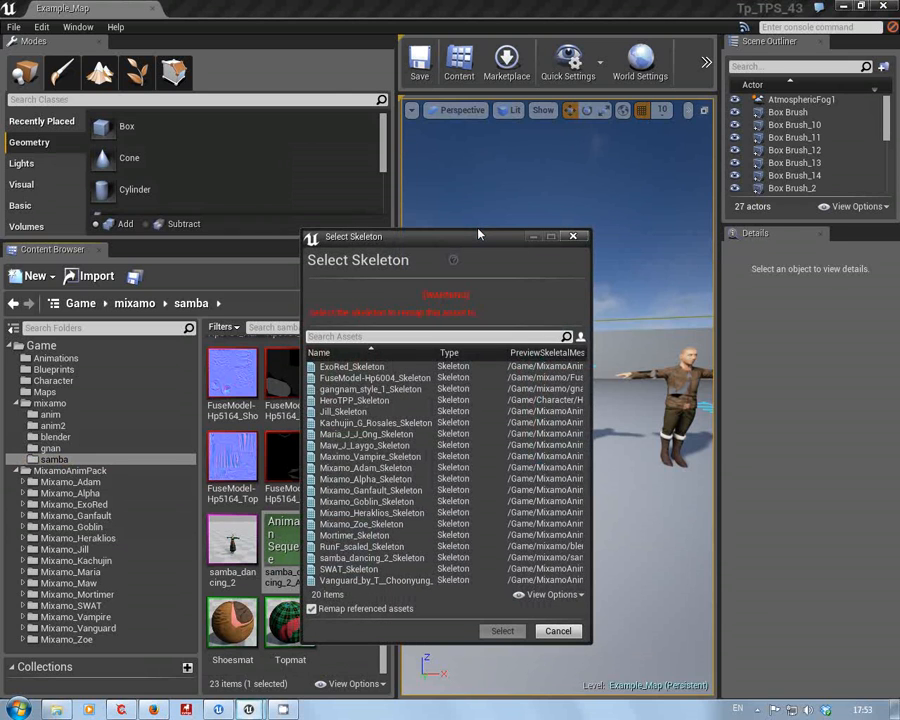
mouse_move(538, 308)
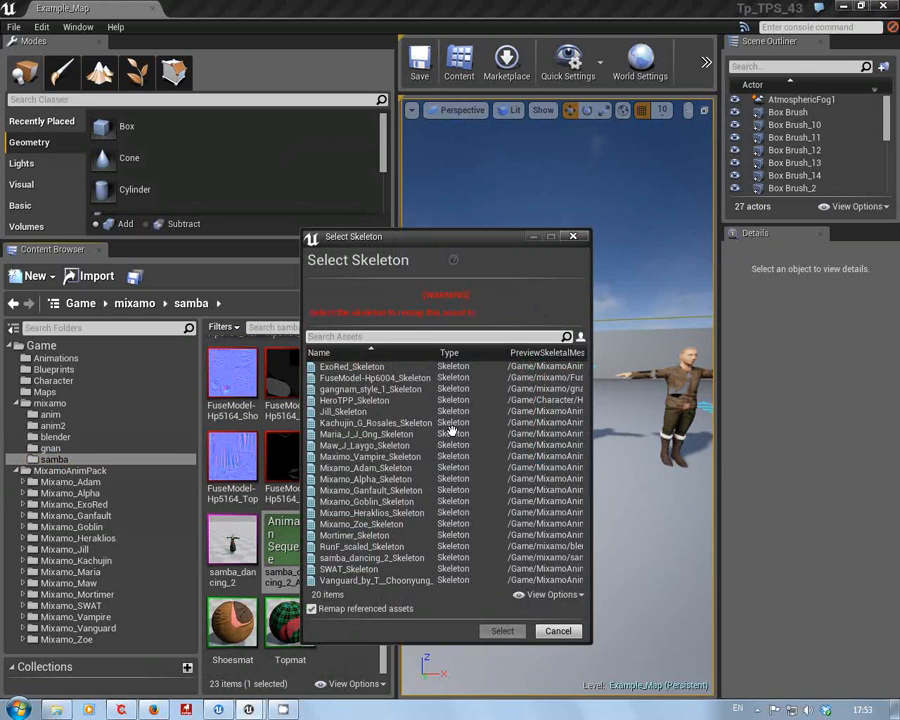
click(362, 546)
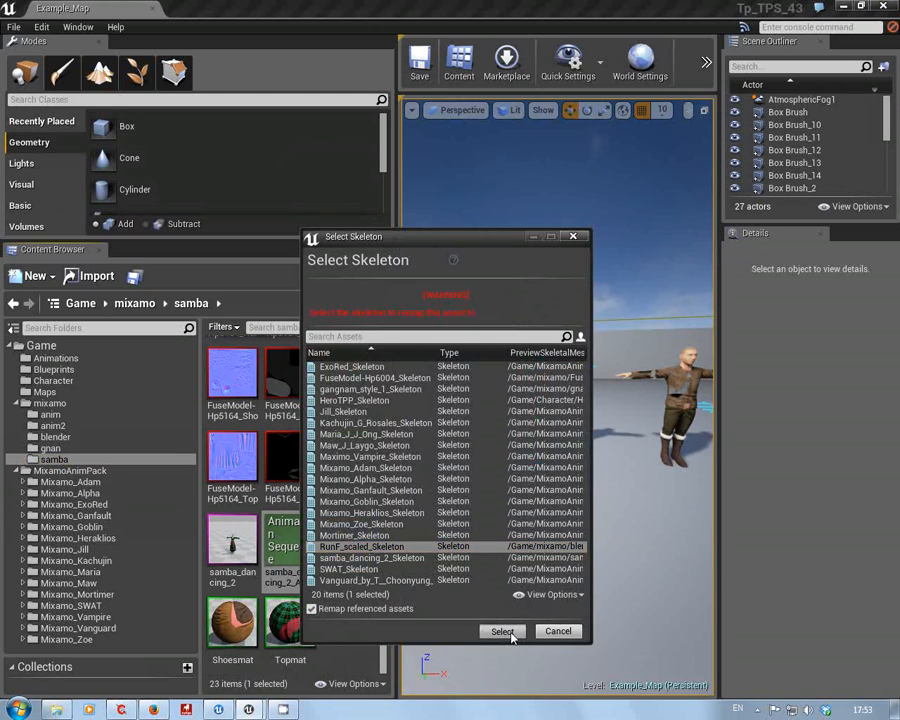
click(501, 631)
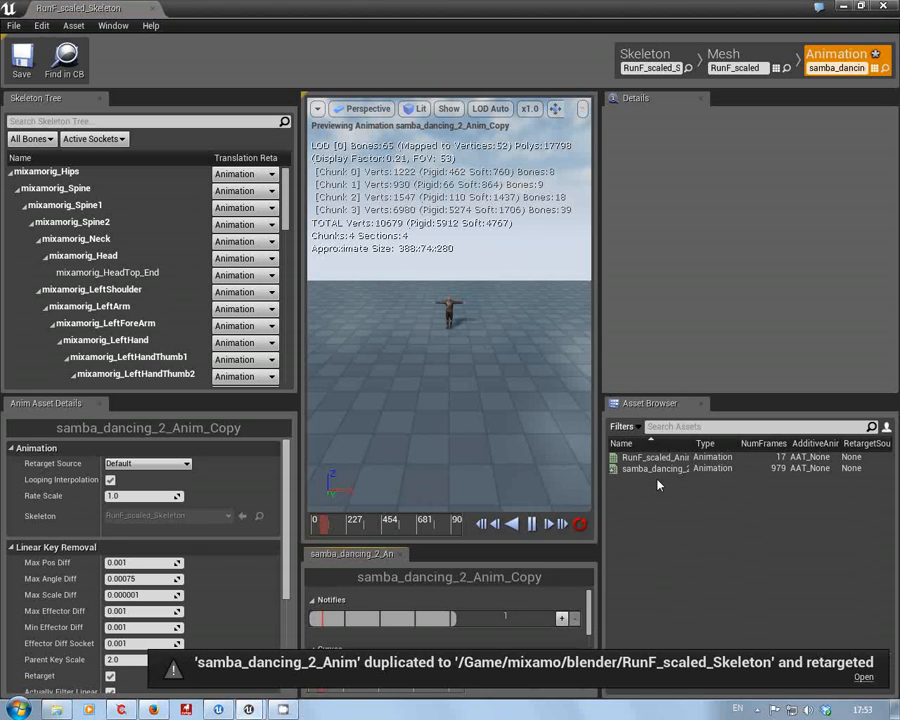
Preview samba_dancing_2_Anim_Copy in the Asset Browser, then close Persona.
click(655, 468)
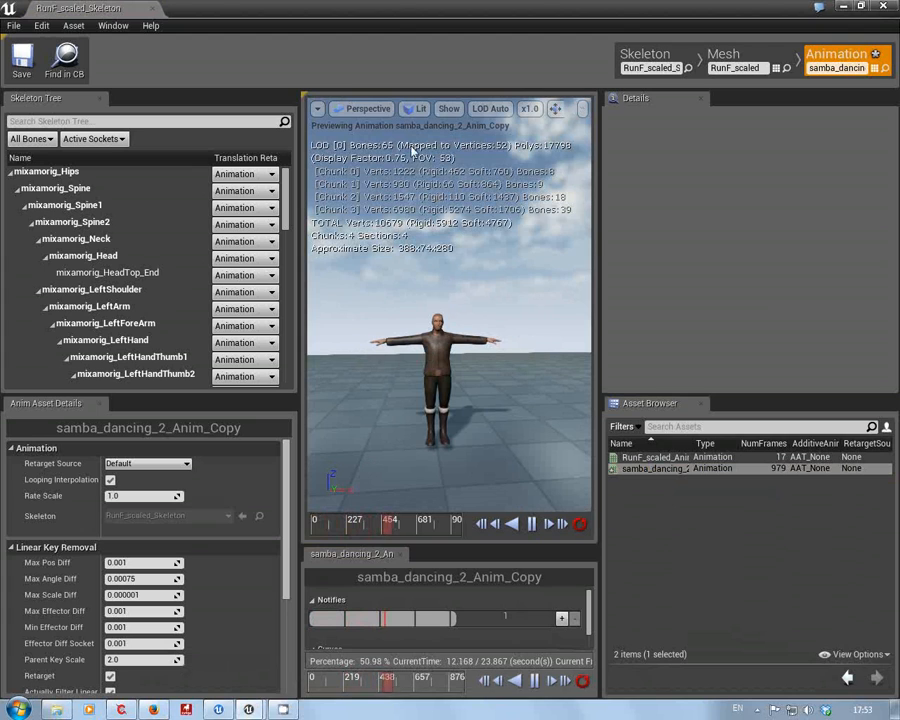
click(449, 108)
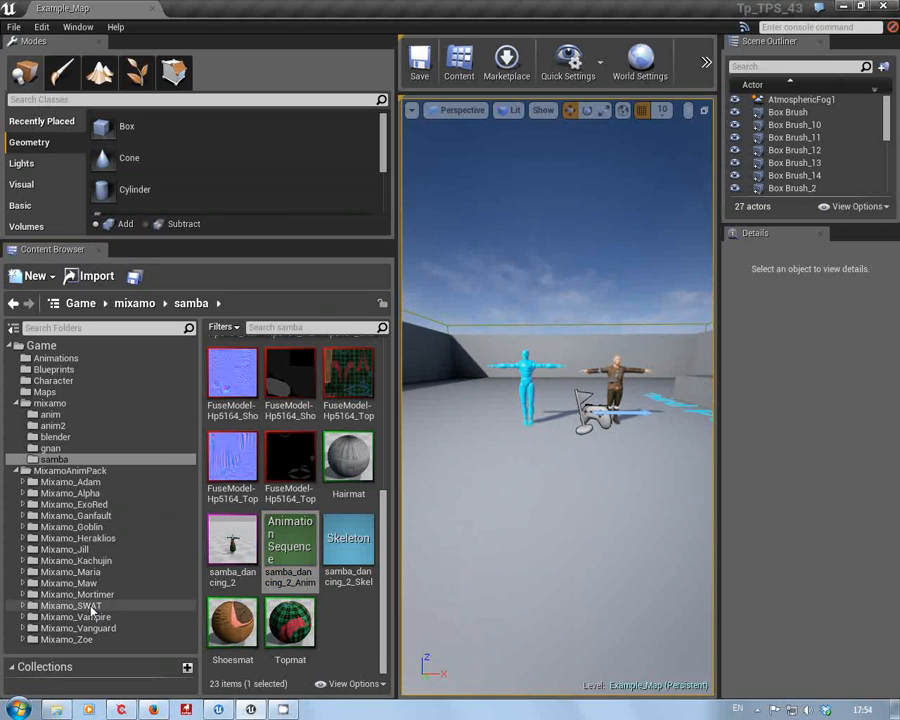
Browse the Mortimer, Vampire, Vanguard, Zoe, Goblin, ExoRed and Adam folders, then open Mixamo_Maw's Mesh folder.
click(78, 594)
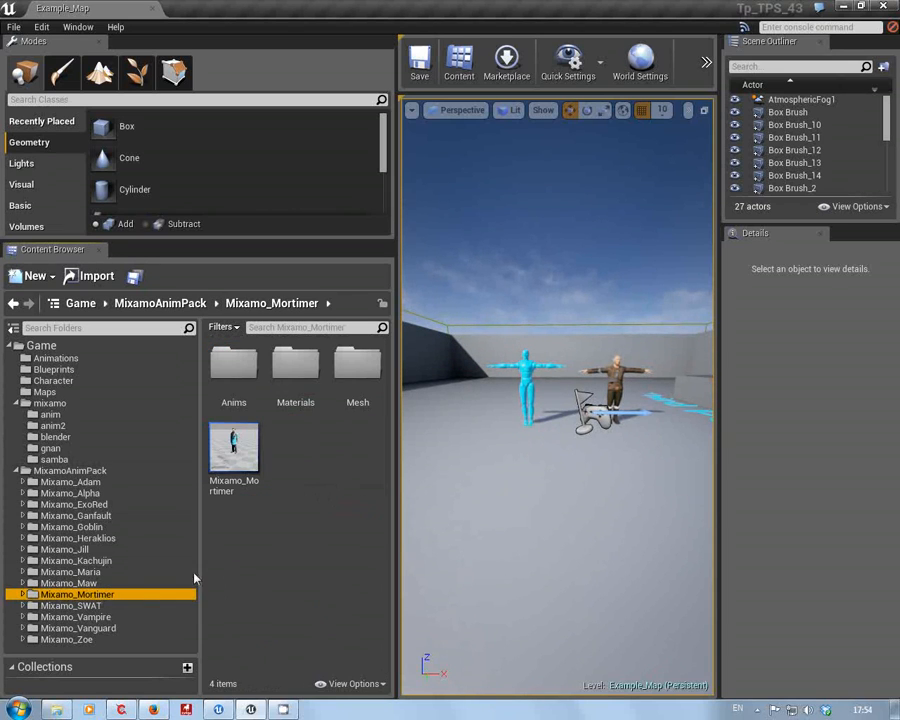
click(75, 617)
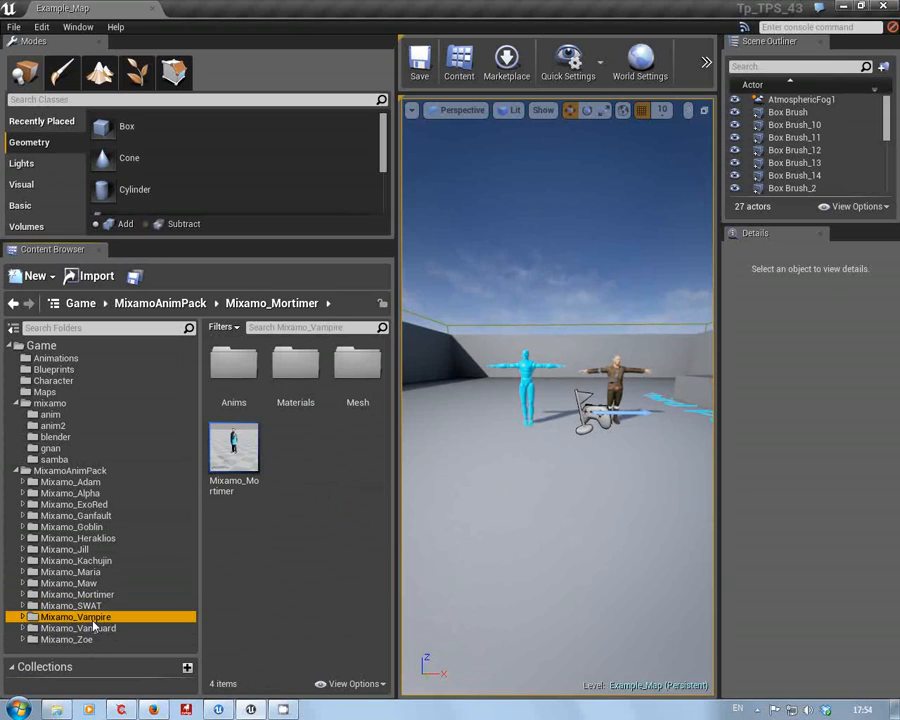
click(77, 628)
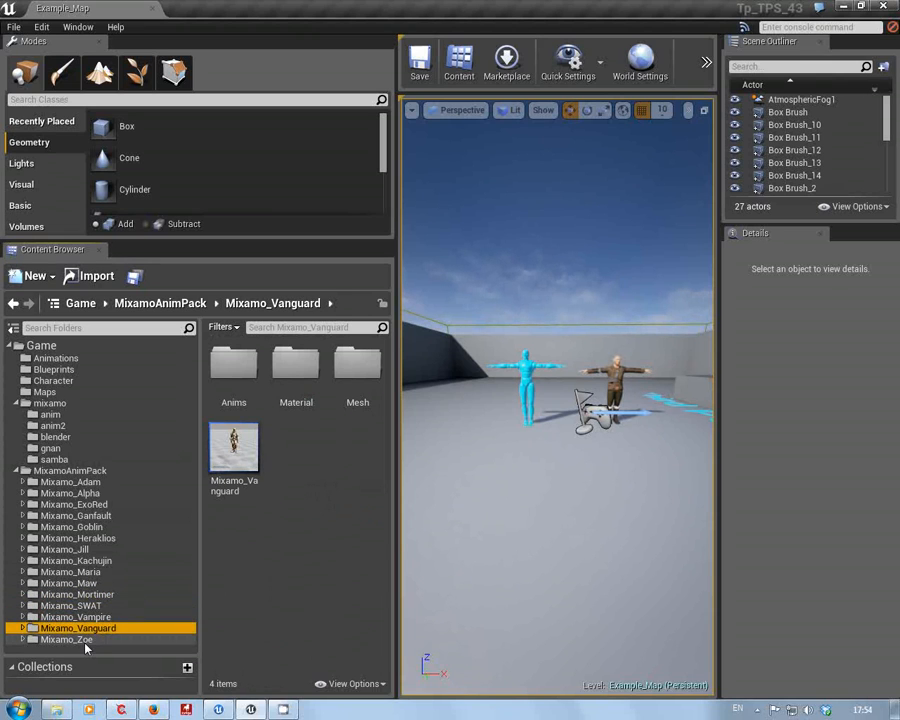
click(67, 639)
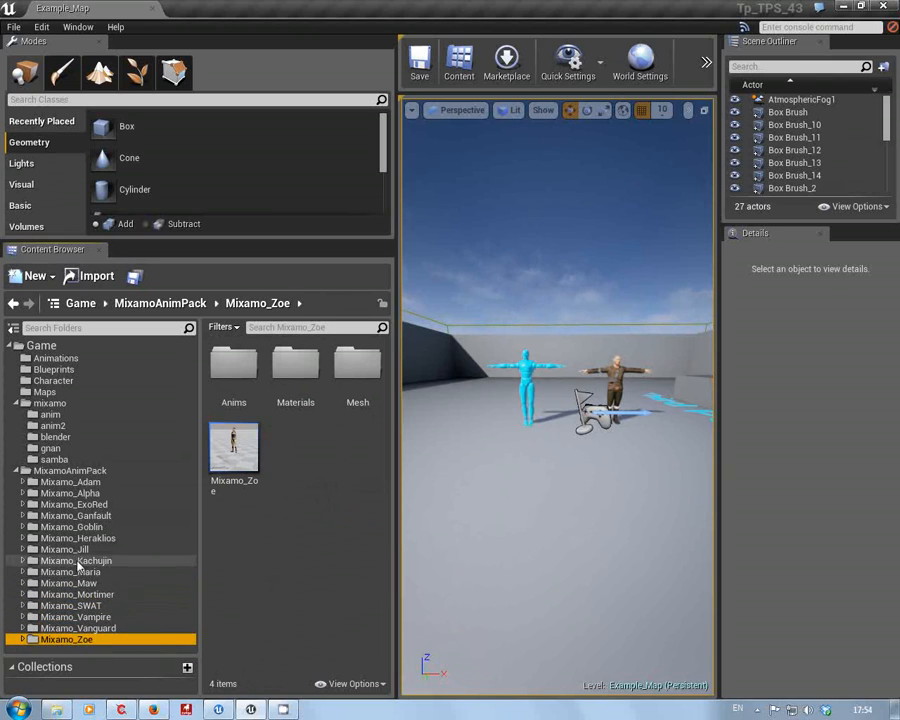
click(77, 560)
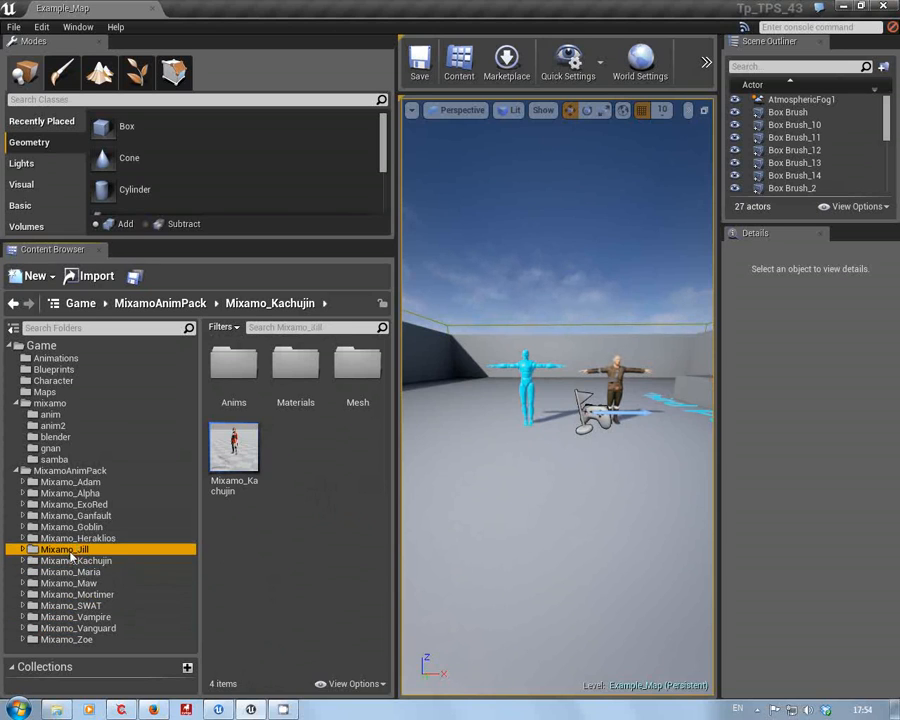
click(72, 527)
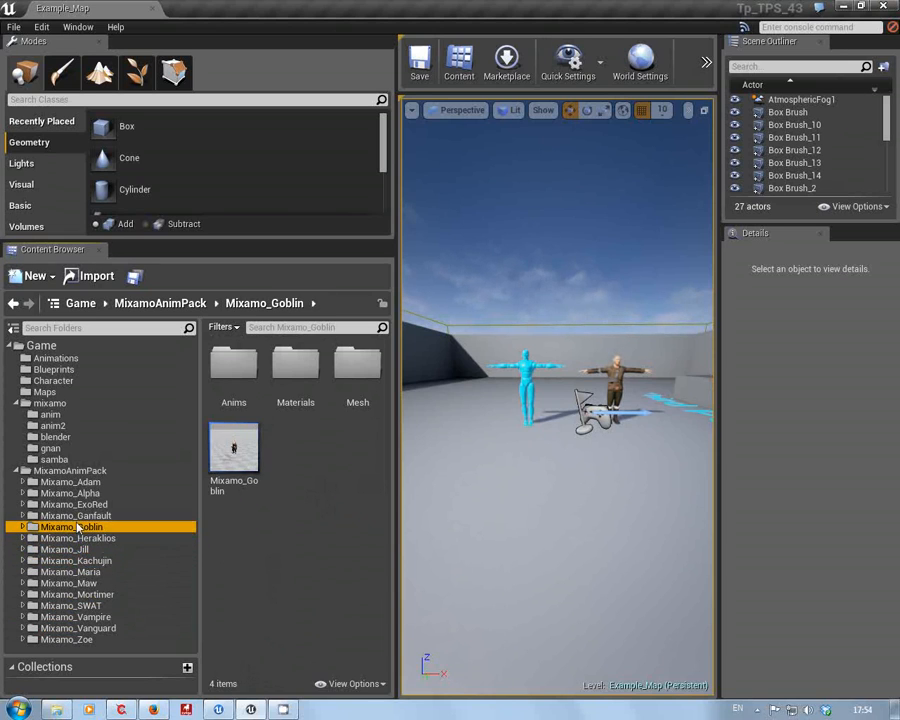
click(73, 504)
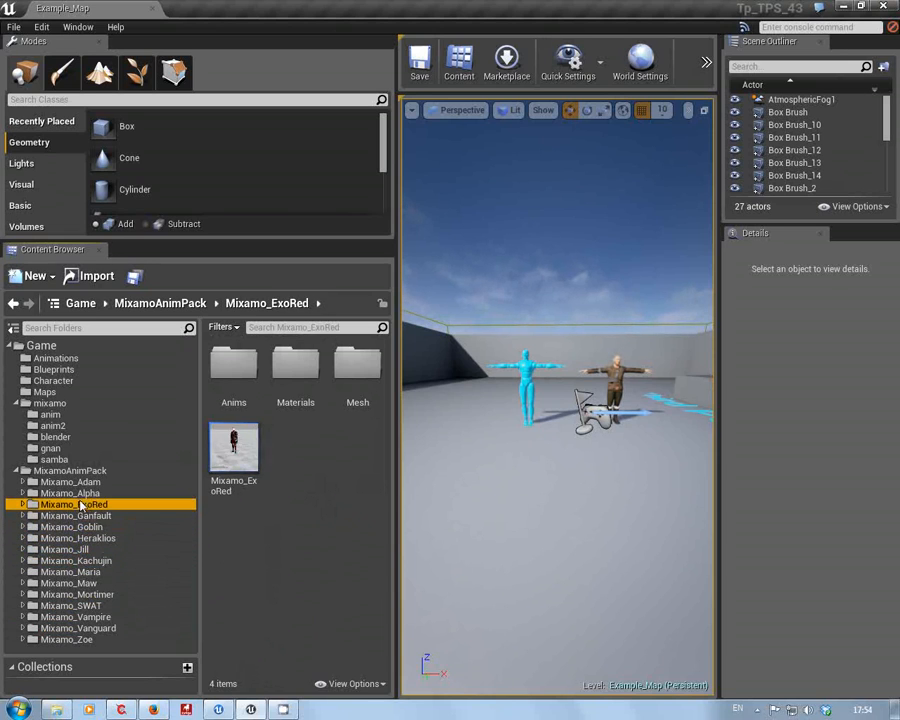
click(70, 481)
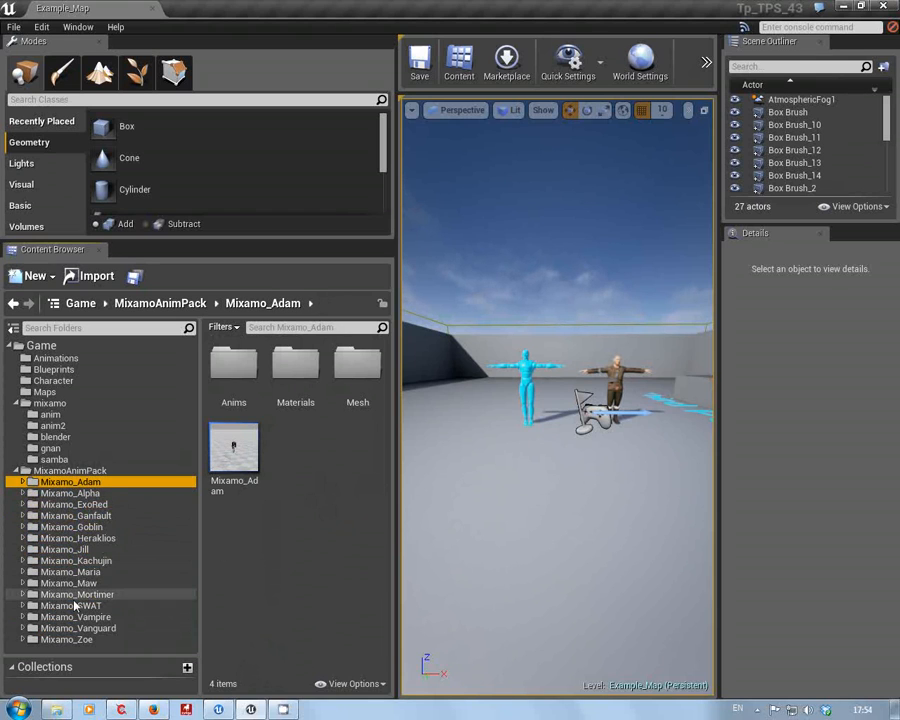
click(68, 583)
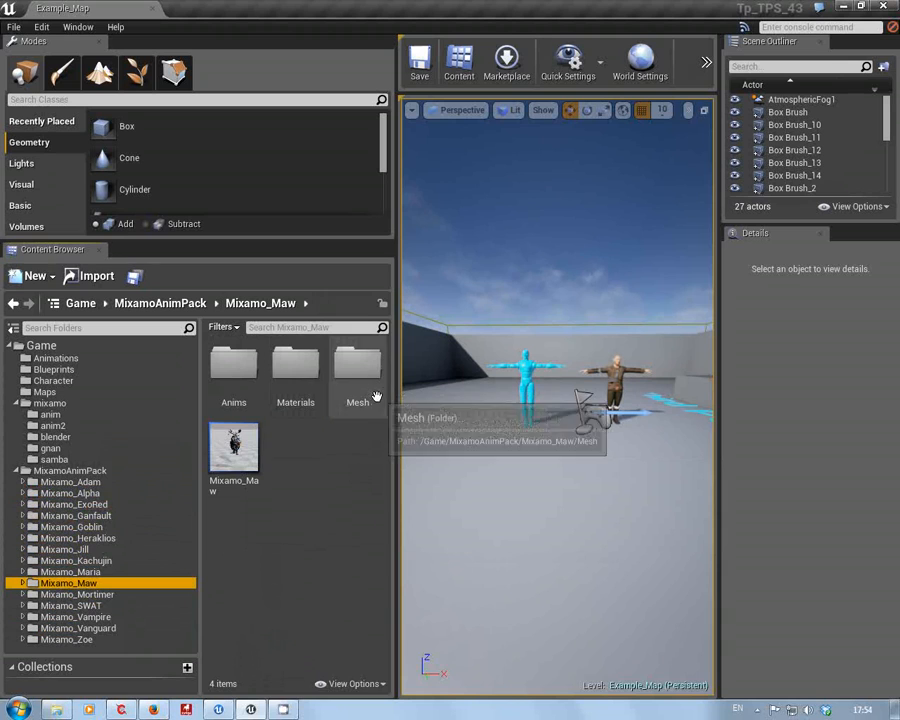
click(357, 370)
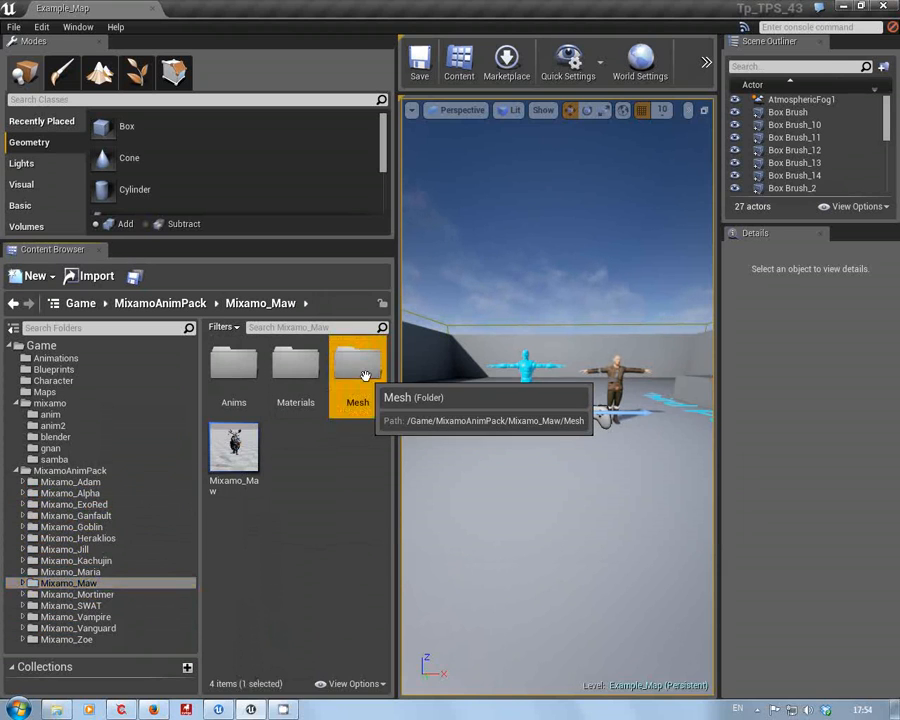
double_click(357, 365)
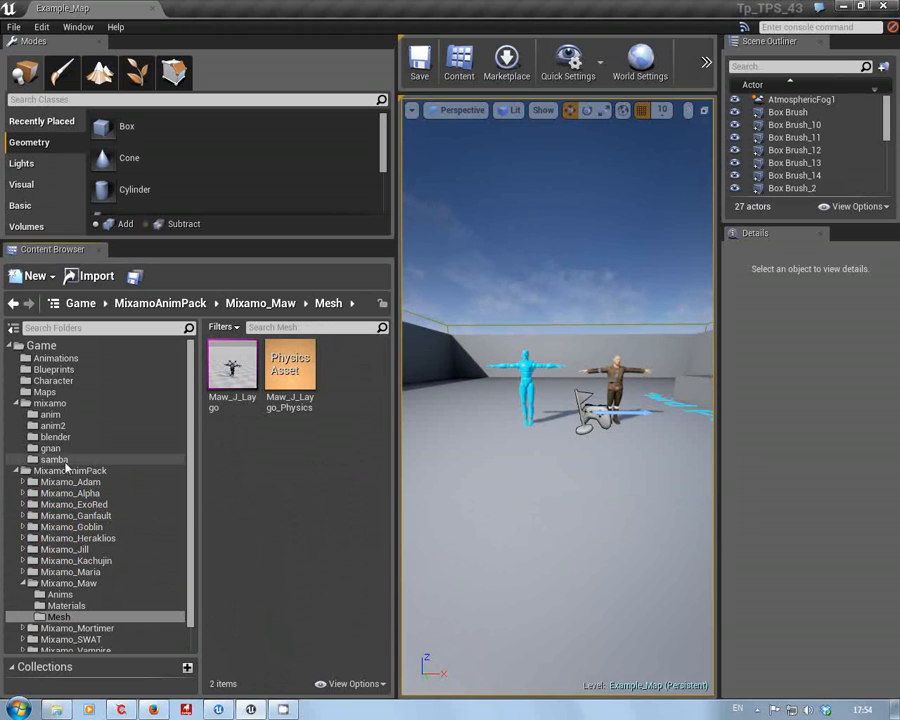
Duplicate samba_dancing_2_Anim and retarget it onto Maw_J_Laygo_Skeleton.
click(55, 459)
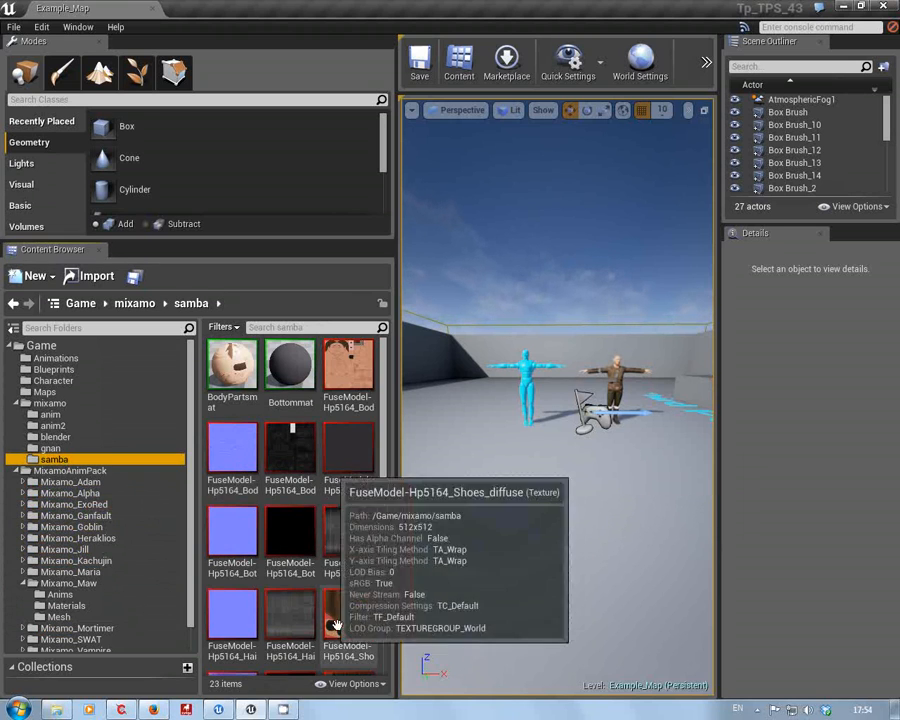
scroll(down, 3)
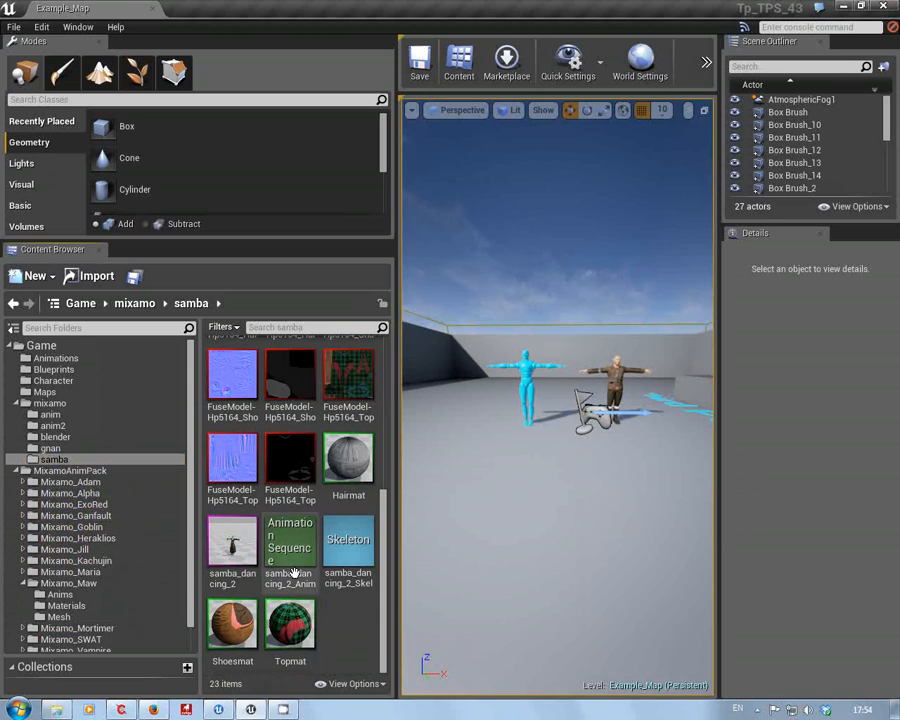
right_click(290, 545)
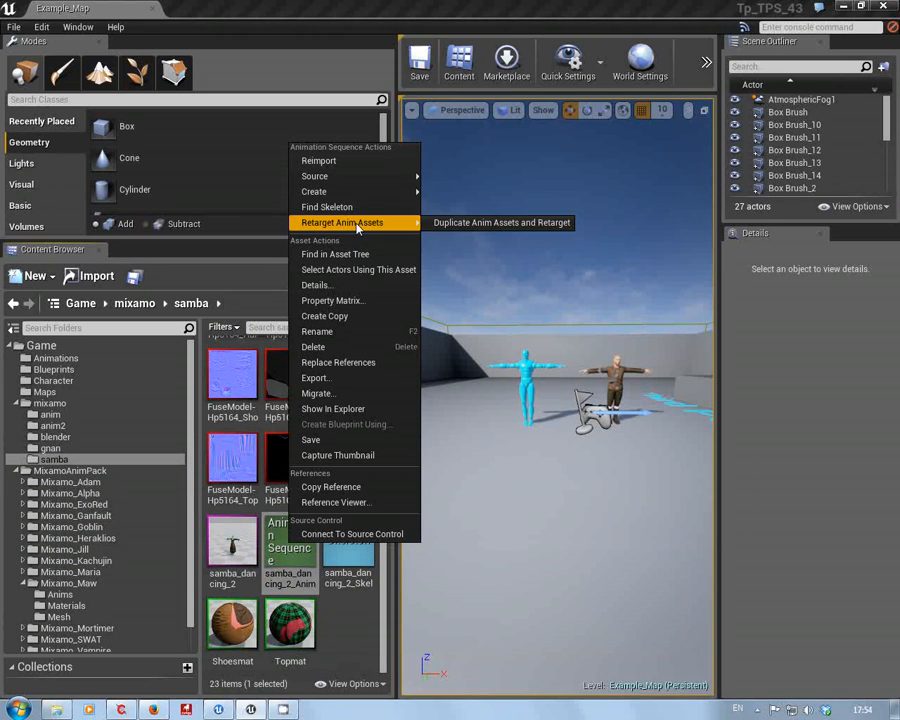
click(342, 222)
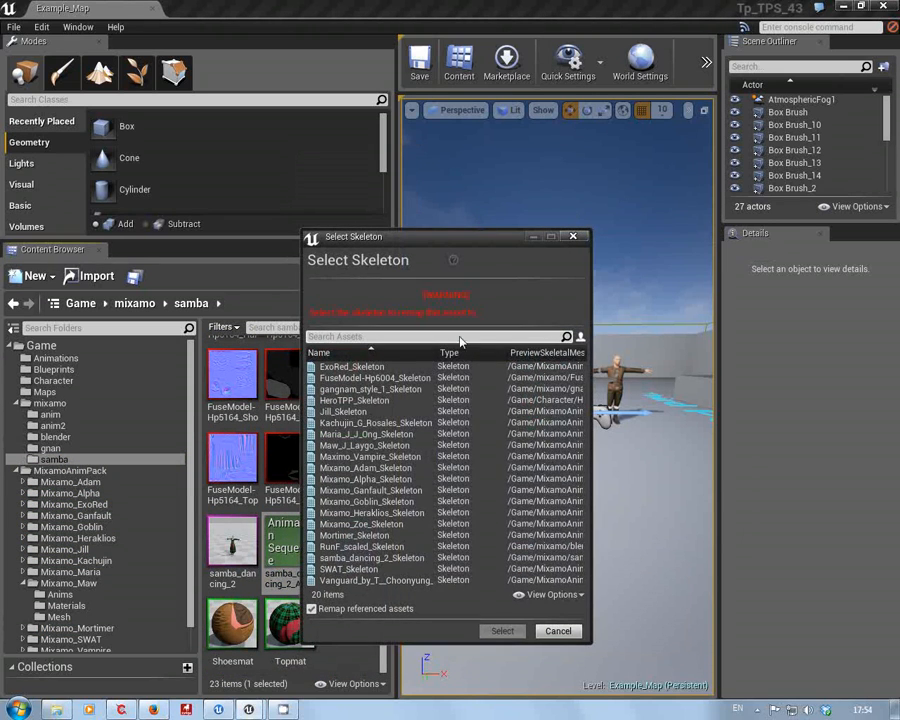
click(365, 445)
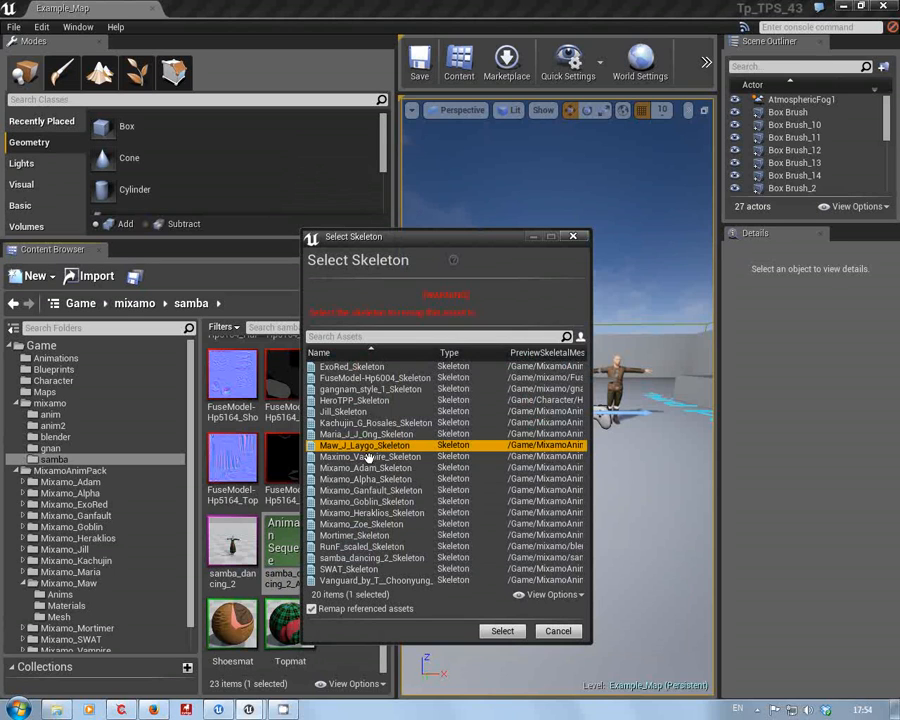
click(502, 630)
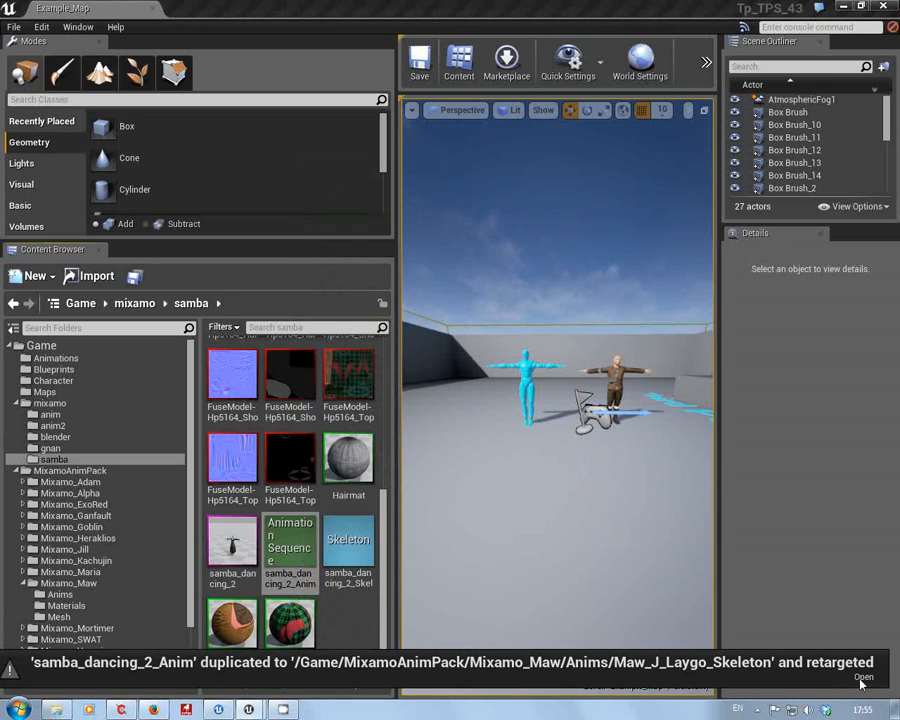
mouse_move(544, 465)
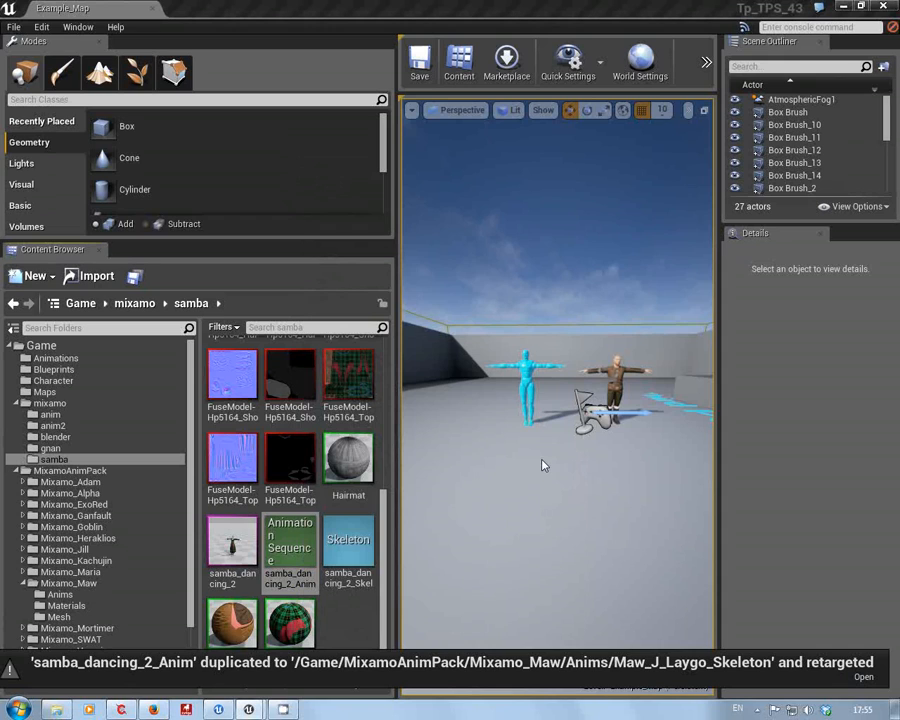
mouse_move(410, 491)
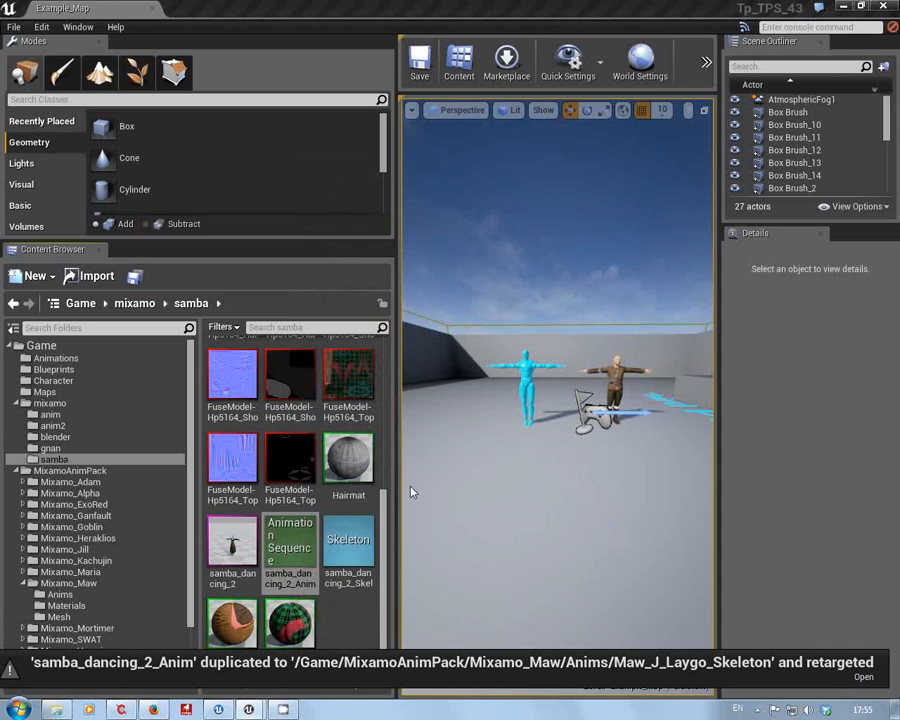
mouse_move(470, 474)
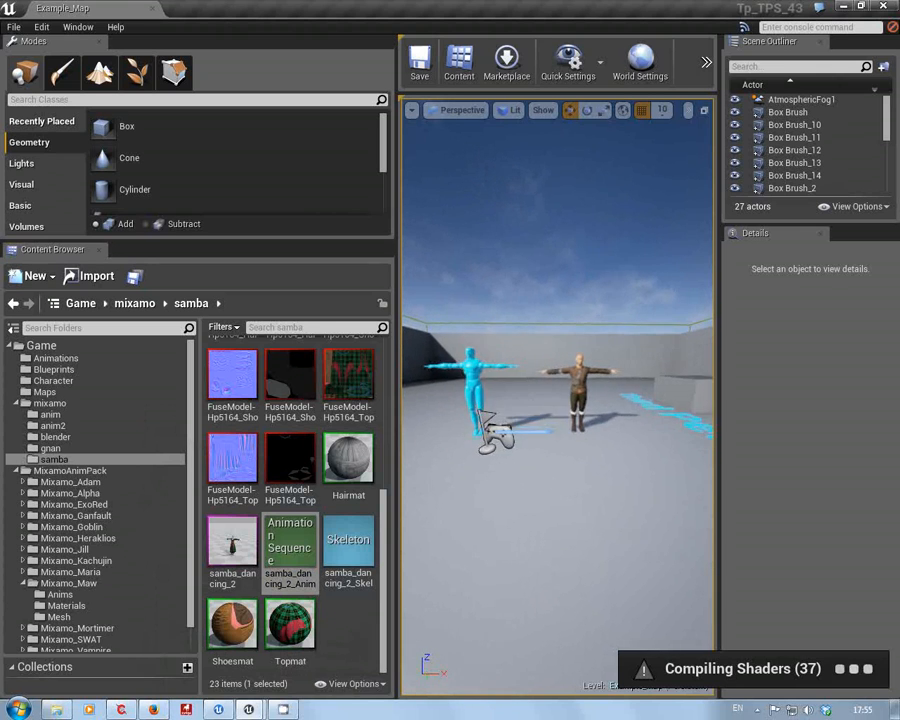
Set FuseModel-Hp6004's Animation Mode to Use Animation Asset and browse Anim to Play.
click(797, 150)
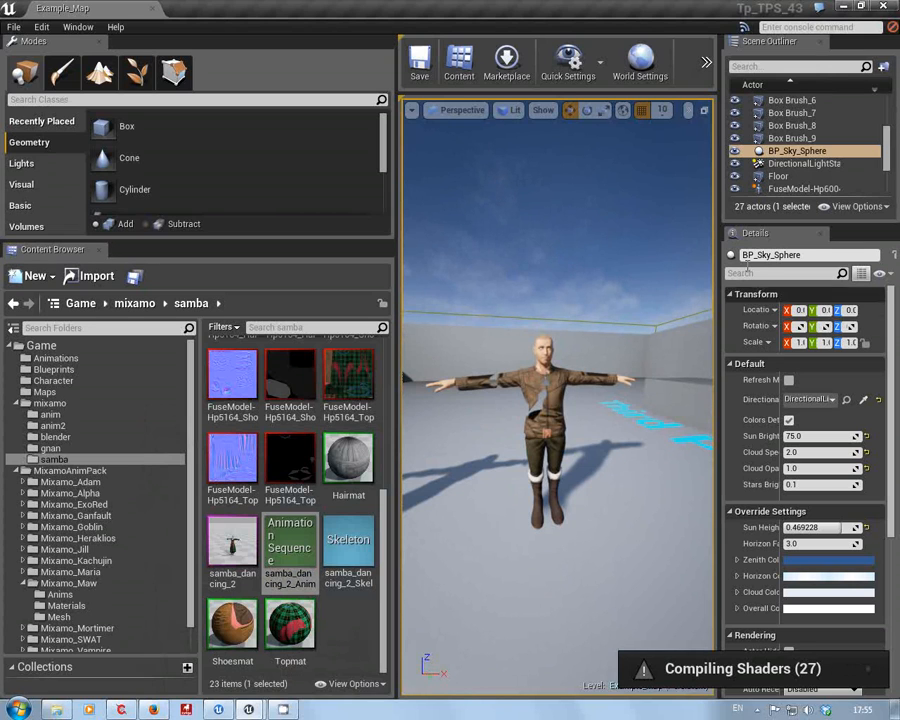
click(805, 189)
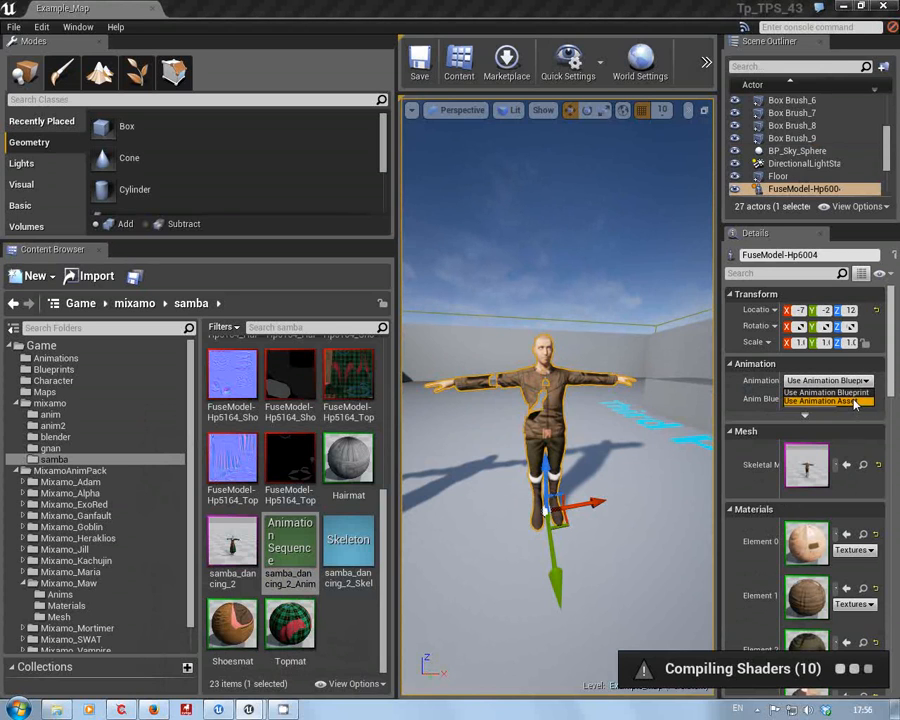
click(831, 401)
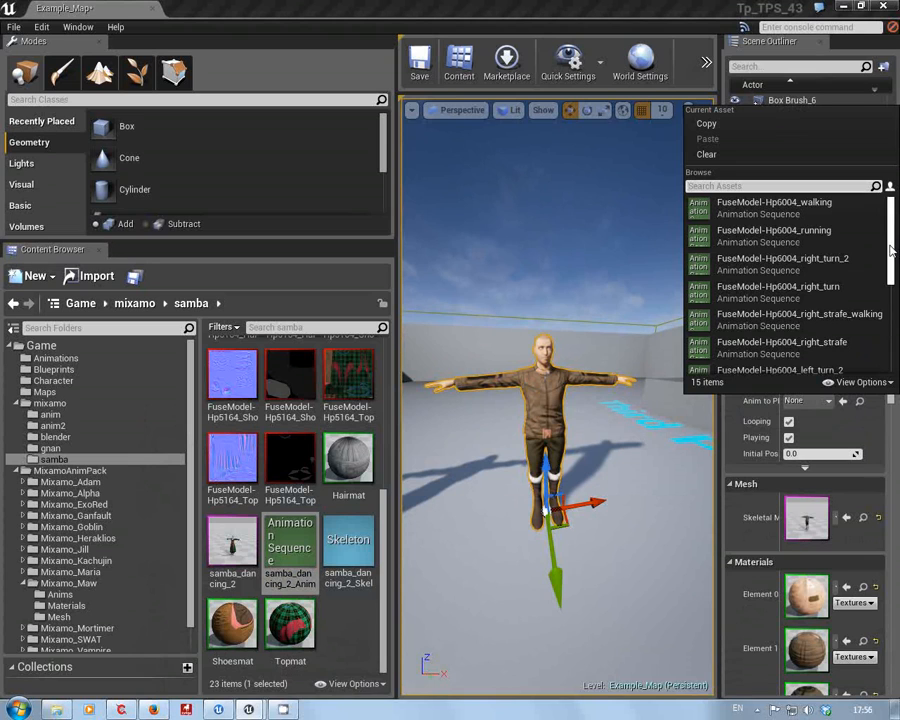
scroll(down, 3)
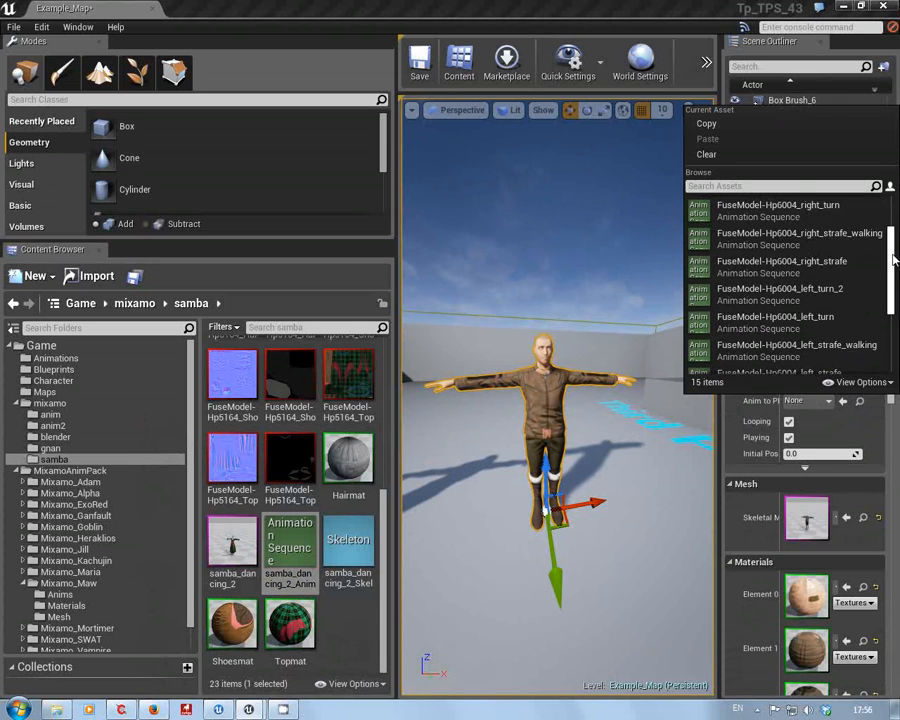
click(805, 189)
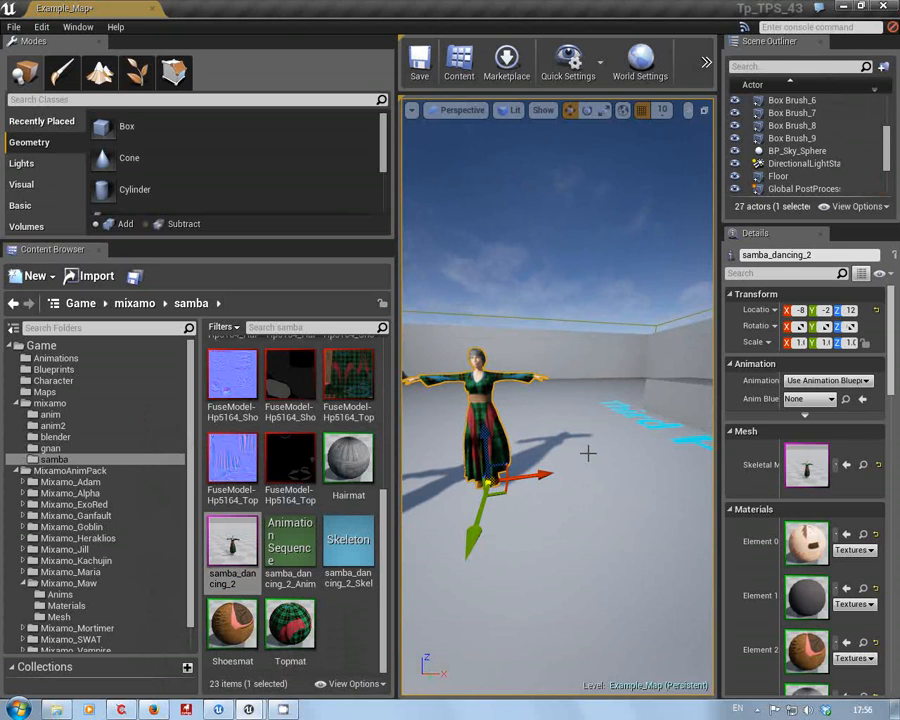
Set samba_dancing_2 and Maw_J_Laygo to Use Animation Asset and open Maw's animation list.
click(828, 380)
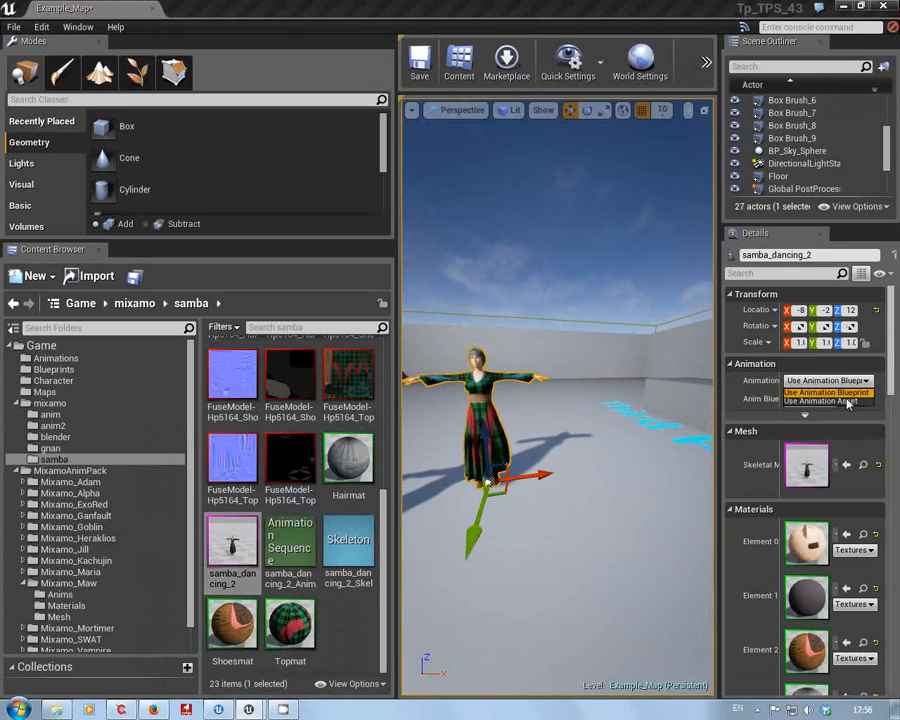
click(830, 405)
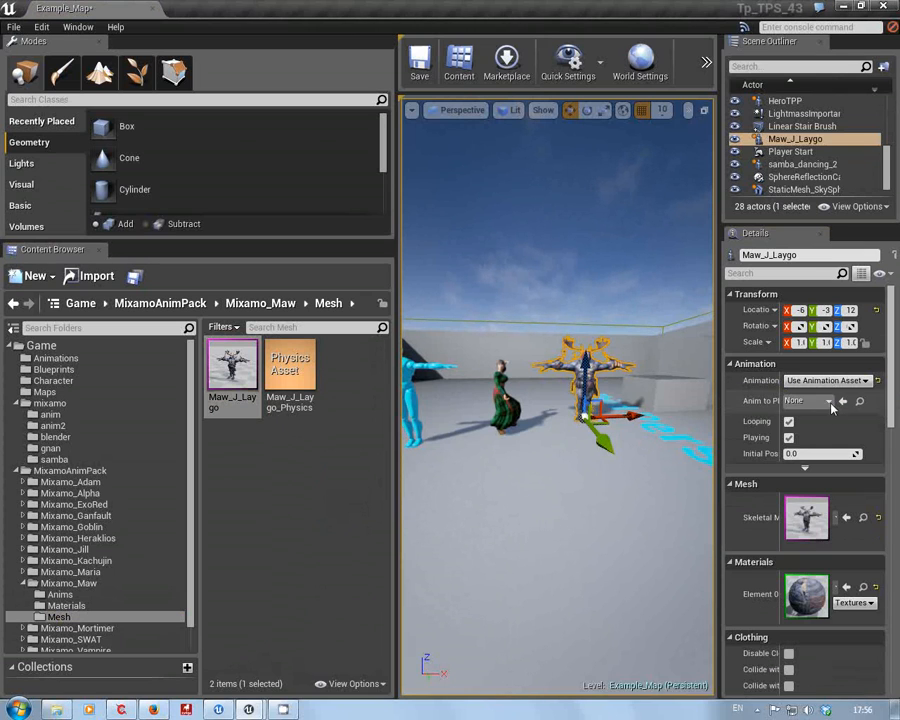
click(808, 400)
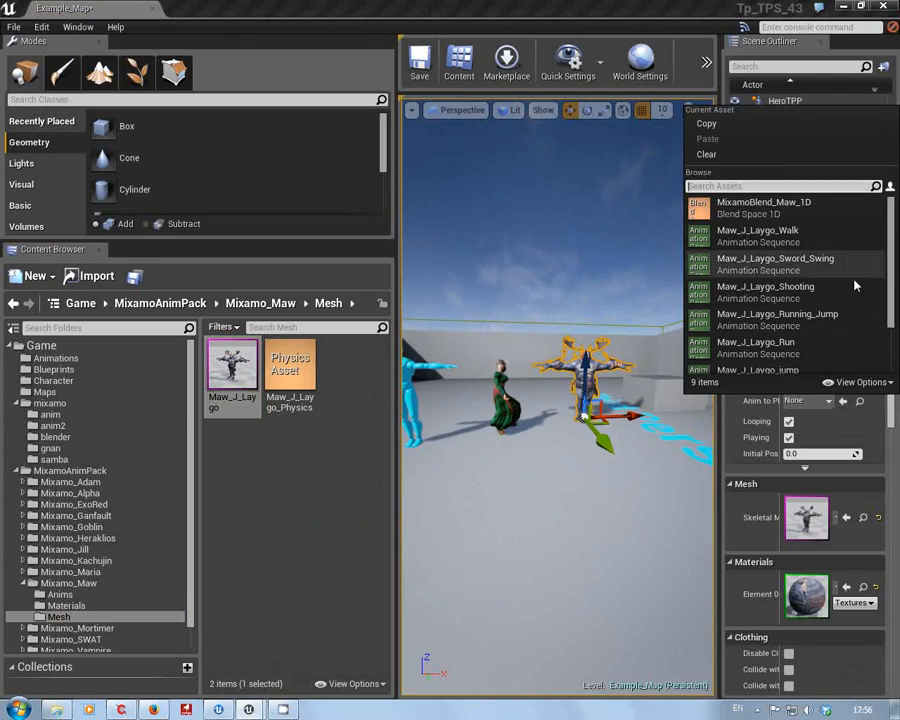
scroll(down, 3)
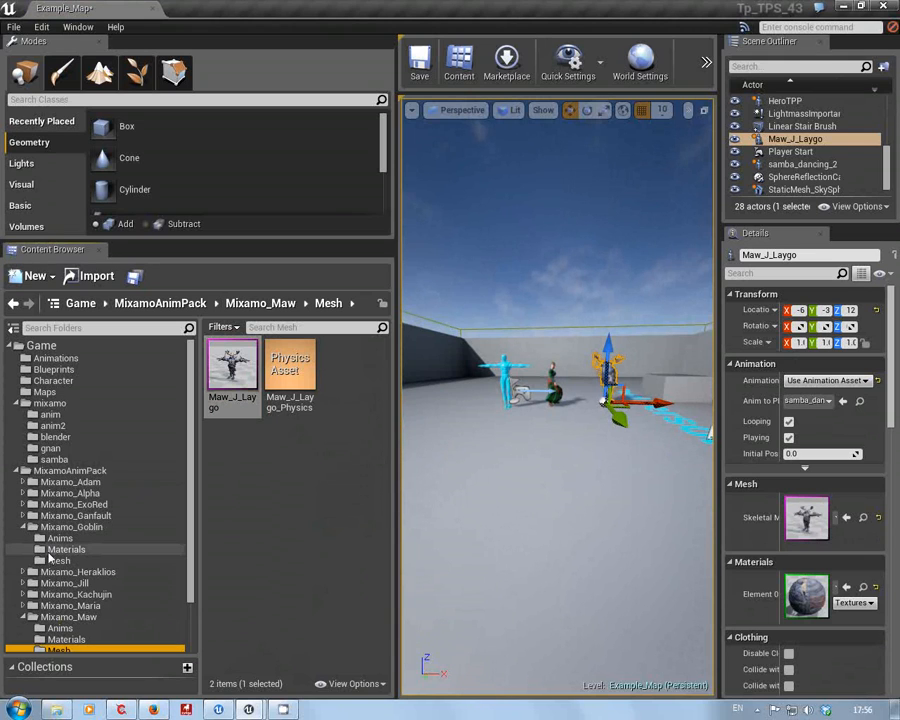
Open Mixamo_Goblin's Mesh folder and make the goblin play a retargeted dance Anim_Copy.
click(67, 549)
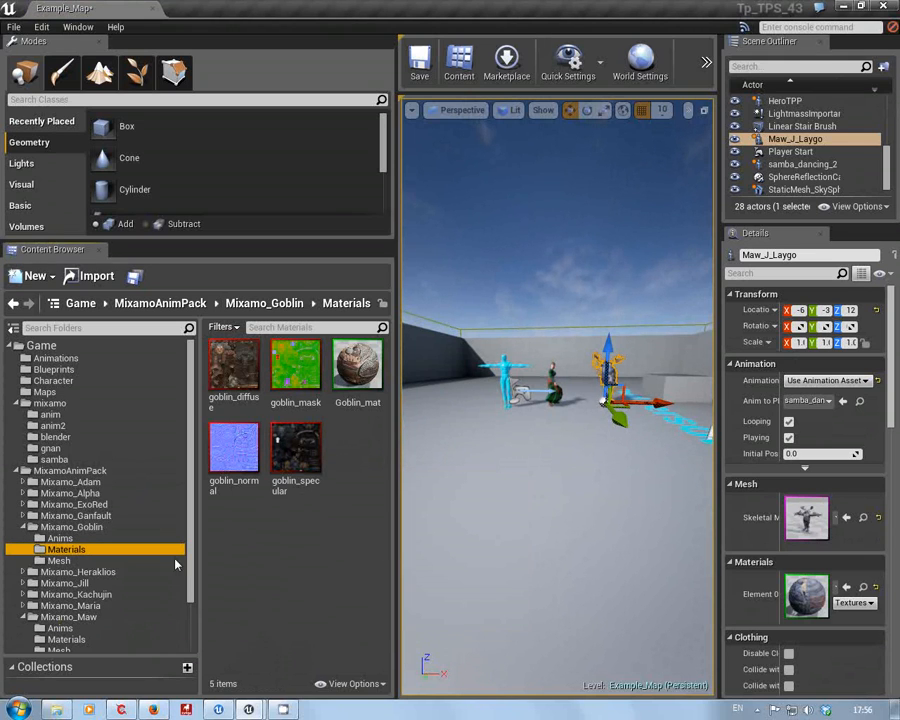
click(59, 560)
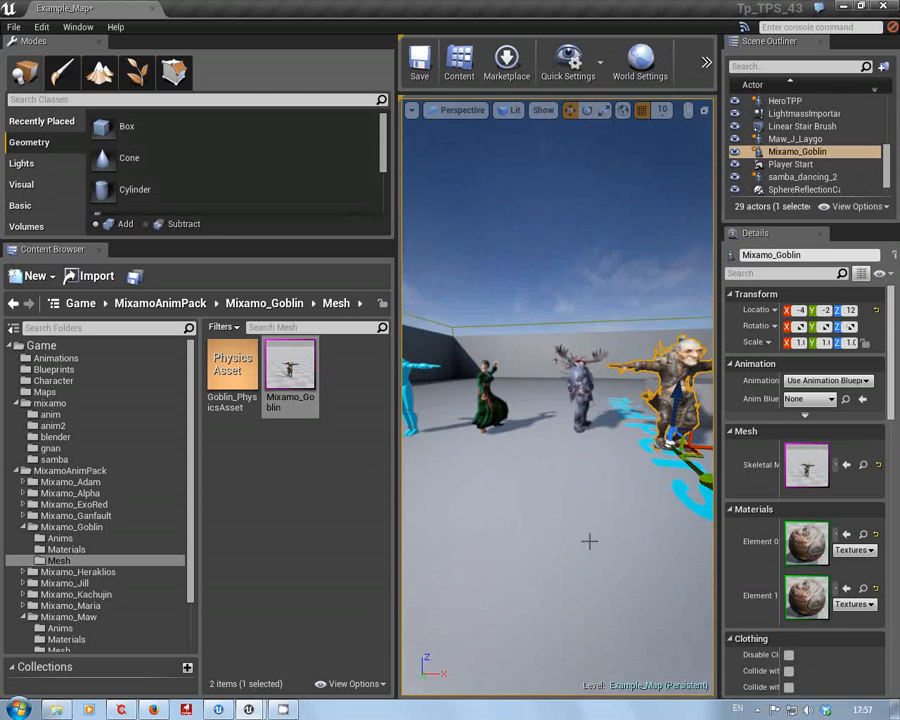
click(828, 380)
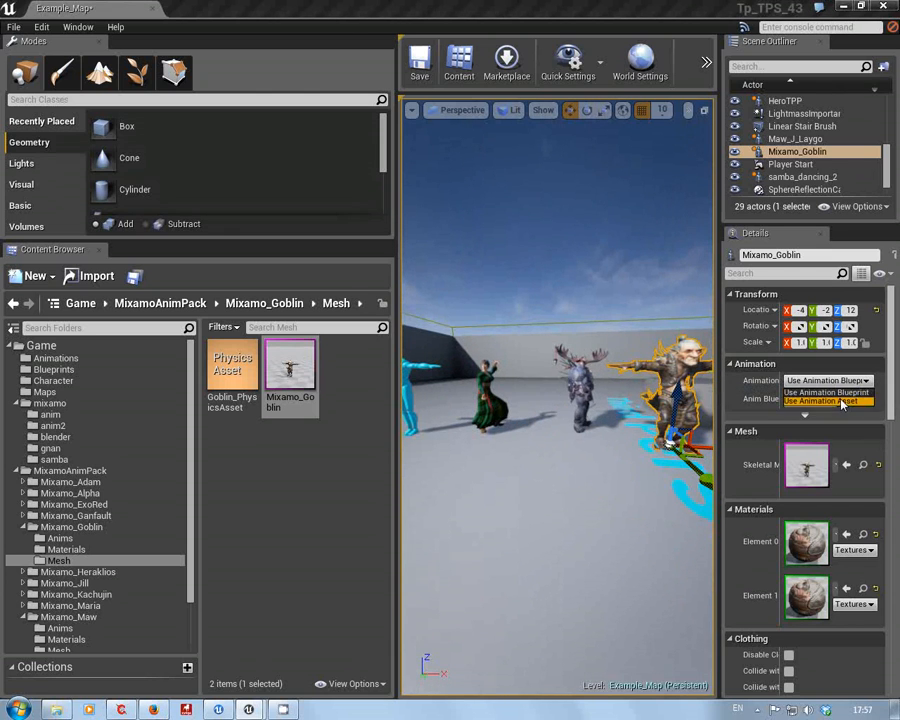
click(828, 380)
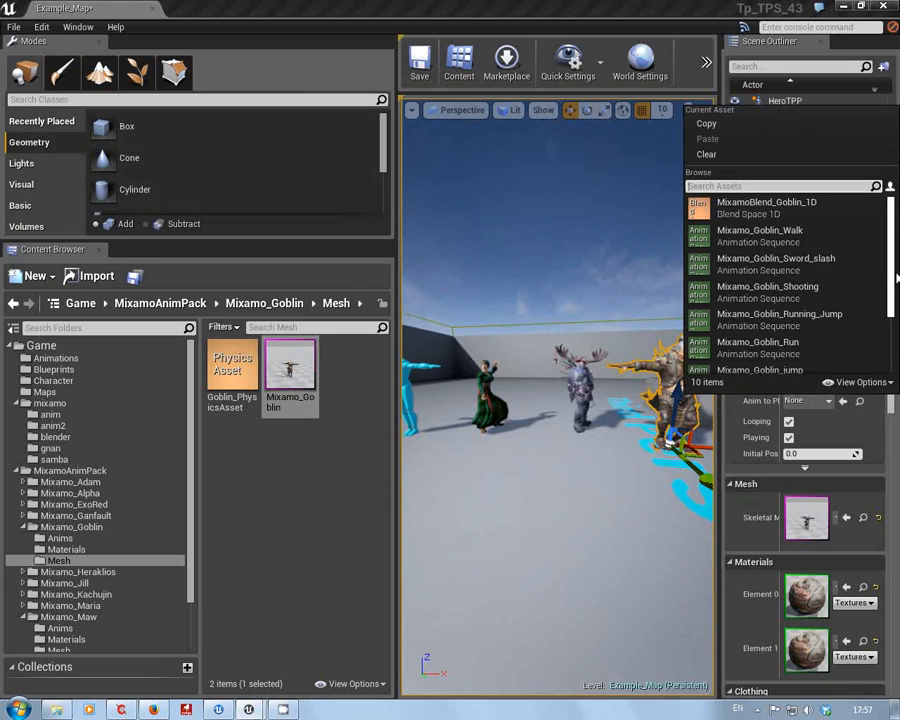
scroll(down, 3)
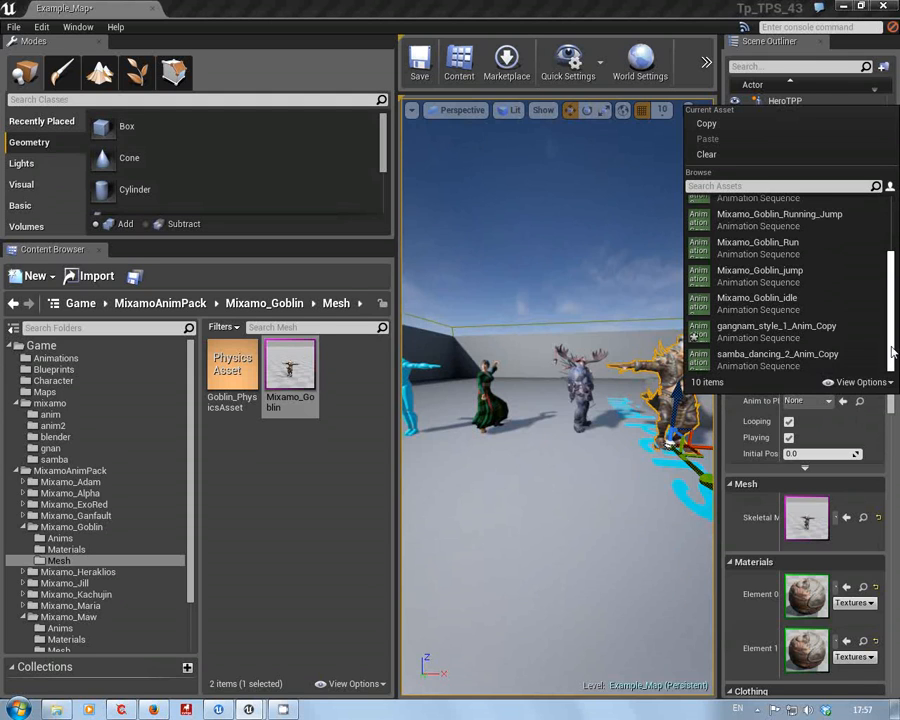
click(776, 330)
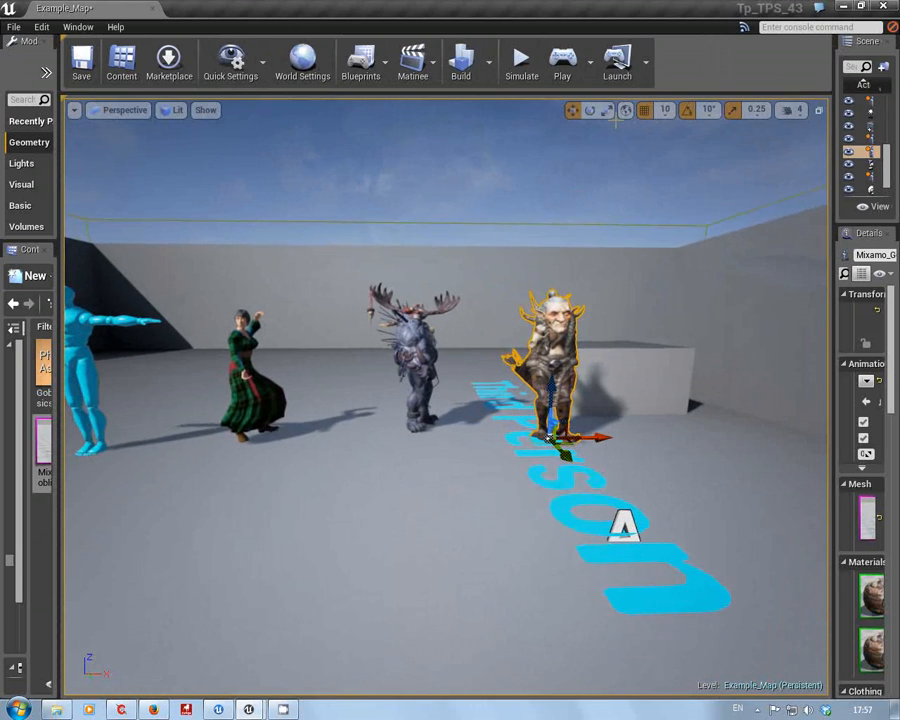
mouse_move(562, 57)
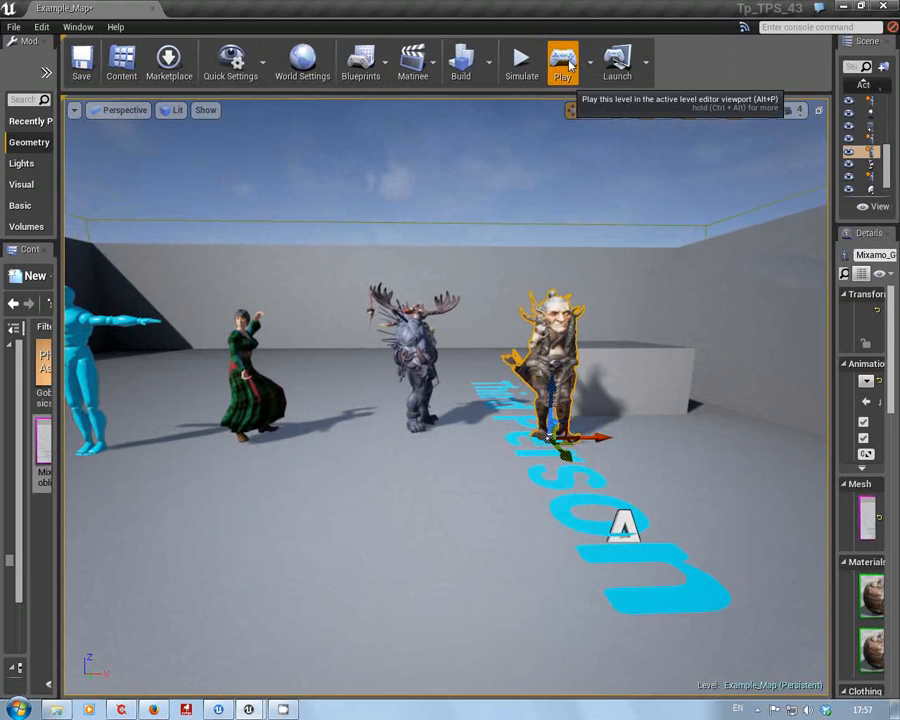
Start Play mode to watch the woman, Maw creature and goblin dance.
click(562, 60)
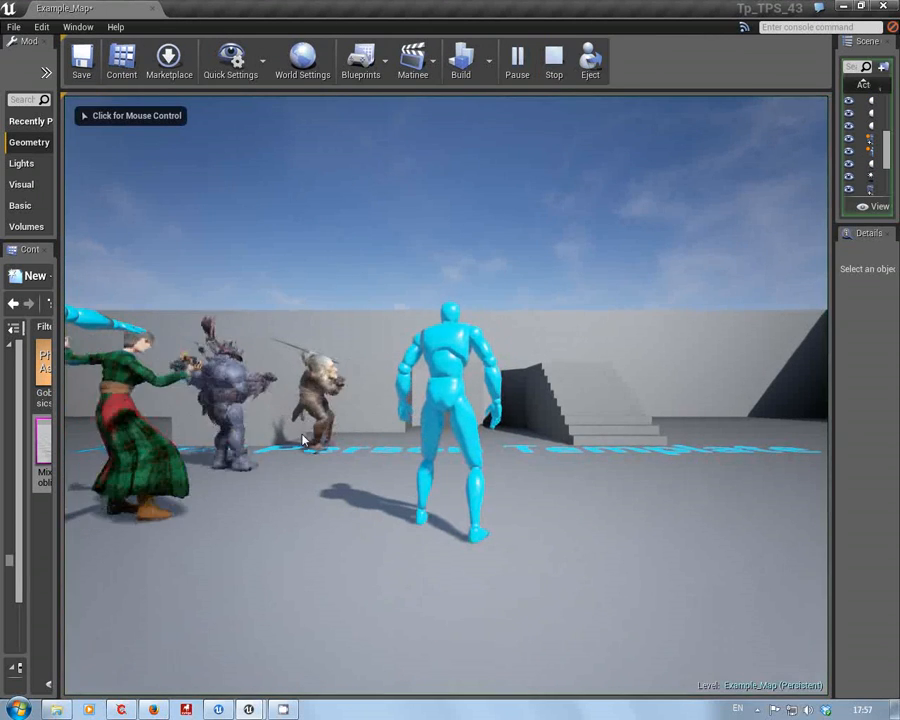